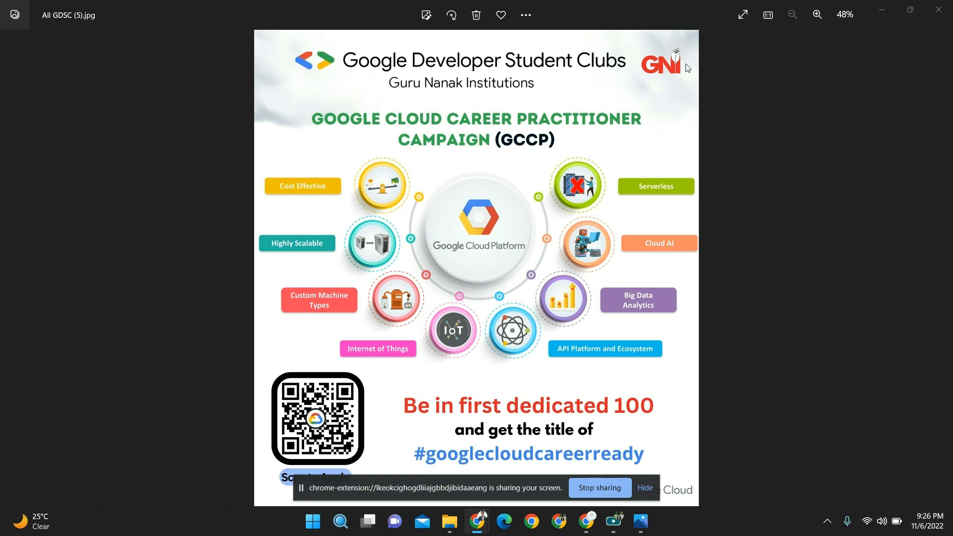
{"action": "mouse_move", "coordinate": [478, 156]}
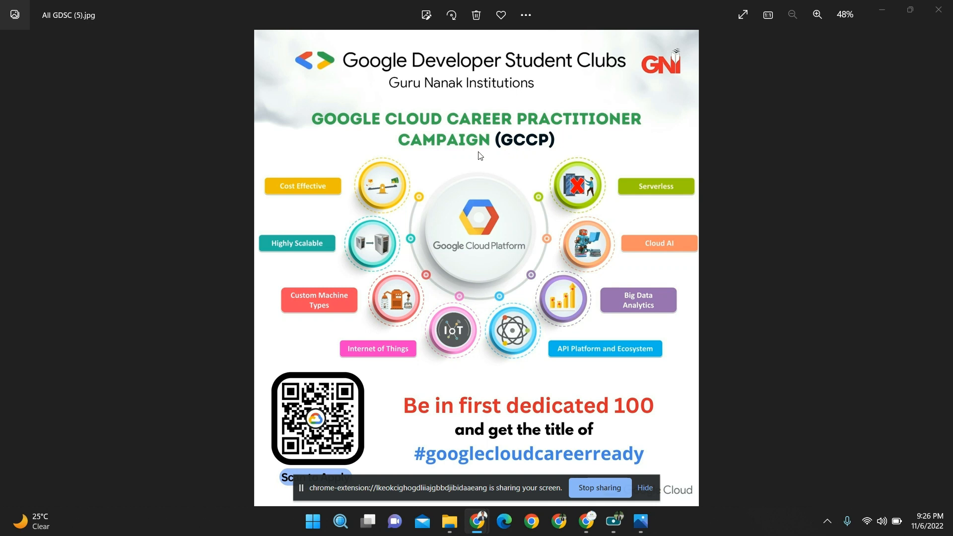
{"action": "mouse_move", "coordinate": [491, 167]}
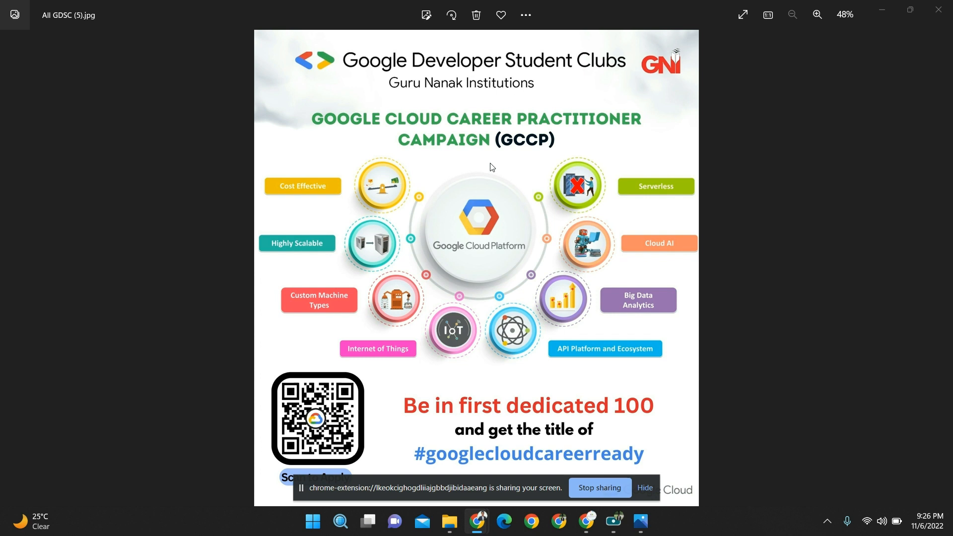
{"action": "mouse_move", "coordinate": [425, 475]}
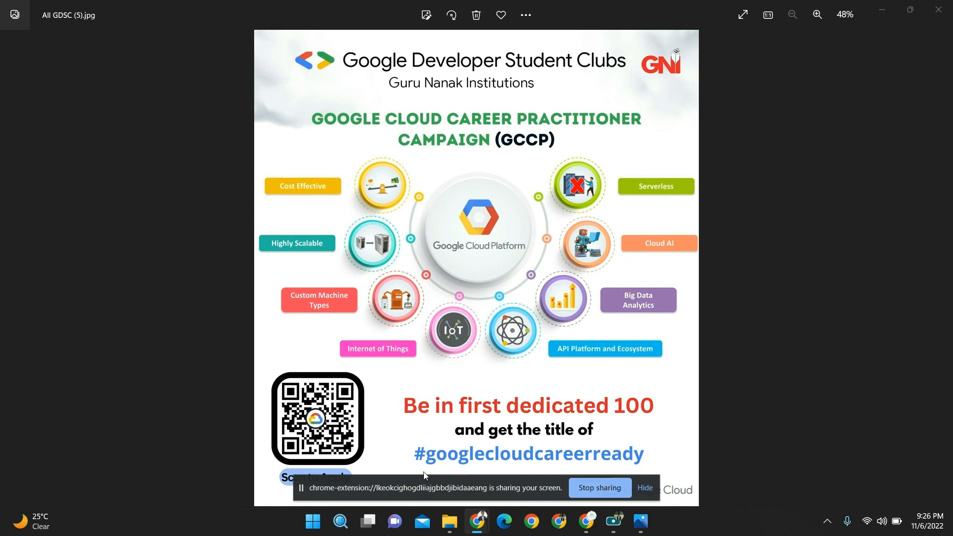
{"action": "mouse_move", "coordinate": [601, 459]}
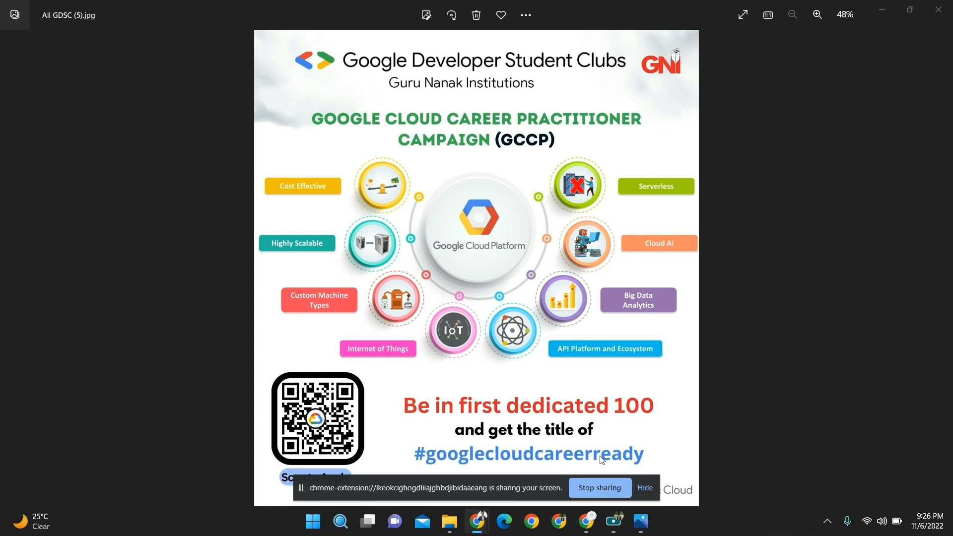
{"action": "mouse_move", "coordinate": [602, 430]}
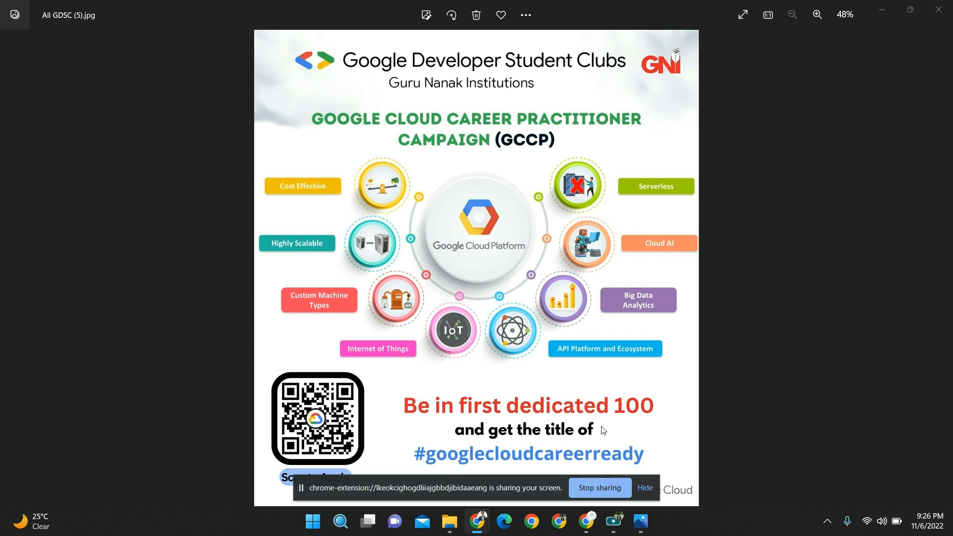
{"action": "mouse_move", "coordinate": [569, 313]}
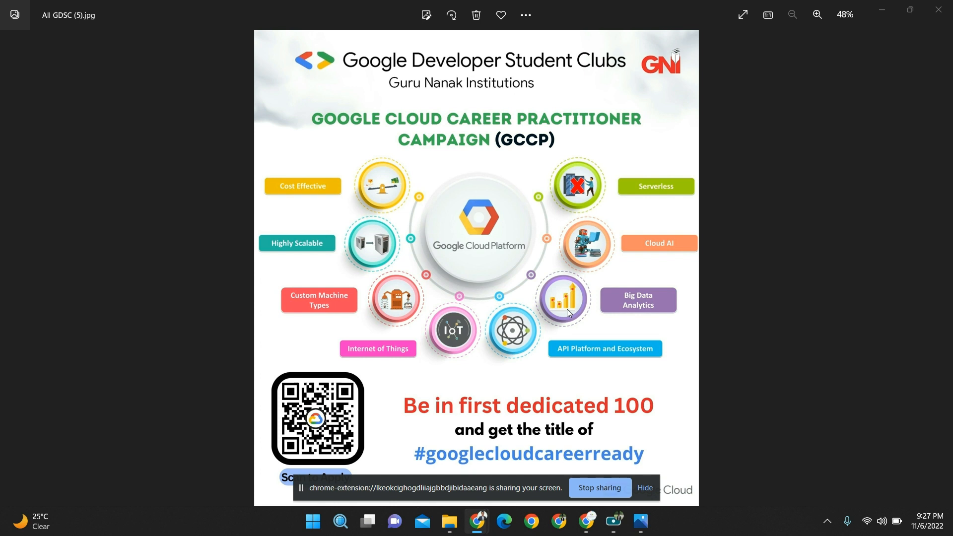
{"action": "mouse_move", "coordinate": [602, 394]}
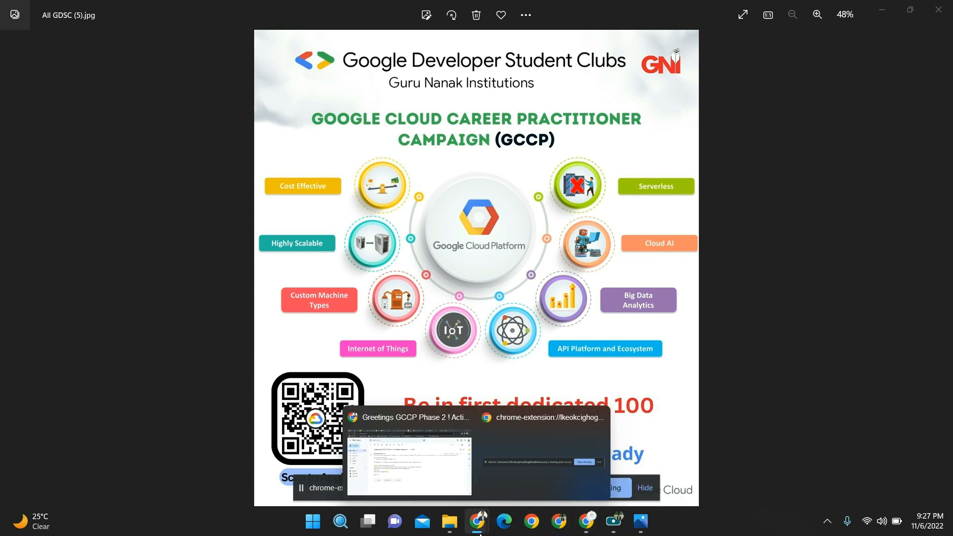
Bring the GCCP Phase 2 email forward and read the APJ Abdul Kalam hall venue details.
{"action": "left_click", "coordinate": [408, 455]}
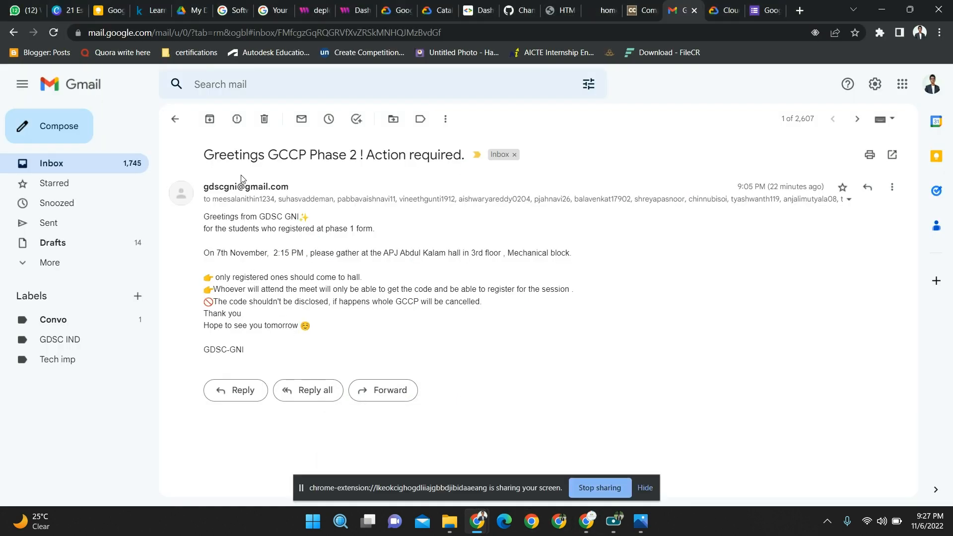
{"action": "mouse_move", "coordinate": [411, 153]}
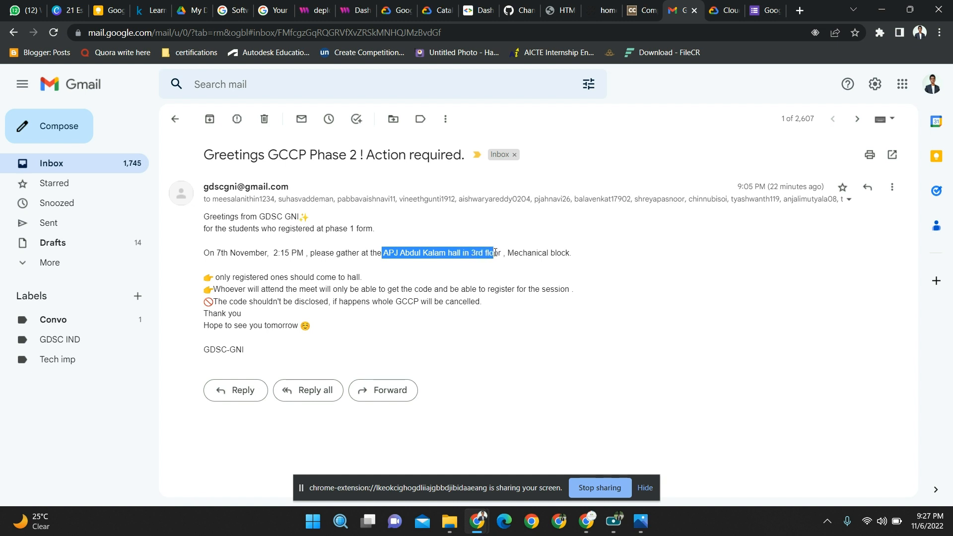
{"action": "left_click", "coordinate": [573, 278]}
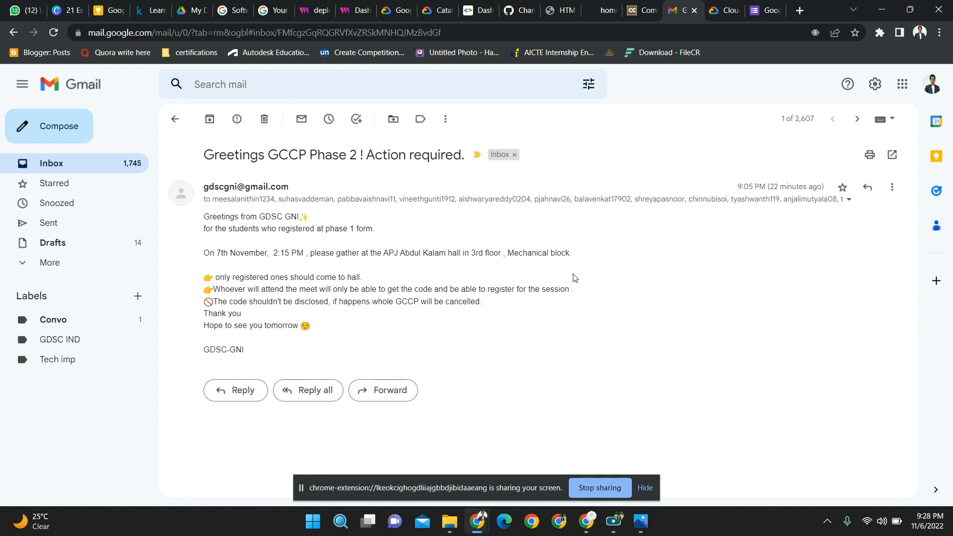
{"action": "mouse_move", "coordinate": [553, 434]}
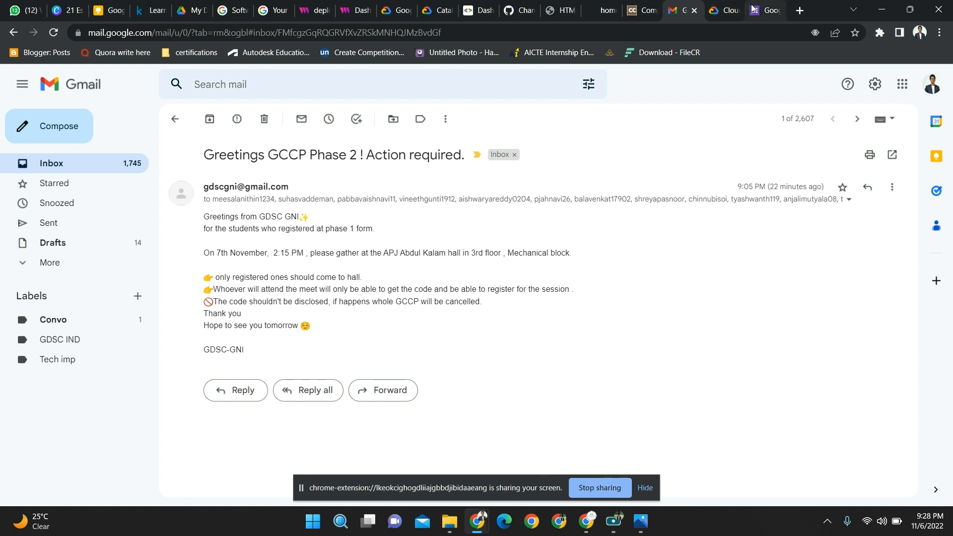
Switch to the Student Enrolment Form tab and scroll through its campaign guidelines.
{"action": "left_click", "coordinate": [762, 10]}
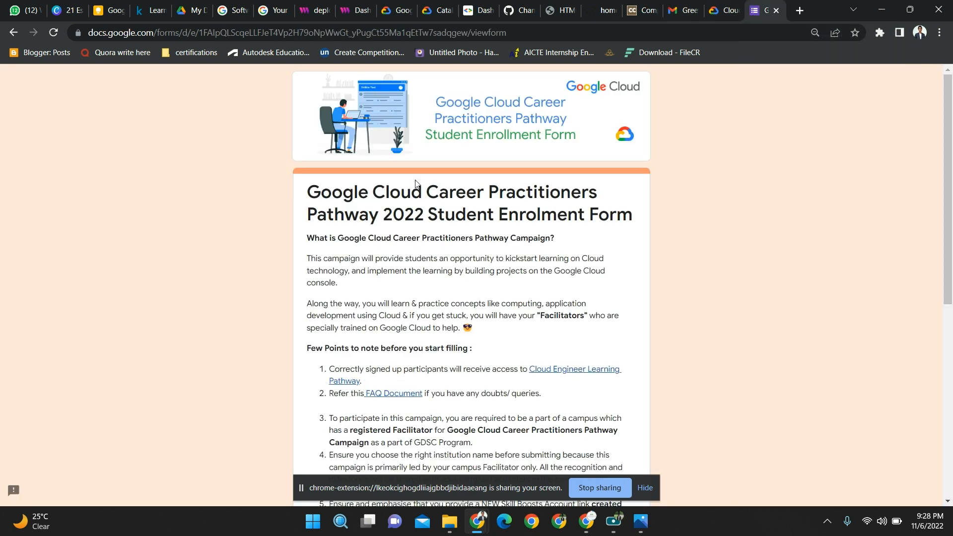
{"action": "mouse_move", "coordinate": [424, 216]}
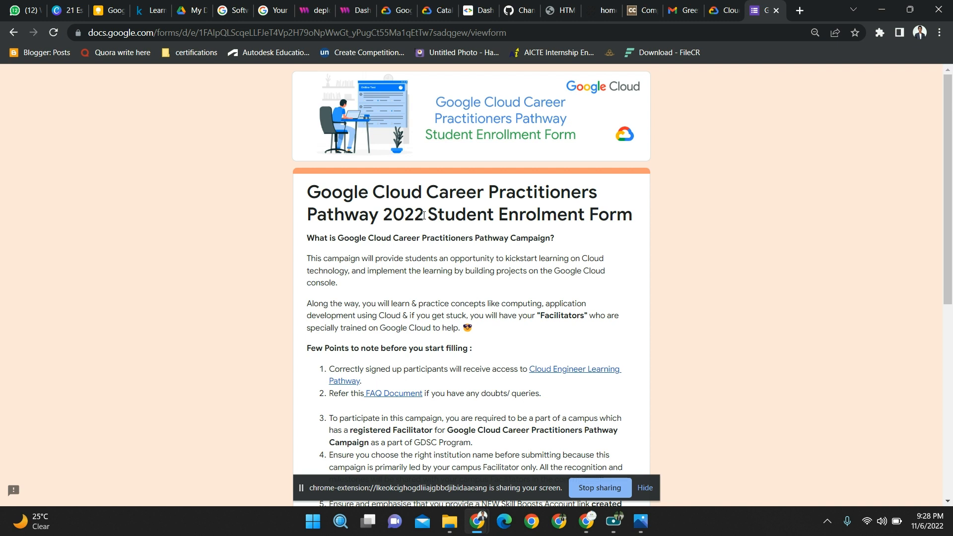
{"action": "scroll", "scroll_direction": "down", "scroll_amount": 3}
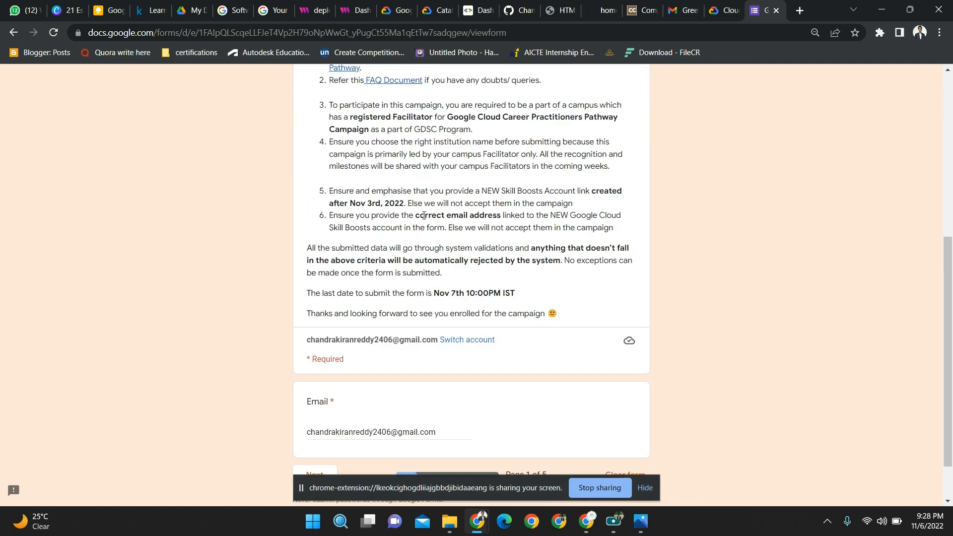
{"action": "scroll", "scroll_direction": "up", "scroll_amount": 3}
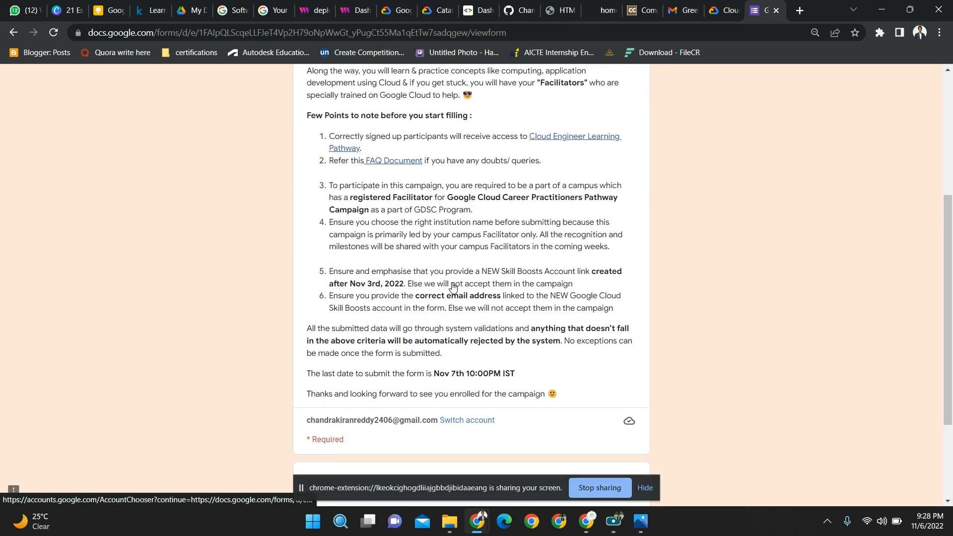
{"action": "scroll", "scroll_direction": "up", "scroll_amount": 3}
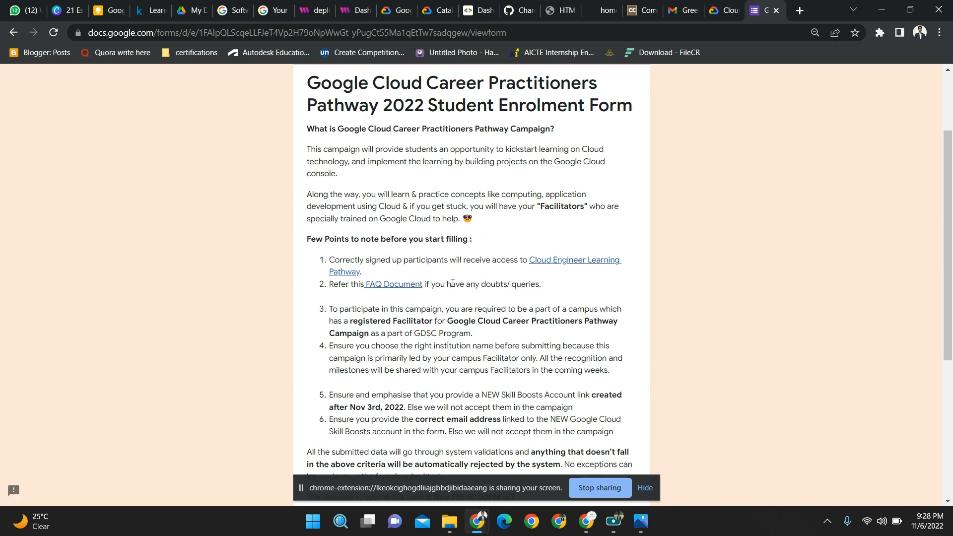
{"action": "left_click", "coordinate": [574, 259]}
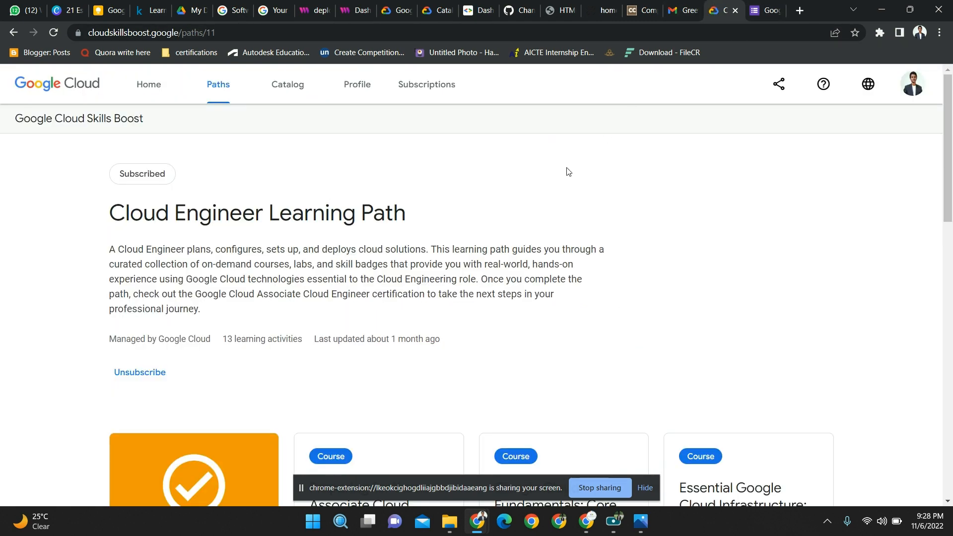
{"action": "mouse_move", "coordinate": [912, 84]}
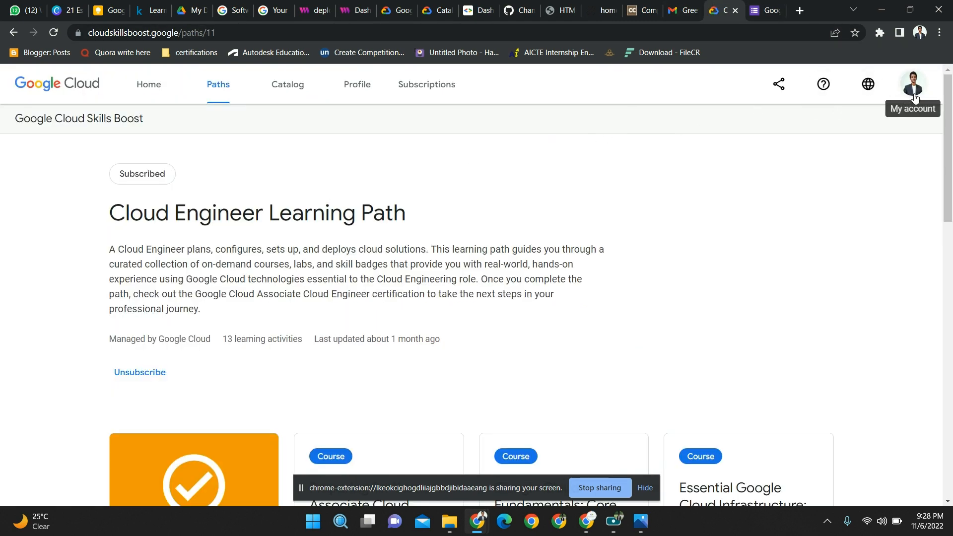
{"action": "left_click", "coordinate": [911, 84]}
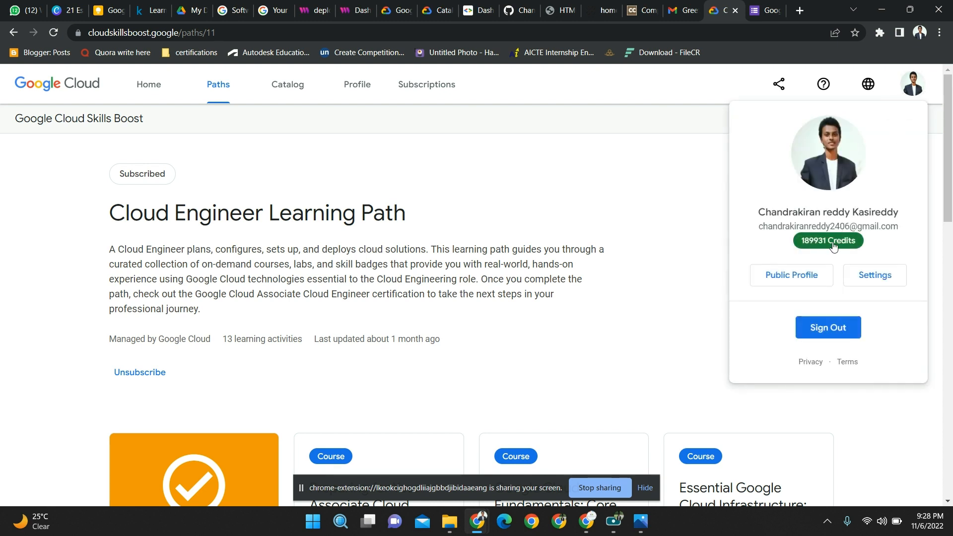
{"action": "left_click", "coordinate": [697, 184]}
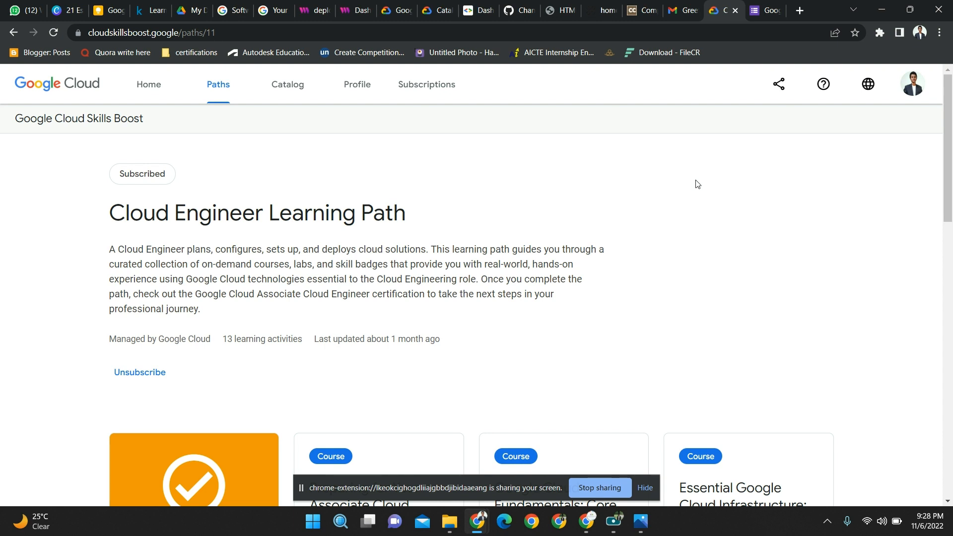
{"action": "mouse_move", "coordinate": [266, 194]}
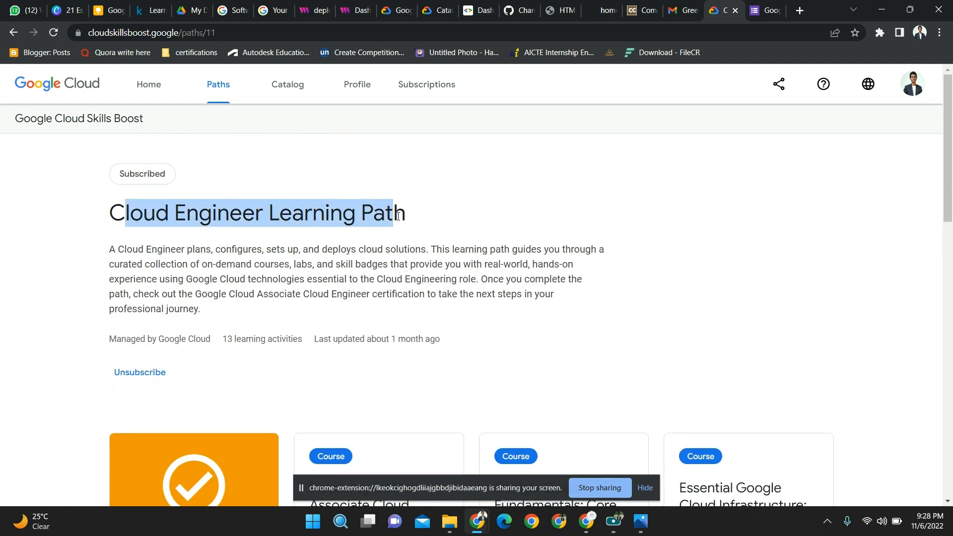
{"action": "left_click", "coordinate": [426, 220]}
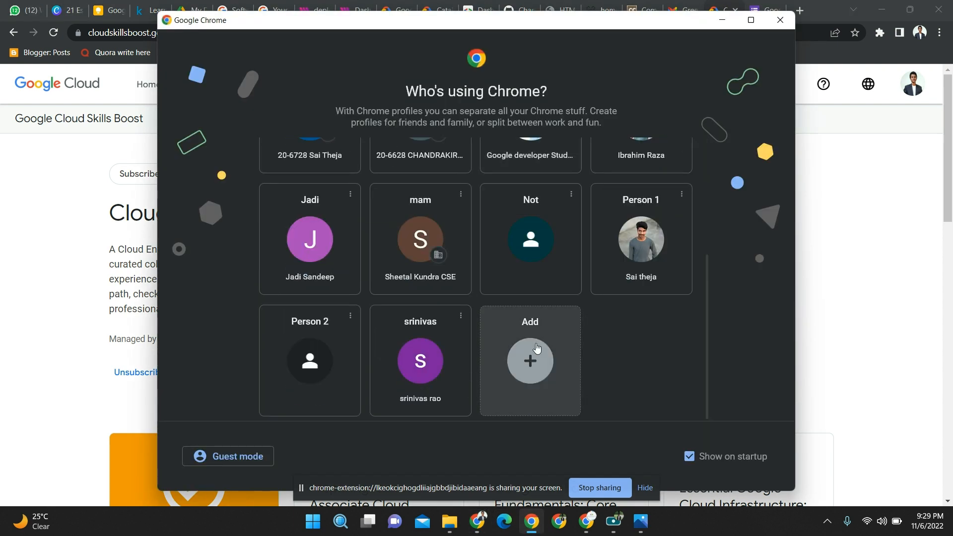
Add a new Chrome profile and start creating a Google account for personal use.
{"action": "left_click", "coordinate": [529, 360]}
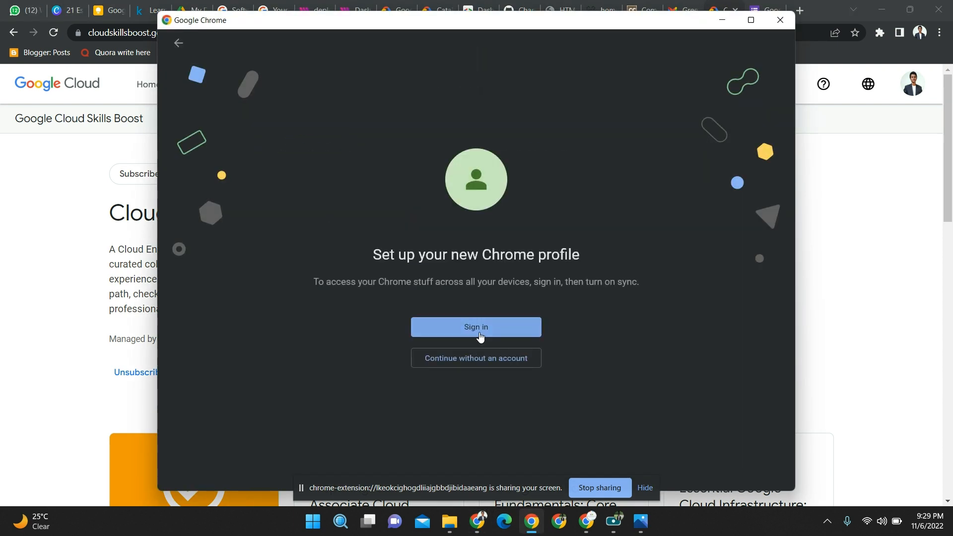
{"action": "left_click", "coordinate": [475, 327]}
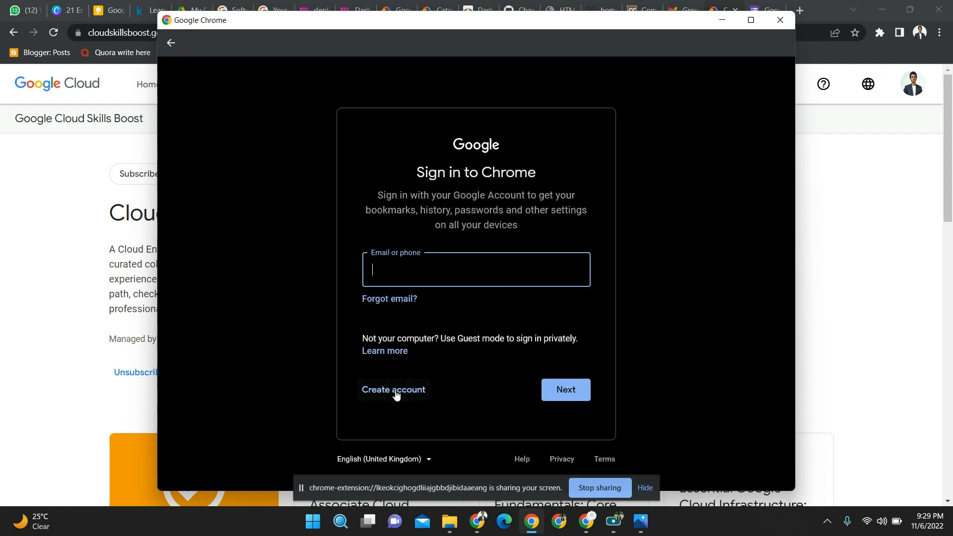
{"action": "left_click", "coordinate": [393, 389]}
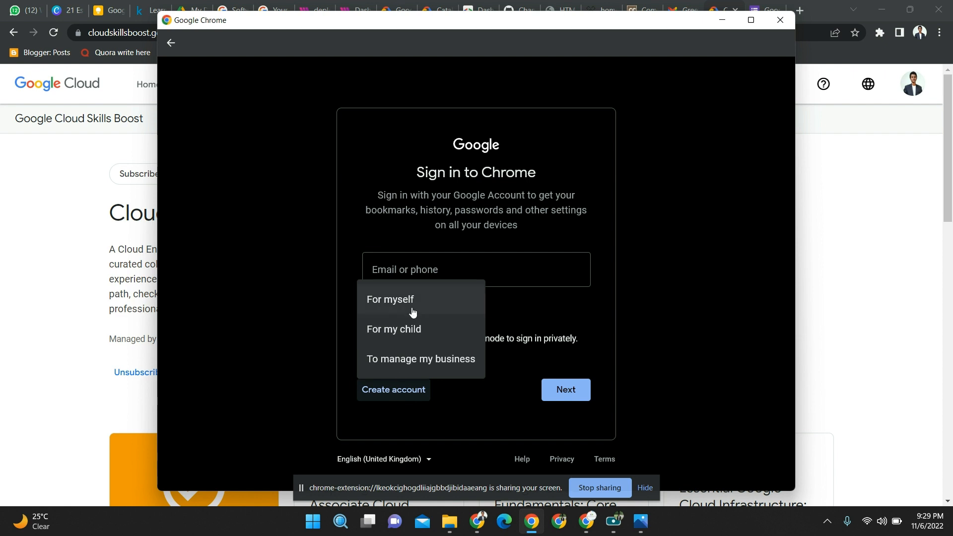
{"action": "left_click", "coordinate": [390, 299]}
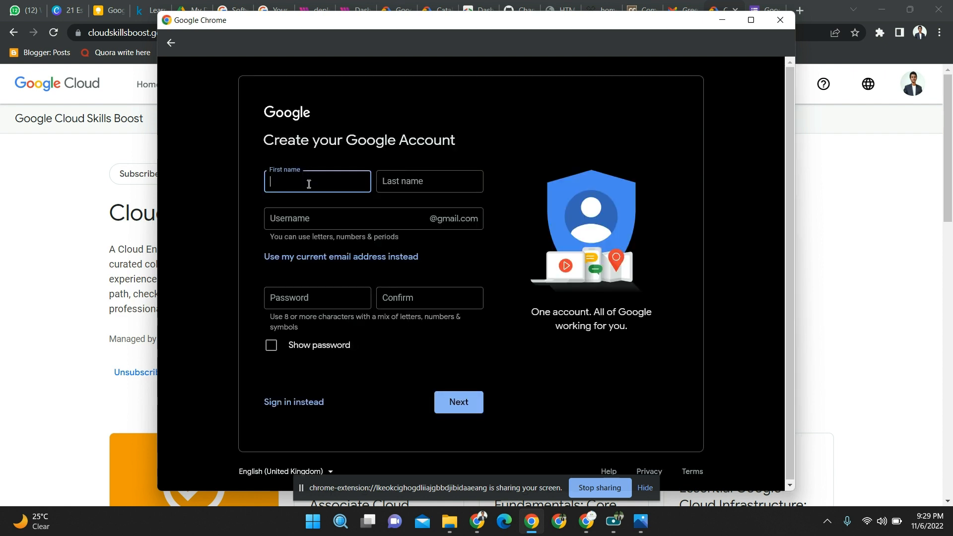
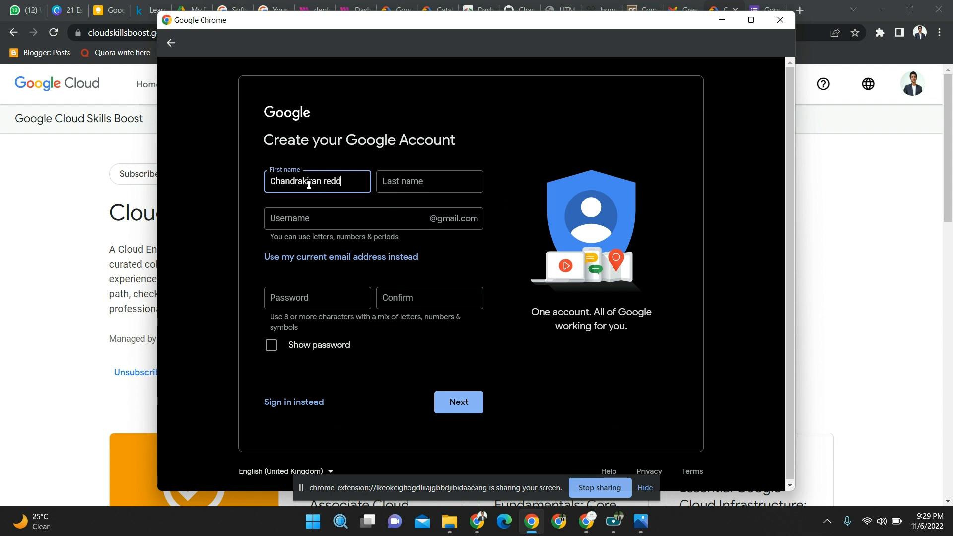
{"action": "left_click", "coordinate": [429, 180]}
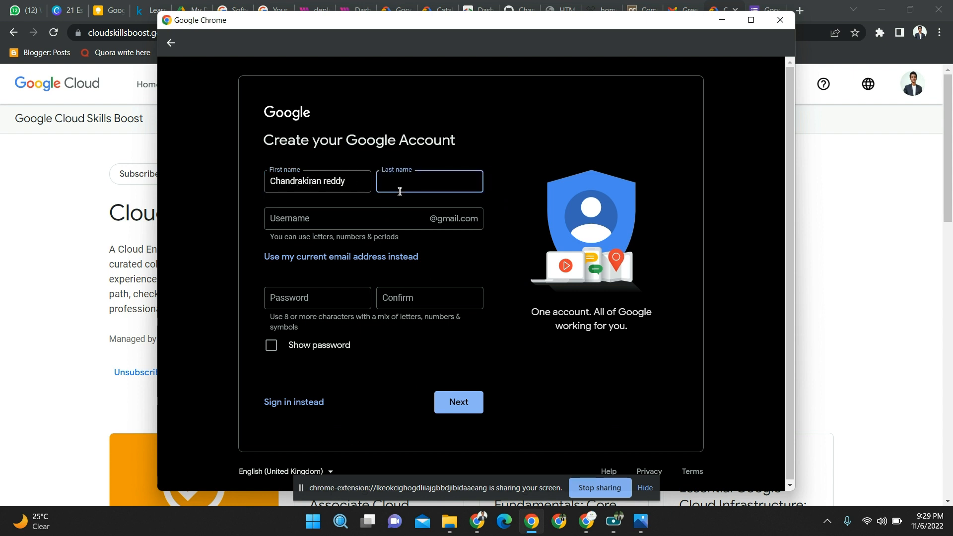
{"action": "type", "text": "kaasireddy"}
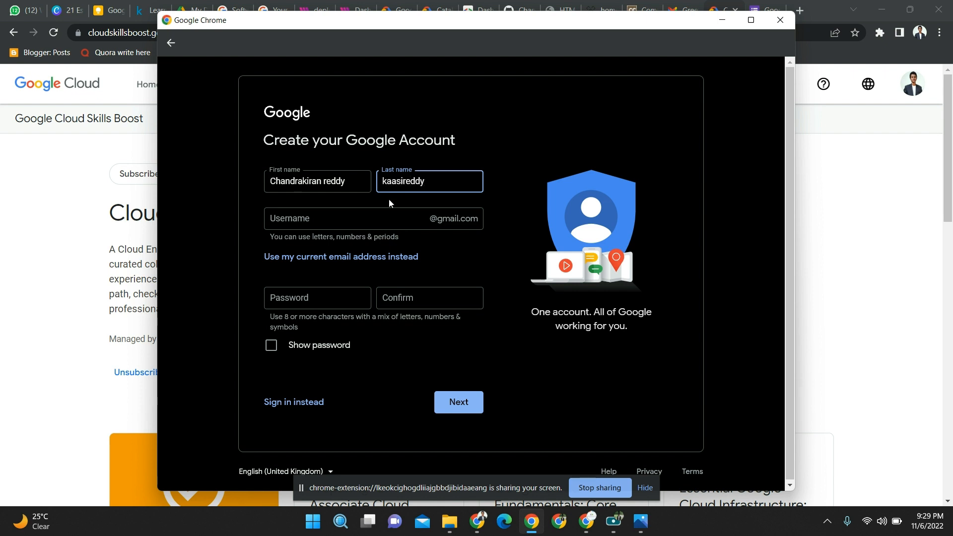
{"action": "left_click", "coordinate": [370, 218]}
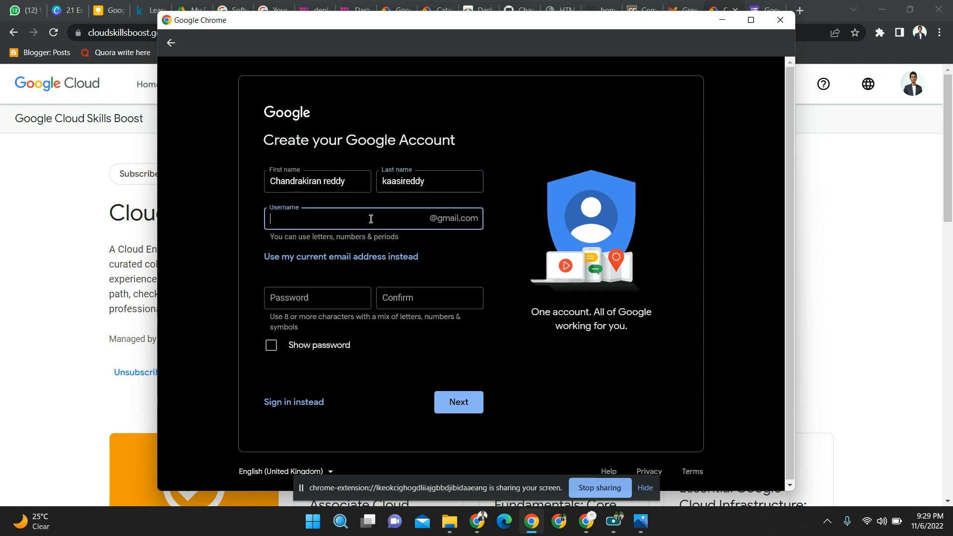
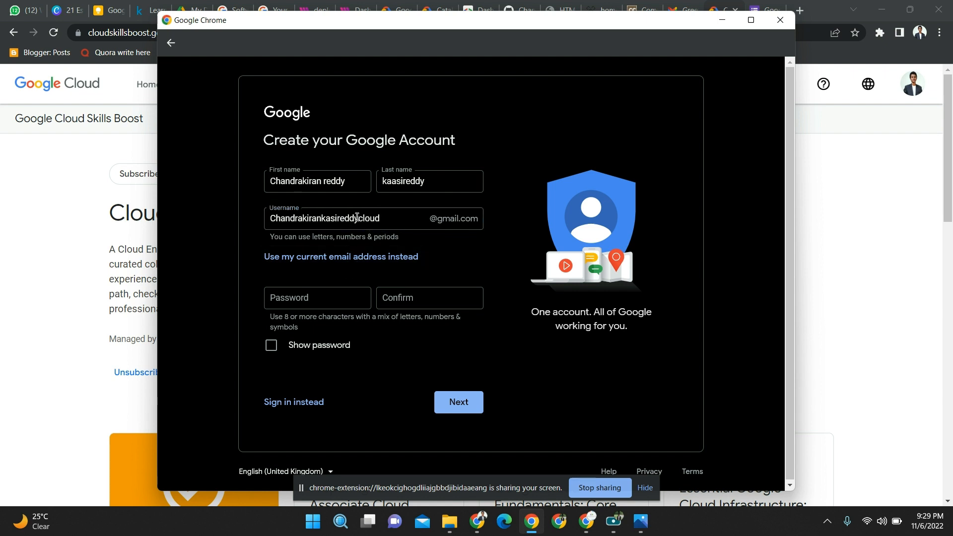
Enter and confirm the password, then submit the account details with Next.
{"action": "left_click", "coordinate": [316, 298]}
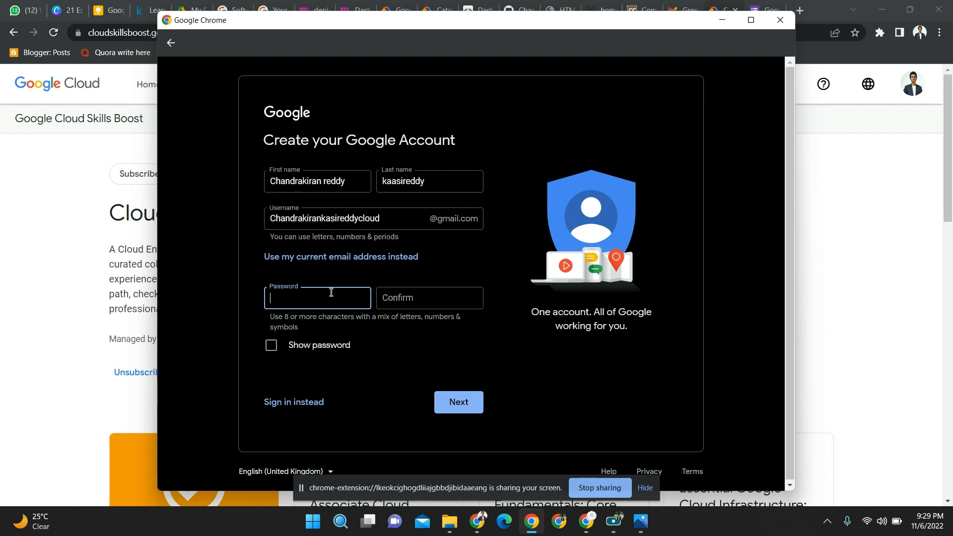
{"action": "type", "text": "•"}
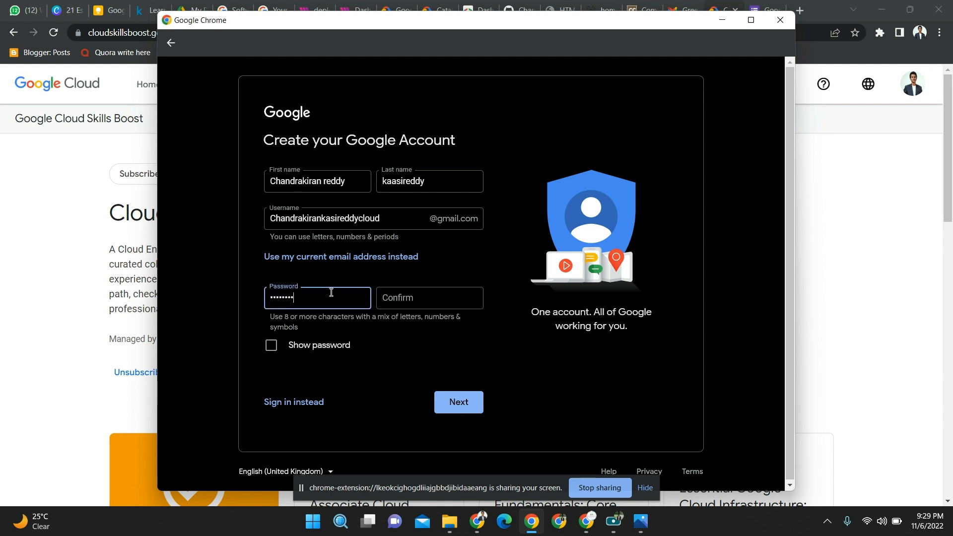
{"action": "left_click", "coordinate": [430, 298]}
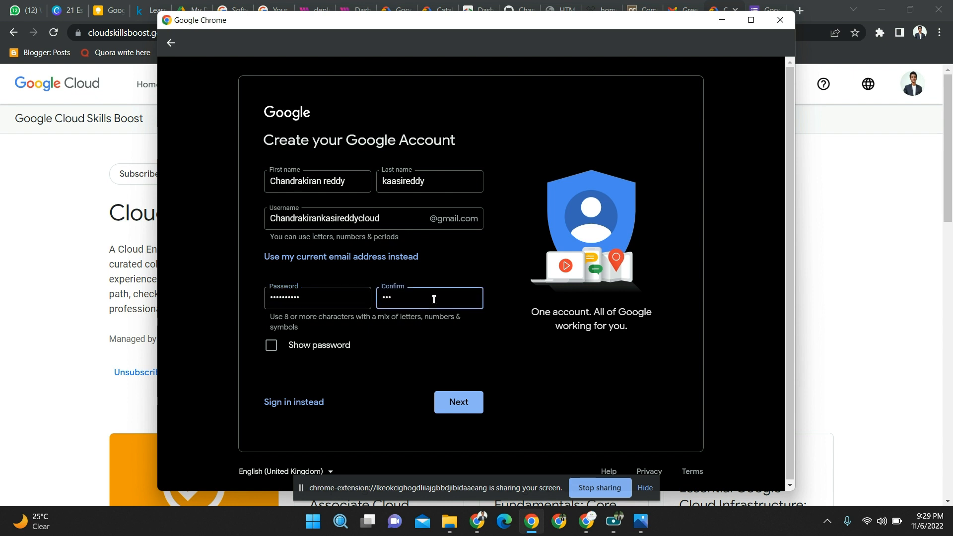
{"action": "type", "text": "•"}
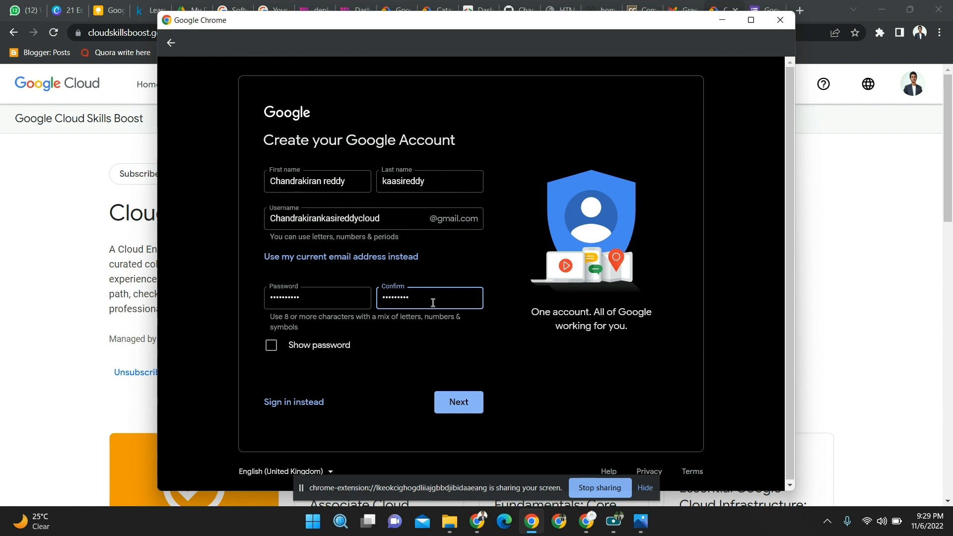
{"action": "left_click", "coordinate": [459, 402]}
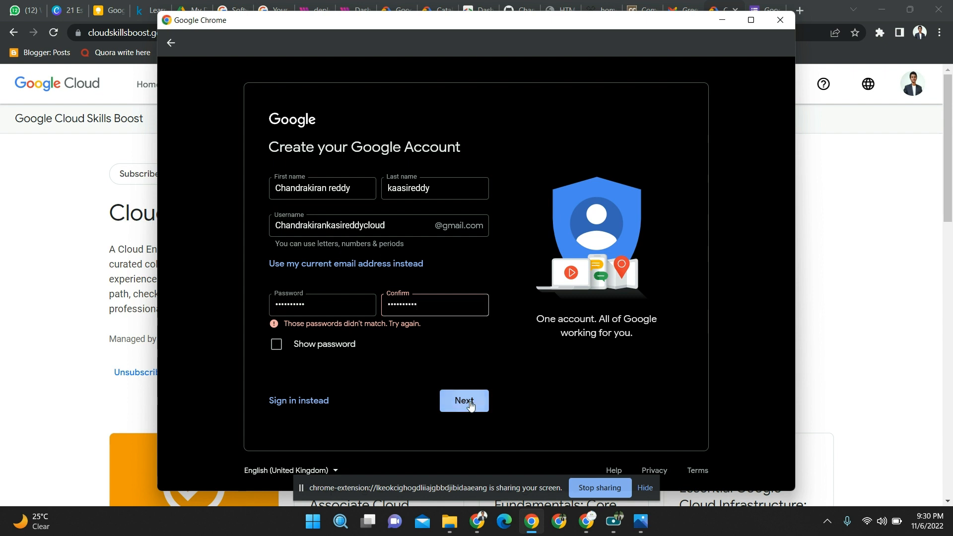
{"action": "left_click", "coordinate": [464, 401]}
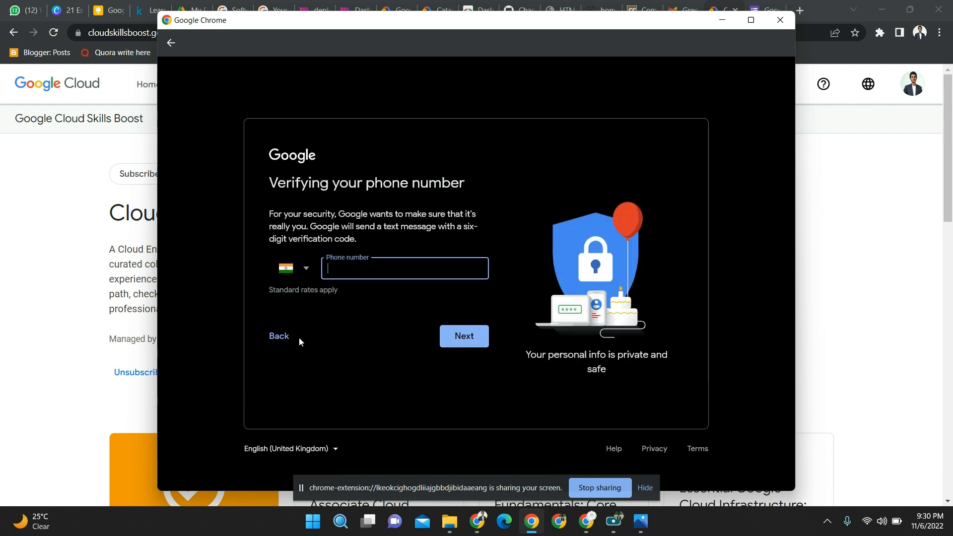
{"action": "left_click", "coordinate": [464, 337]}
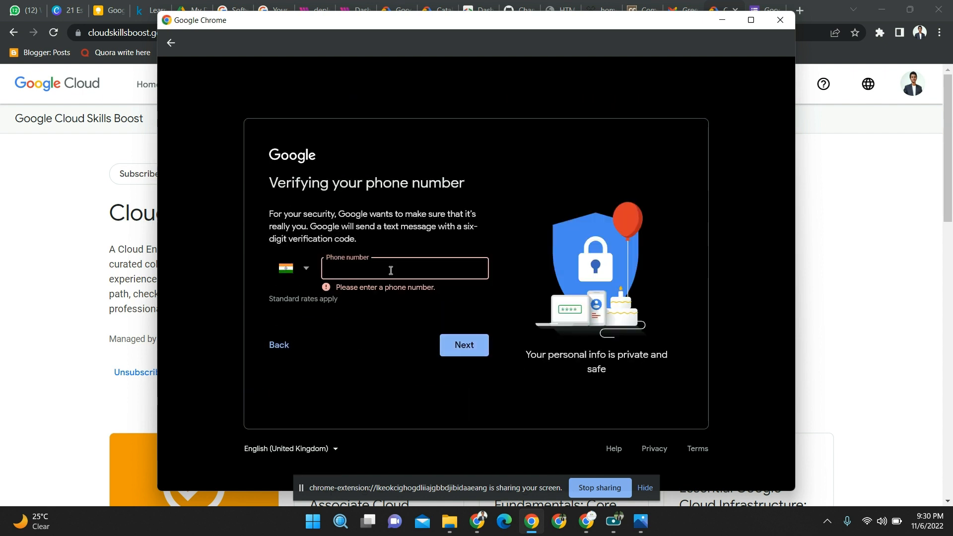
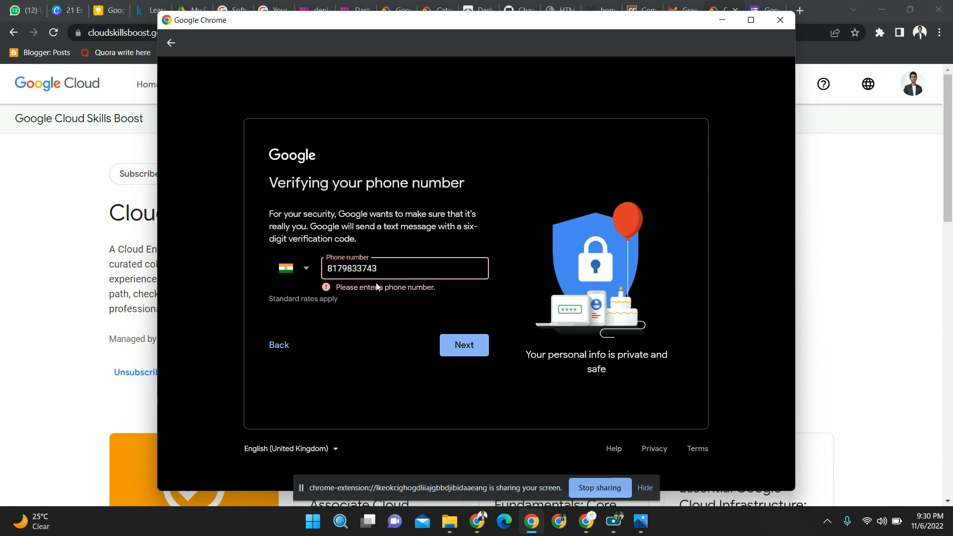
{"action": "left_click", "coordinate": [464, 345]}
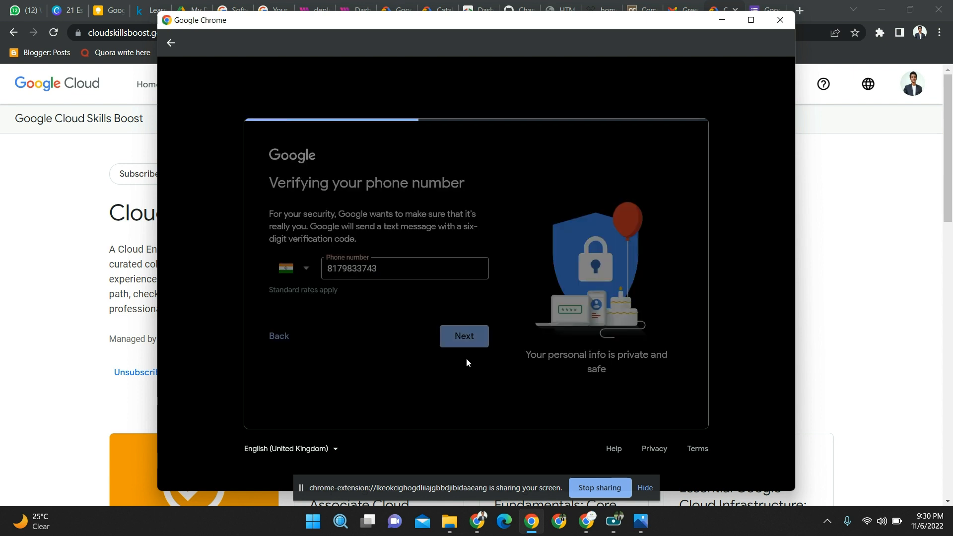
{"action": "left_click", "coordinate": [463, 336]}
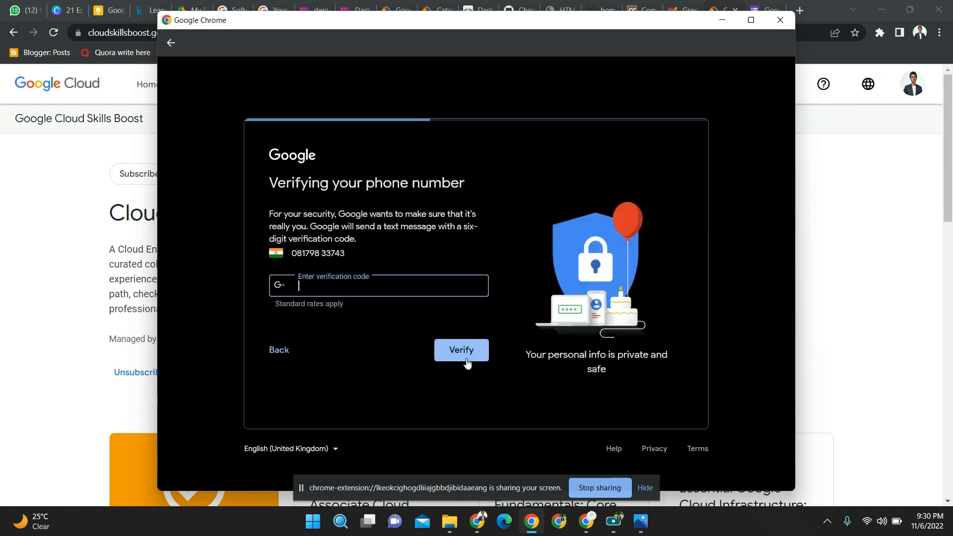
{"action": "mouse_move", "coordinate": [416, 306]}
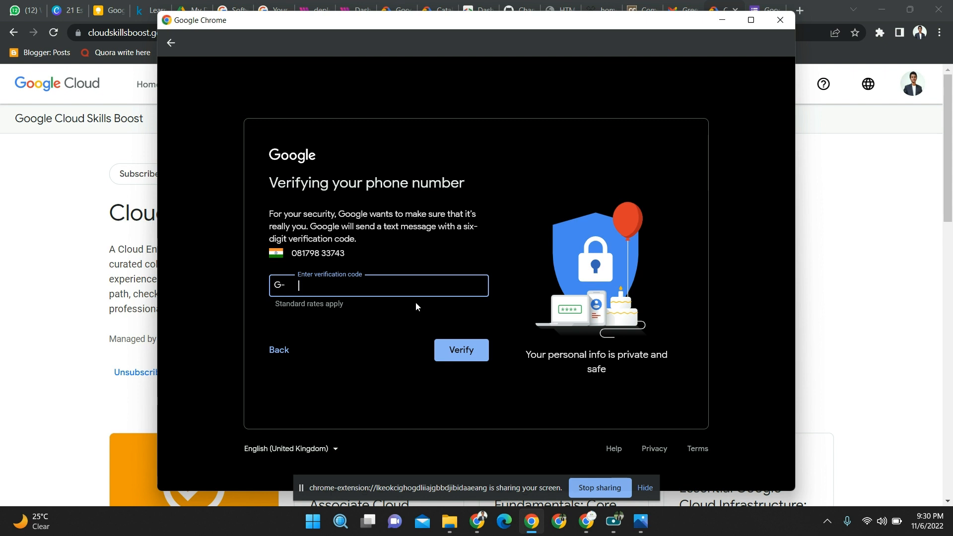
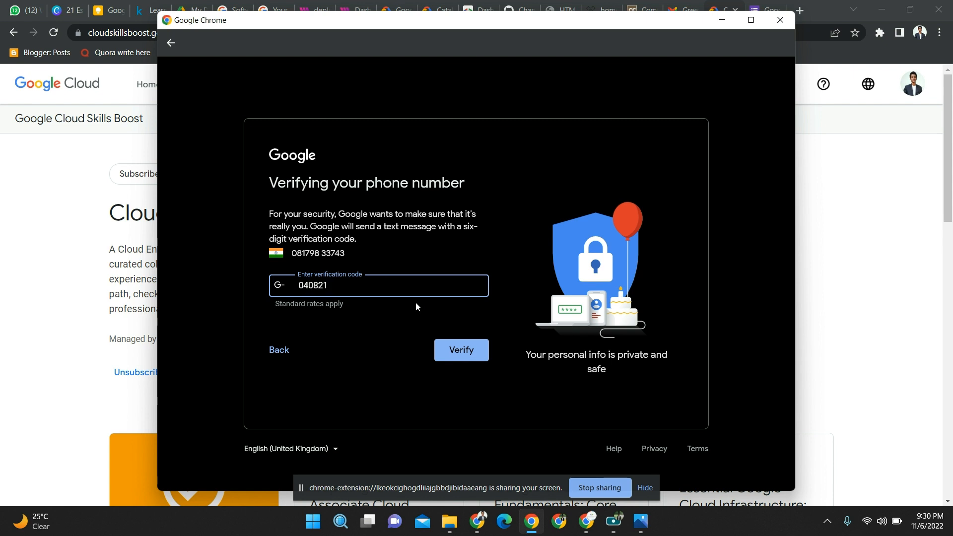
{"action": "left_click", "coordinate": [461, 349]}
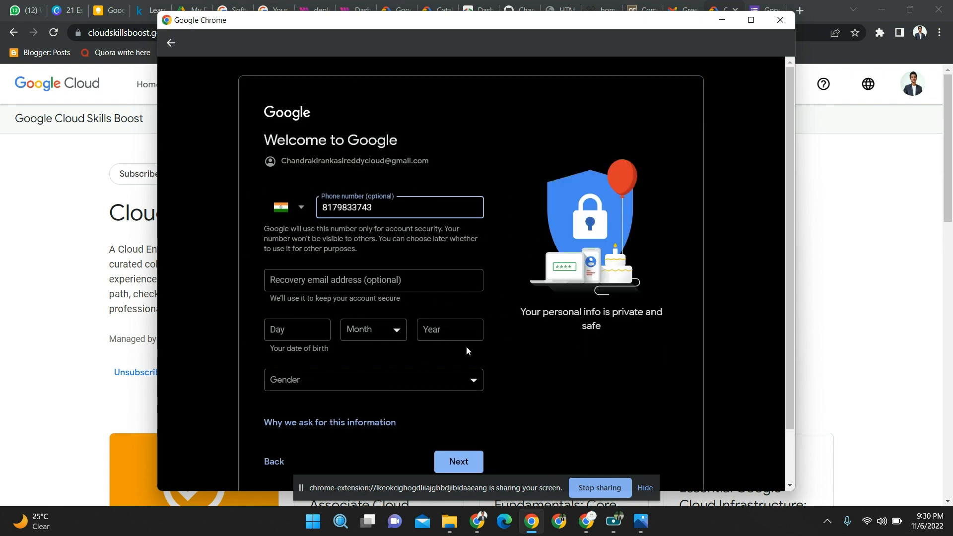
{"action": "mouse_move", "coordinate": [437, 404]}
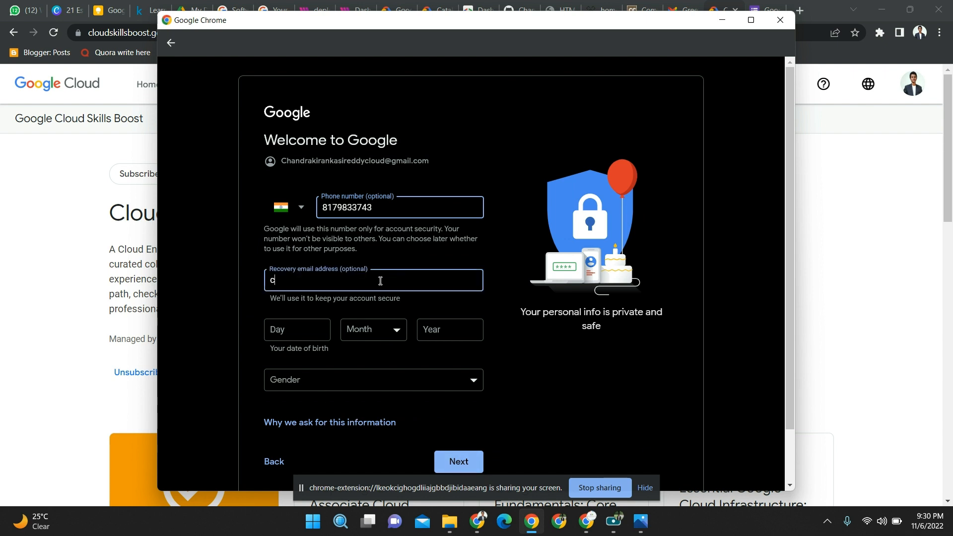
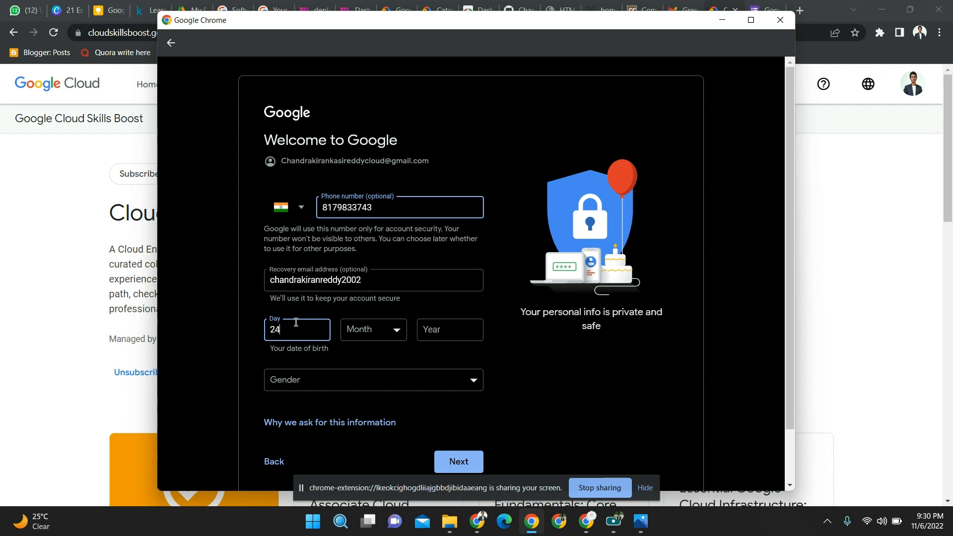
{"action": "left_click", "coordinate": [374, 329]}
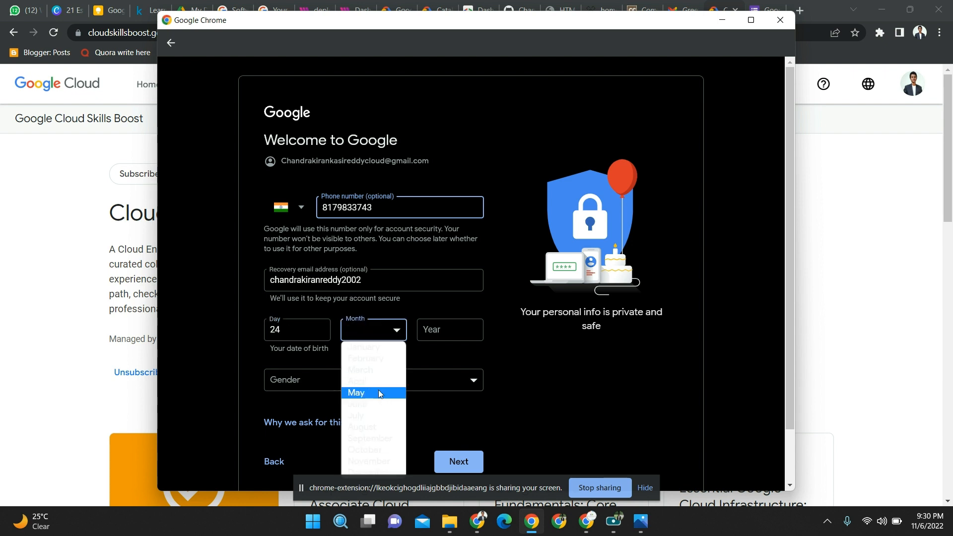
{"action": "mouse_move", "coordinate": [381, 404]}
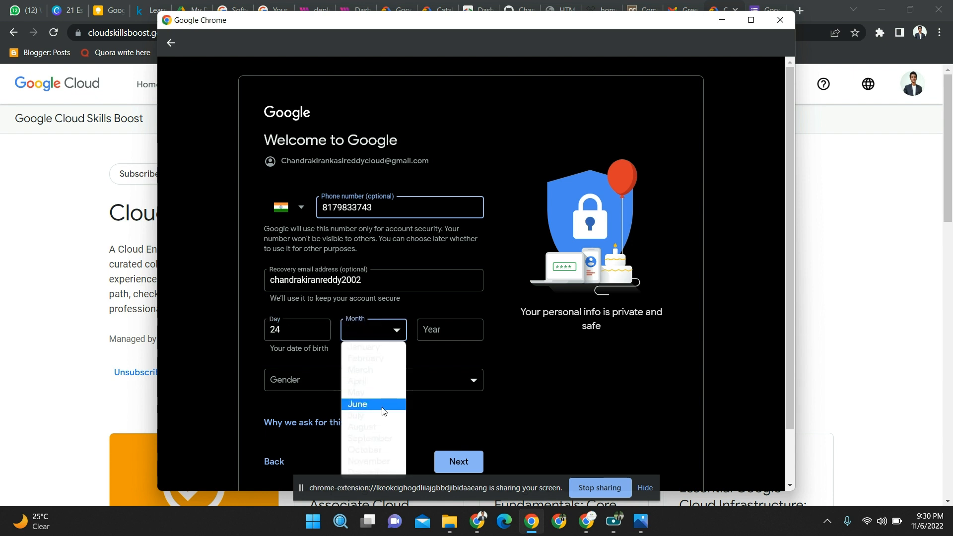
{"action": "left_click", "coordinate": [359, 404]}
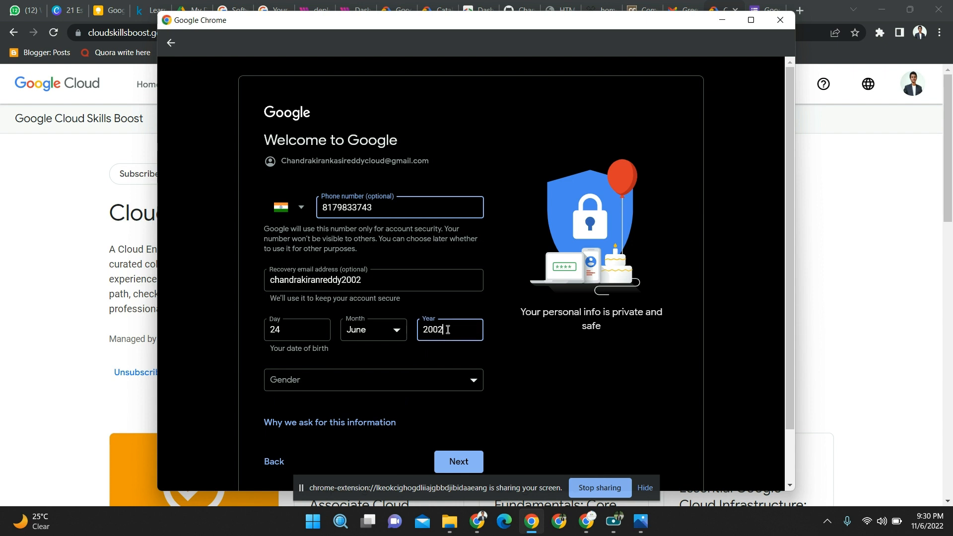
{"action": "left_click", "coordinate": [373, 379]}
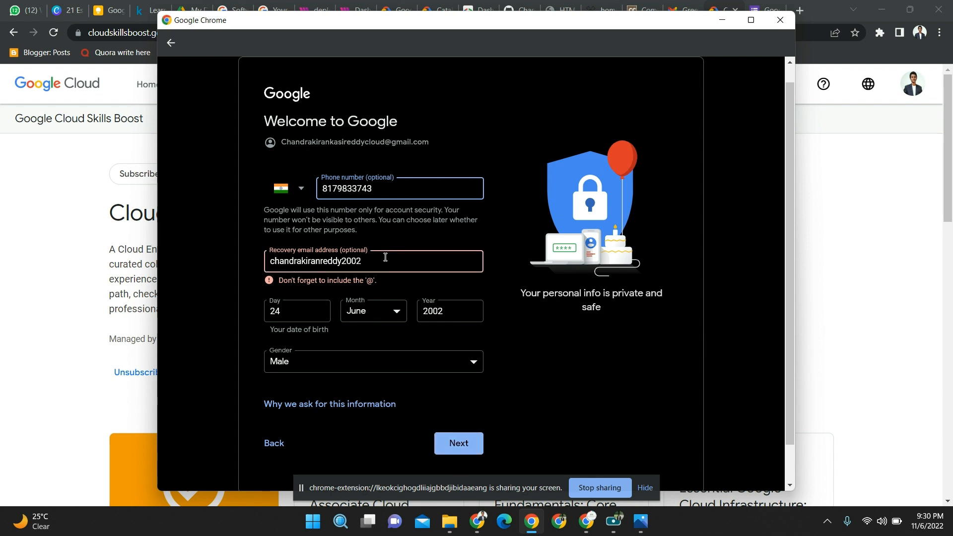
{"action": "type", "text": "@gmai"}
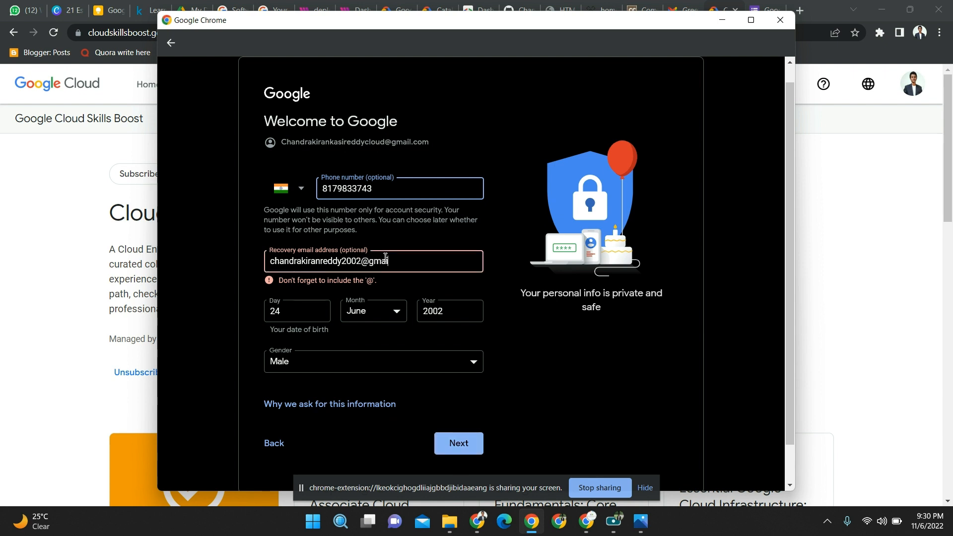
{"action": "type", "text": ".com"}
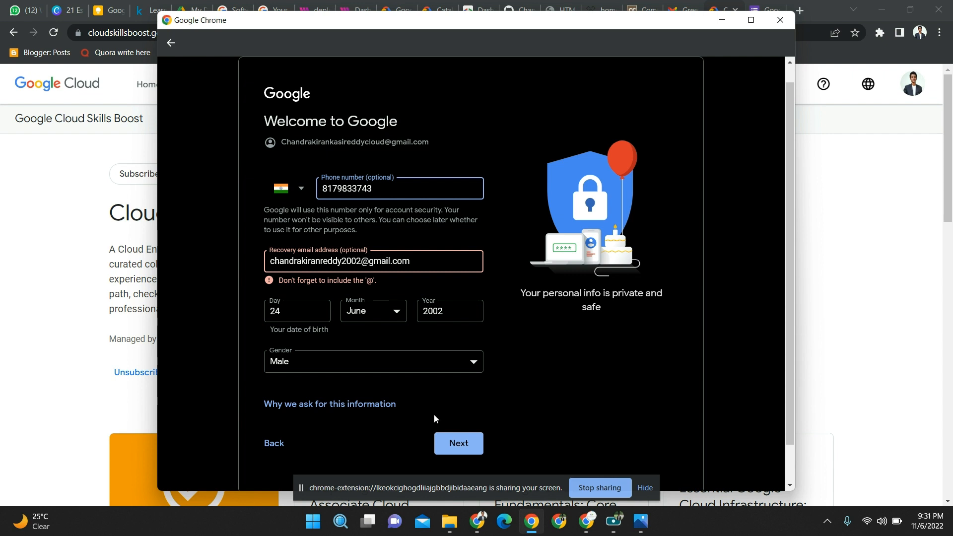
{"action": "left_click", "coordinate": [458, 443]}
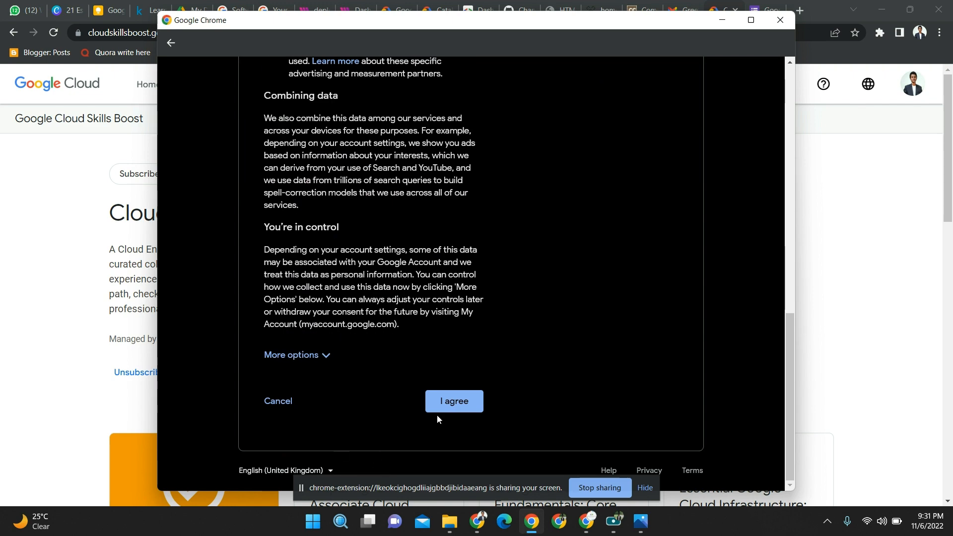
Accept the privacy terms, decline sync with No thanks, and finish profile customisation.
{"action": "scroll", "scroll_direction": "up", "scroll_amount": 3}
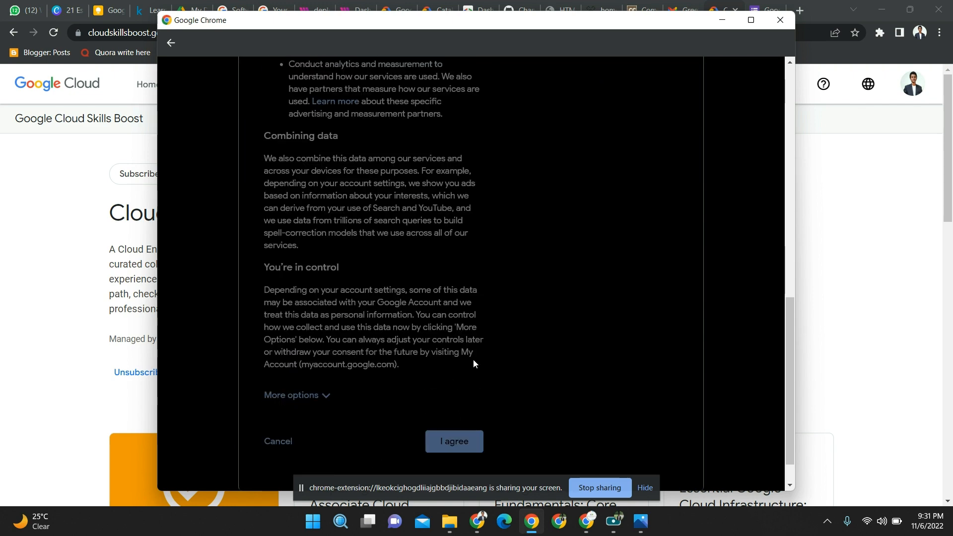
{"action": "left_click", "coordinate": [454, 441]}
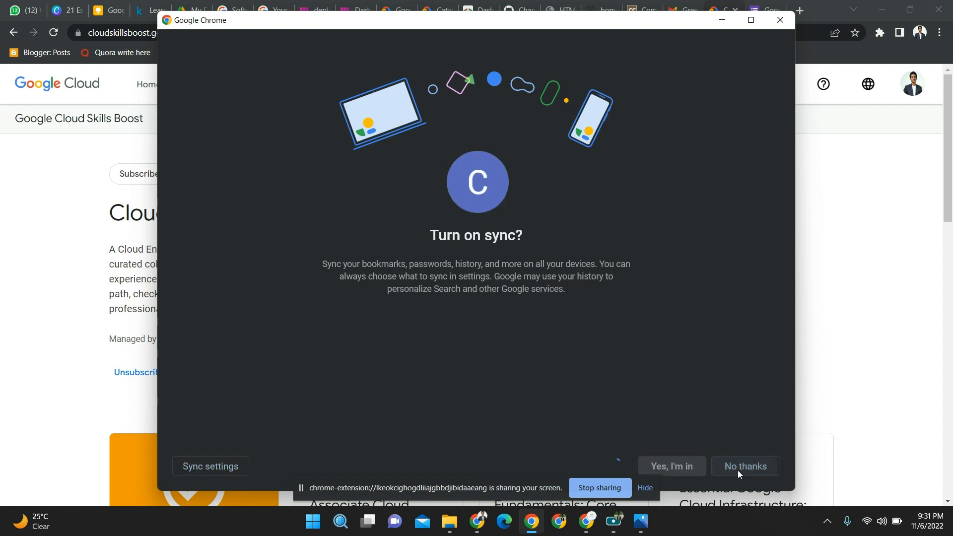
{"action": "left_click", "coordinate": [745, 467]}
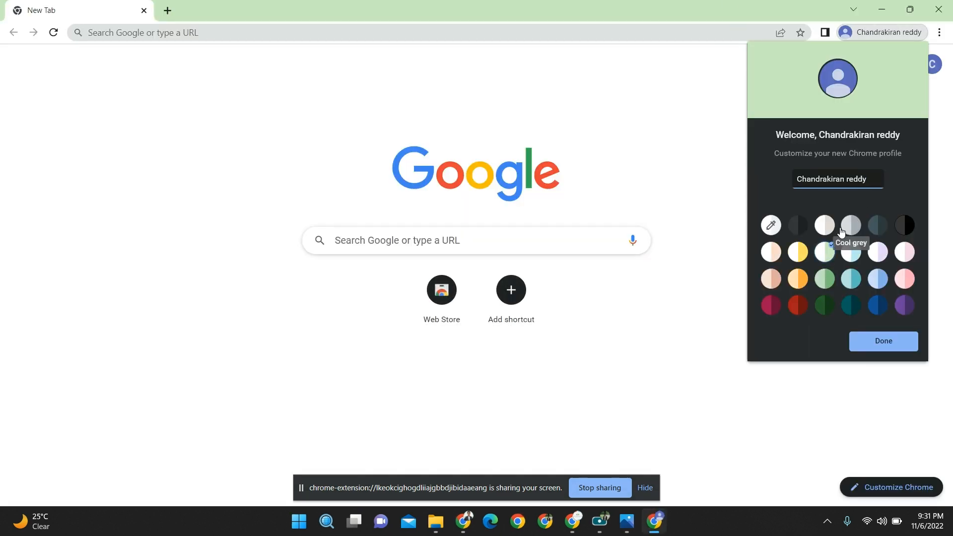
{"action": "left_click", "coordinate": [884, 340]}
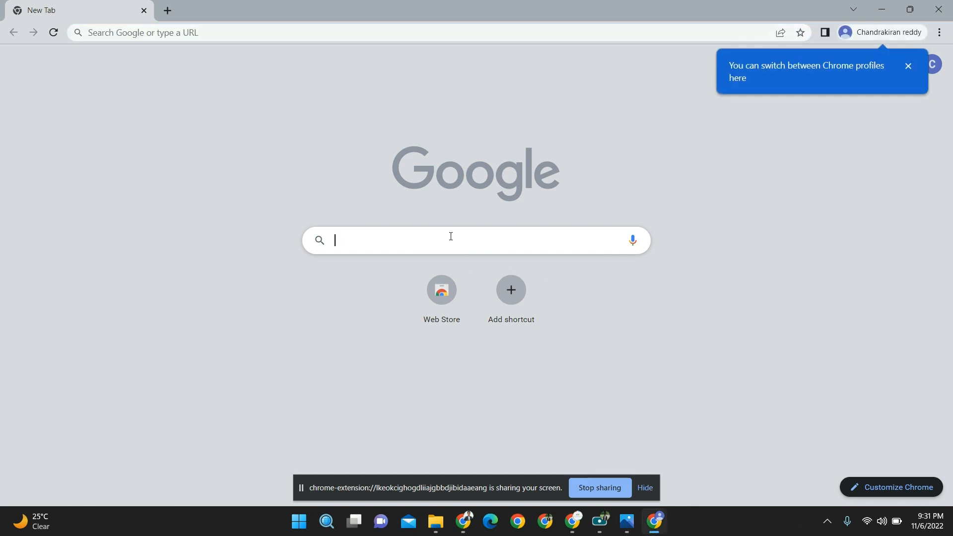
Search Google for 'skill boost google' and open the Google Cloud Skills Boost site.
{"action": "type", "text": "skill"}
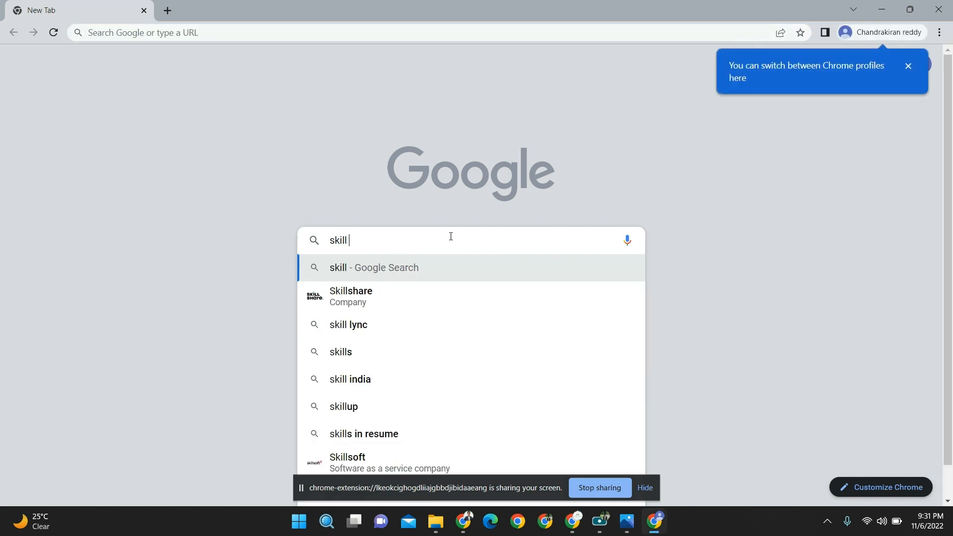
{"action": "type", "text": "boos"}
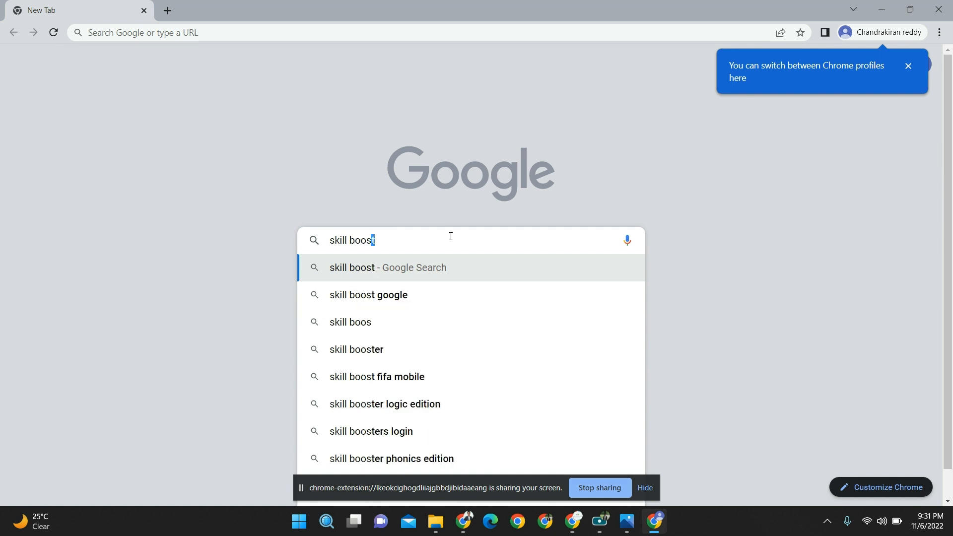
{"action": "left_click", "coordinate": [367, 295]}
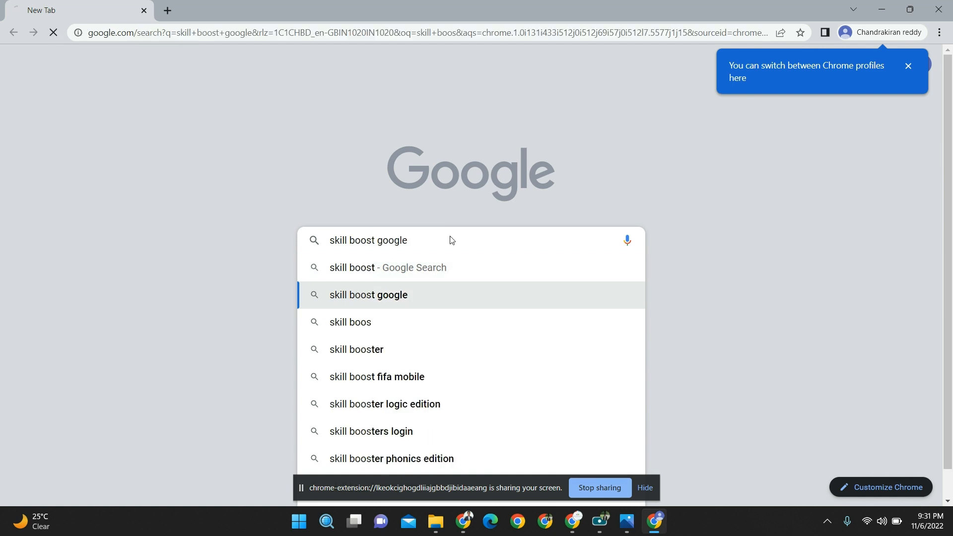
{"action": "left_click", "coordinate": [367, 295]}
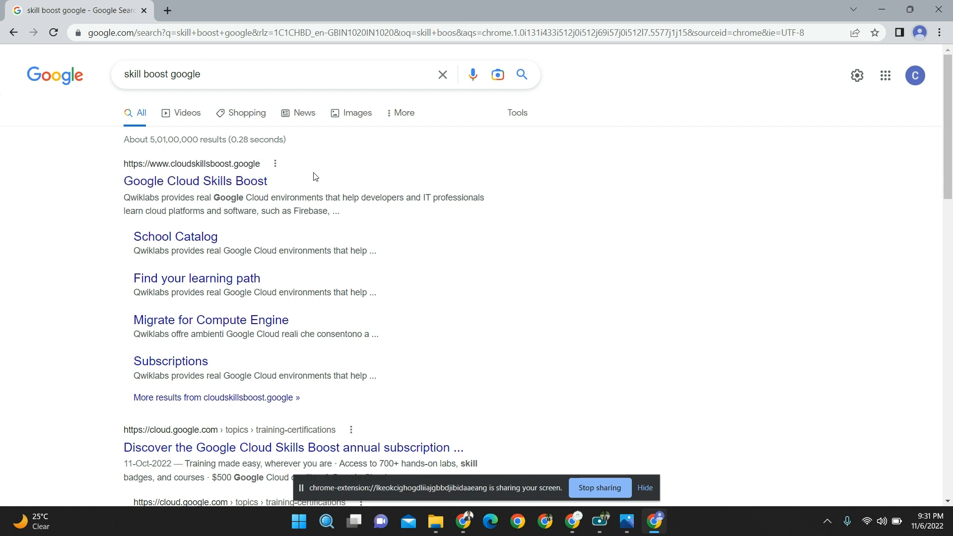
{"action": "left_click", "coordinate": [196, 181]}
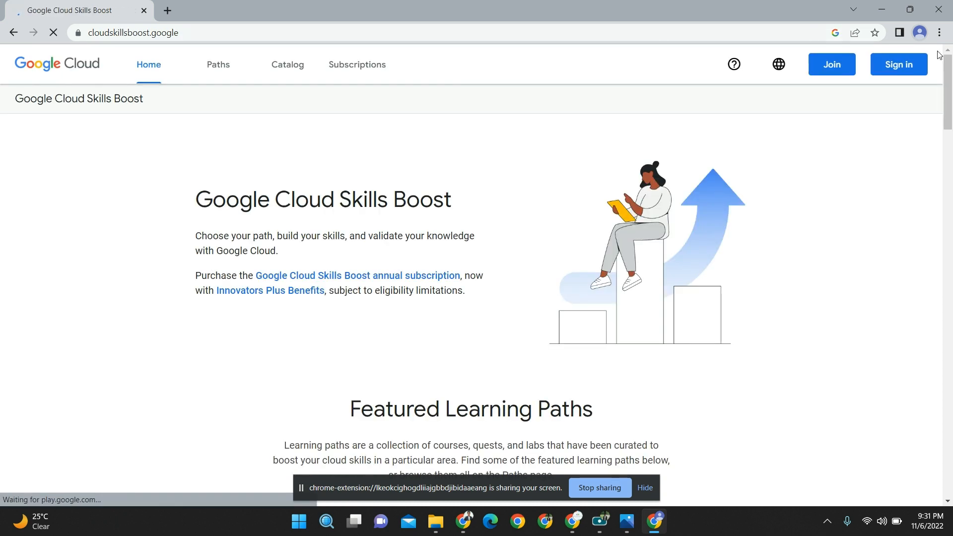
{"action": "mouse_move", "coordinate": [832, 64]}
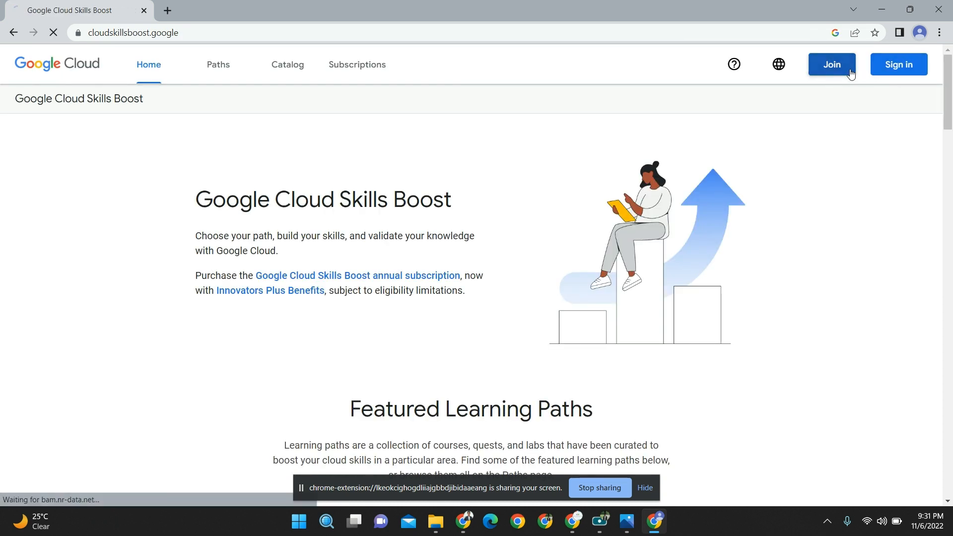
Join Skills Boost using Sign in with Google and choose the new Google account.
{"action": "left_click", "coordinate": [831, 65]}
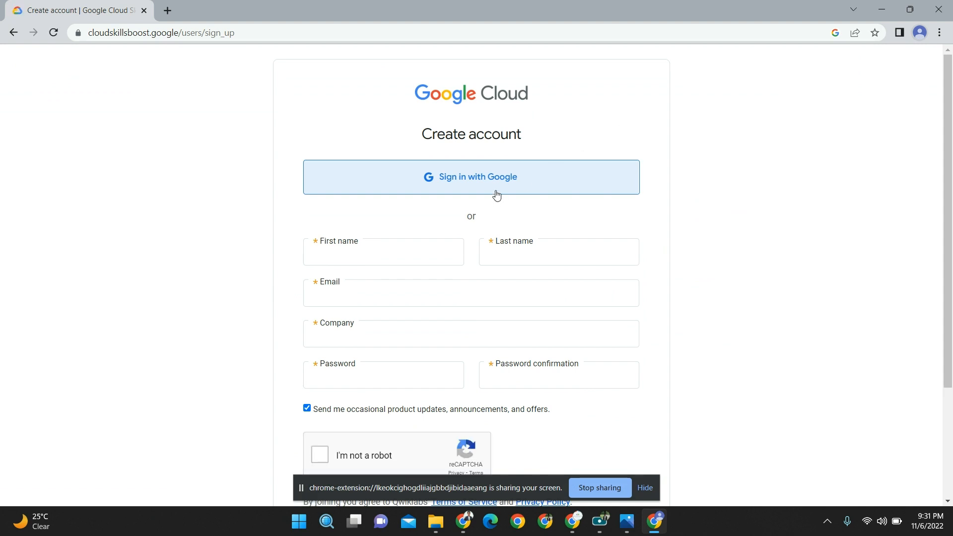
{"action": "left_click", "coordinate": [470, 177]}
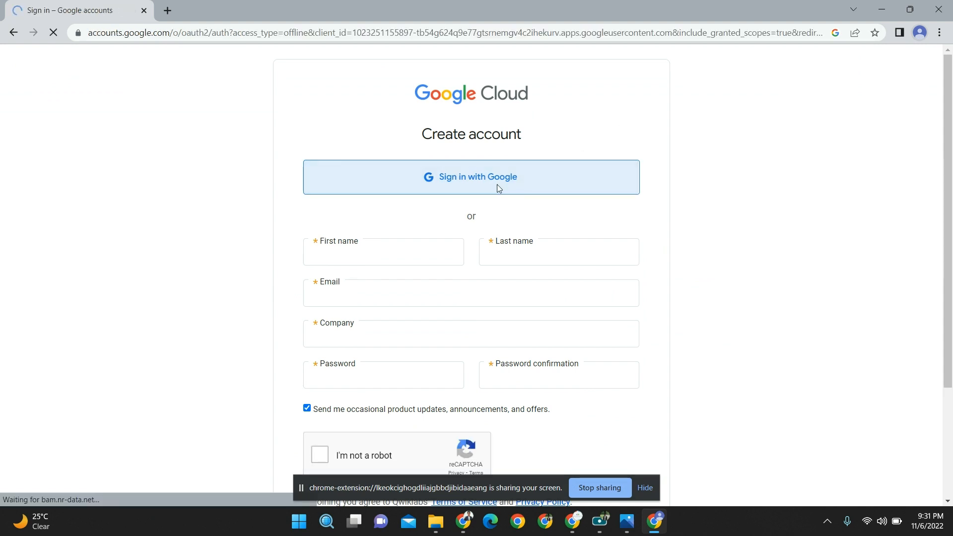
{"action": "left_click", "coordinate": [470, 177]}
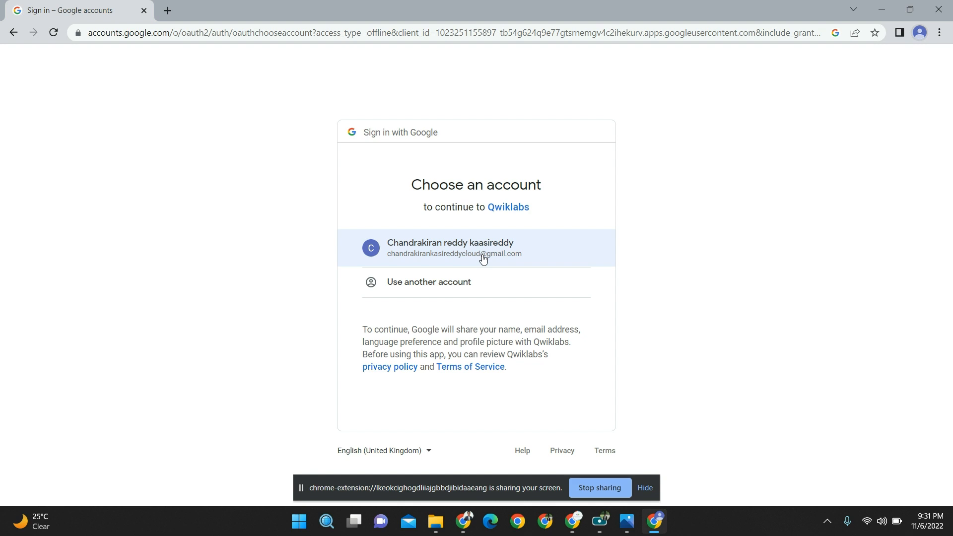
{"action": "left_click", "coordinate": [483, 248]}
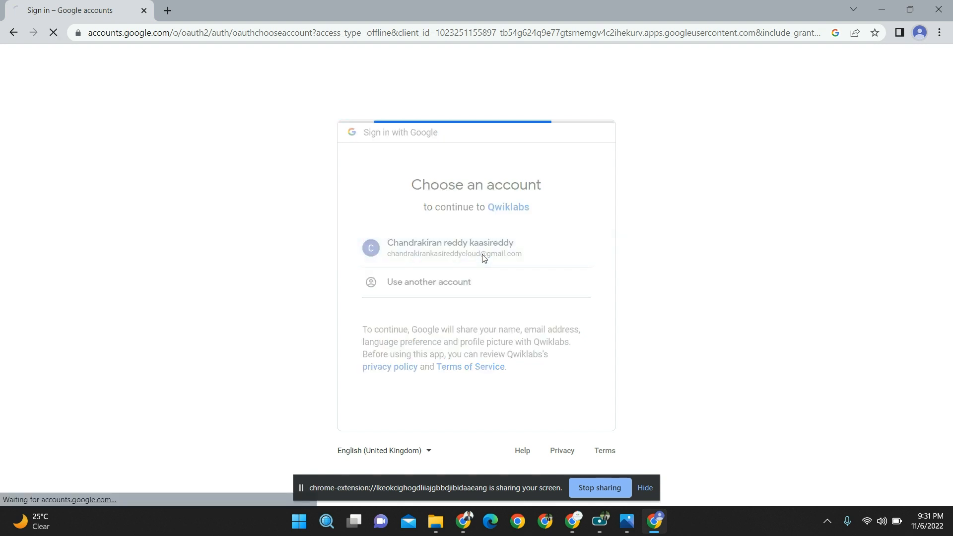
Tick the reCAPTCHA and accept the Qwiklabs terms of service.
{"action": "left_click", "coordinate": [449, 247]}
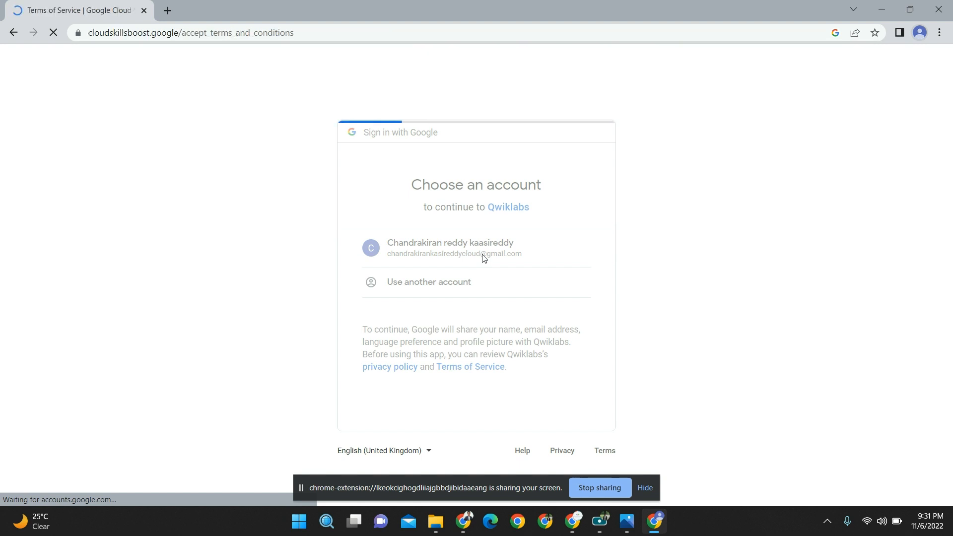
{"action": "left_click", "coordinate": [450, 249]}
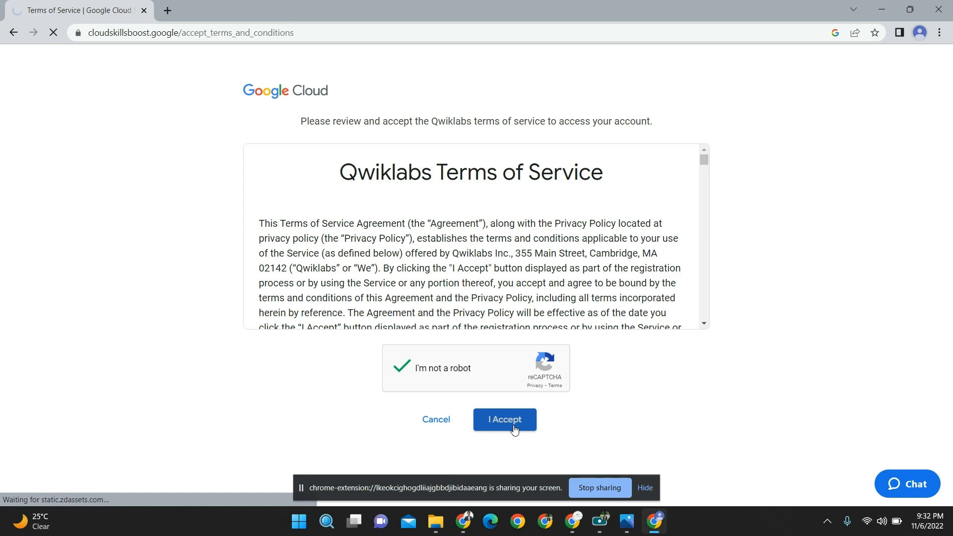
{"action": "left_click", "coordinate": [505, 419]}
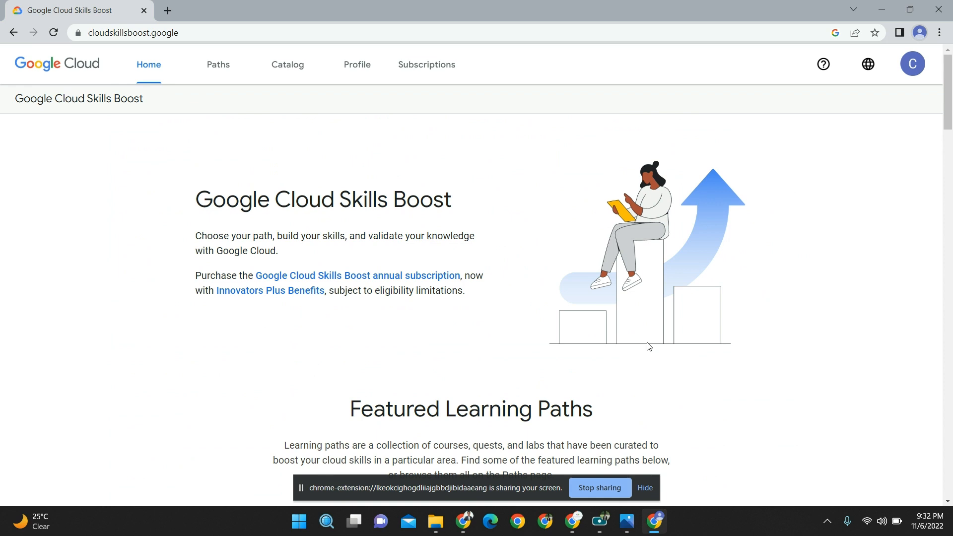
{"action": "mouse_move", "coordinate": [911, 63]}
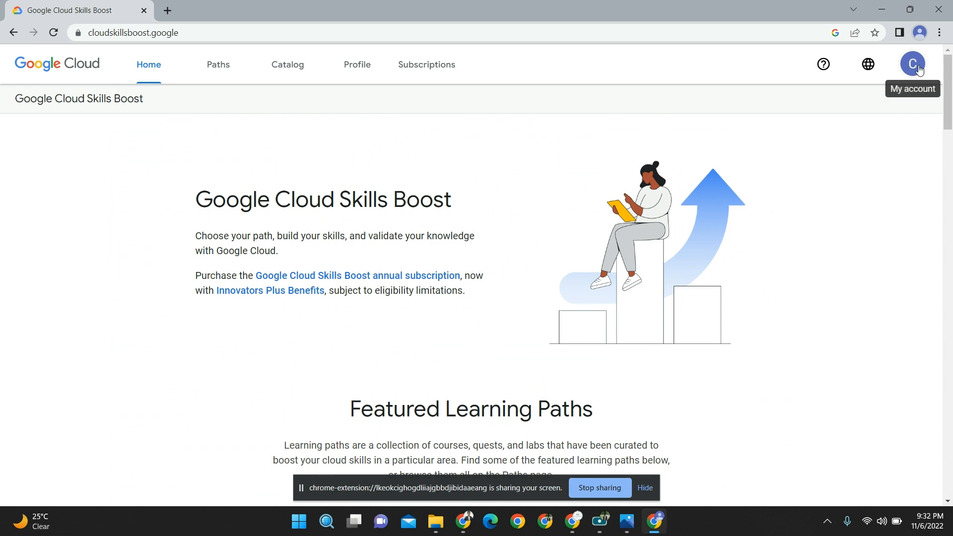
Review the Skills Boost account settings, return home and reopen the account panel showing 0 credits.
{"action": "left_click", "coordinate": [912, 63]}
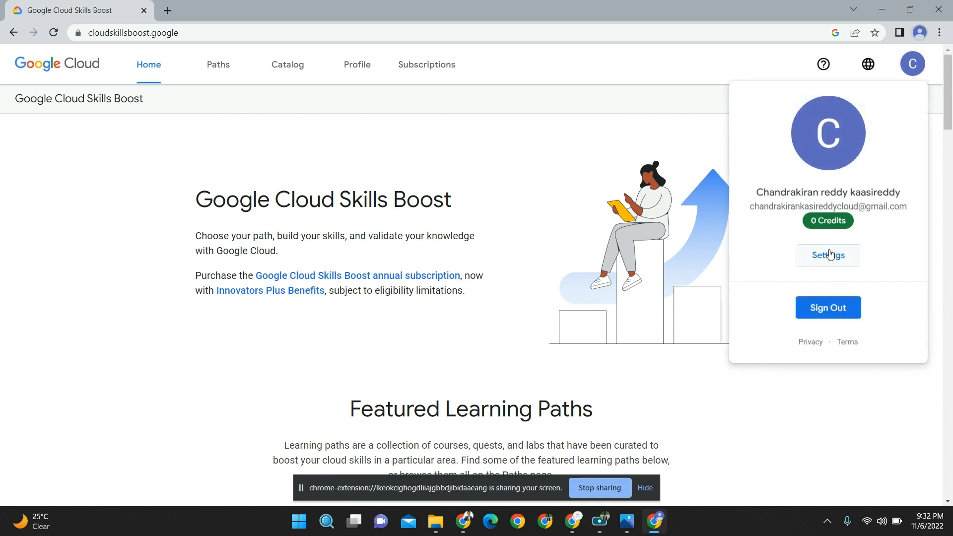
{"action": "left_click", "coordinate": [827, 255]}
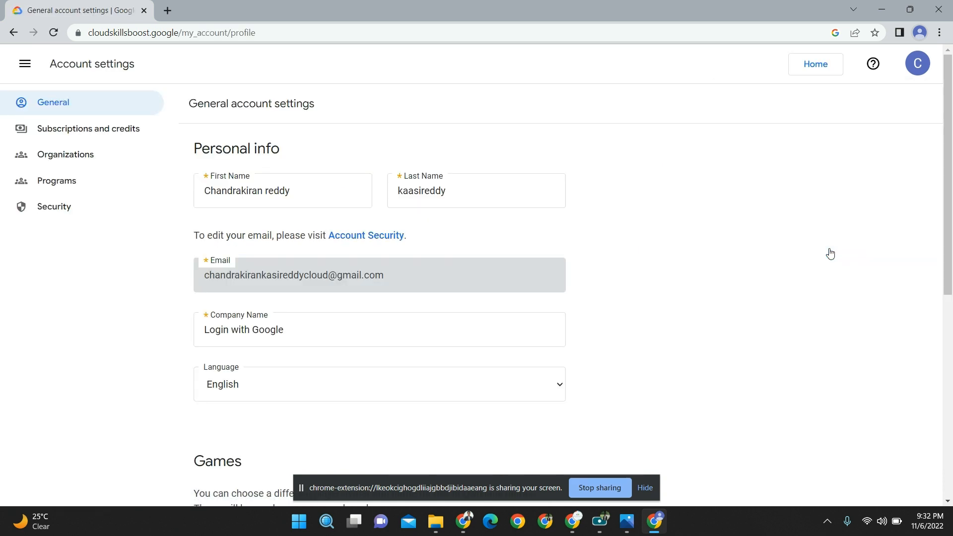
{"action": "mouse_move", "coordinate": [97, 197]}
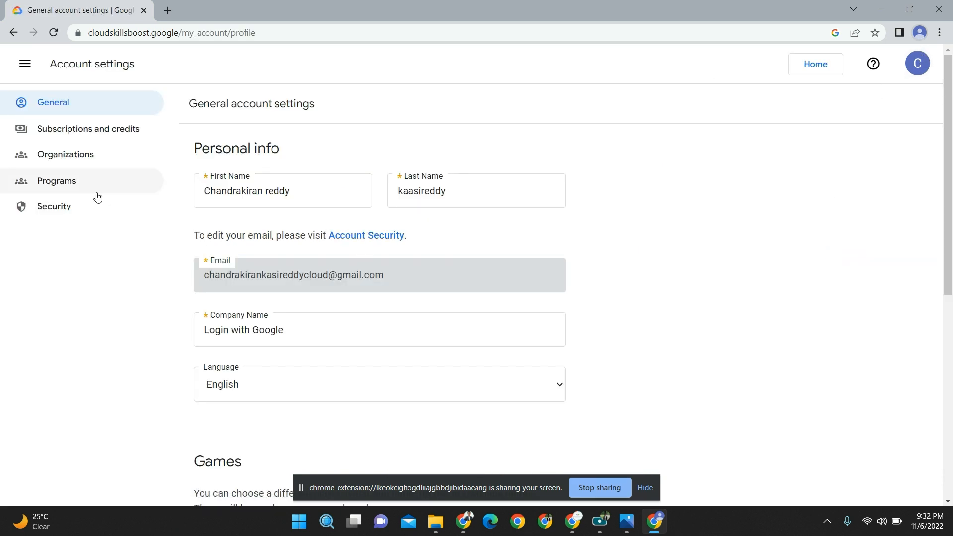
{"action": "scroll", "scroll_direction": "down", "scroll_amount": 3}
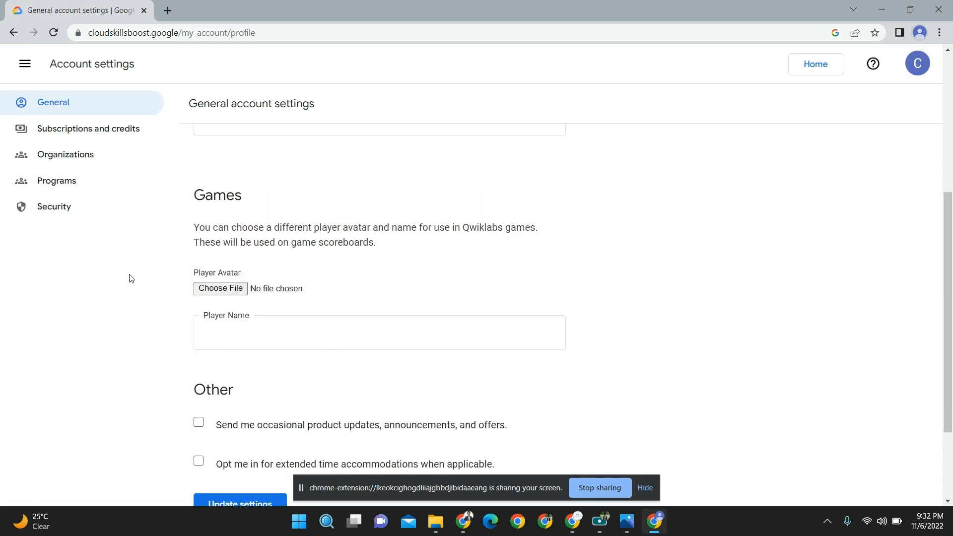
{"action": "left_click", "coordinate": [13, 32]}
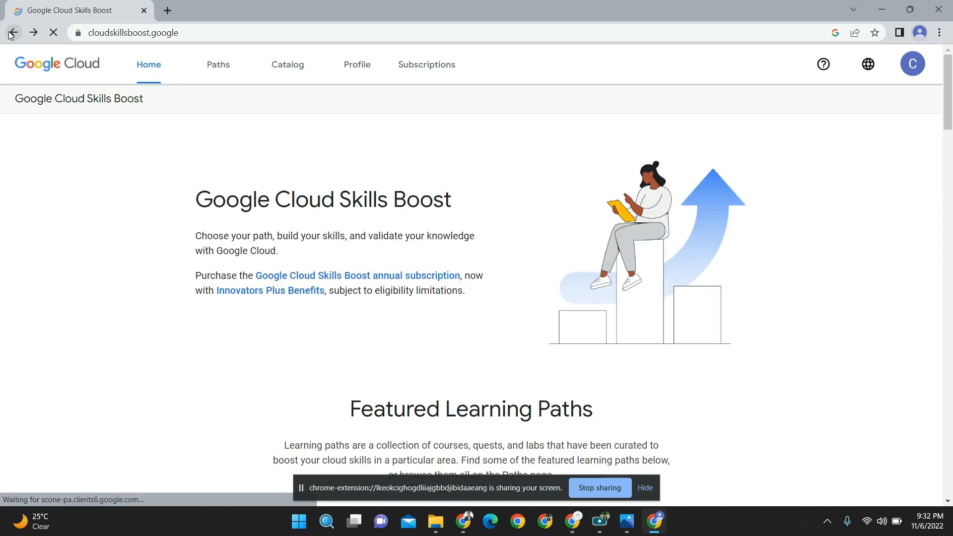
{"action": "left_click", "coordinate": [912, 63]}
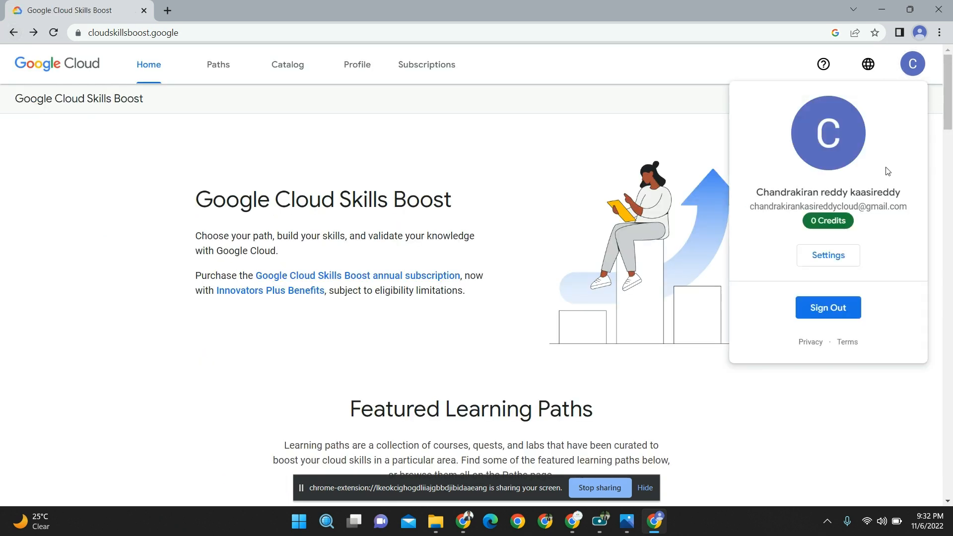
{"action": "mouse_move", "coordinate": [320, 118]}
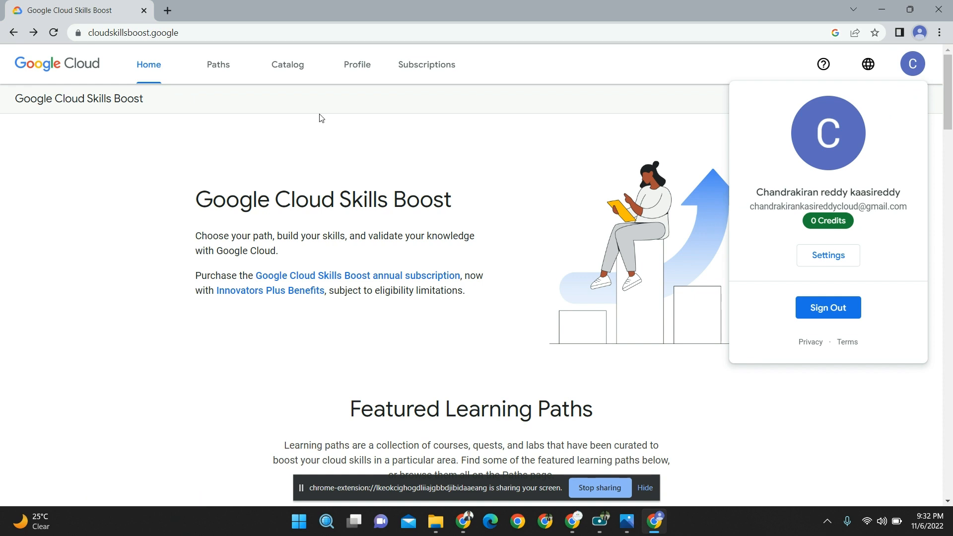
From the learning profile page, make the badge profile public and confirm it.
{"action": "left_click", "coordinate": [356, 65]}
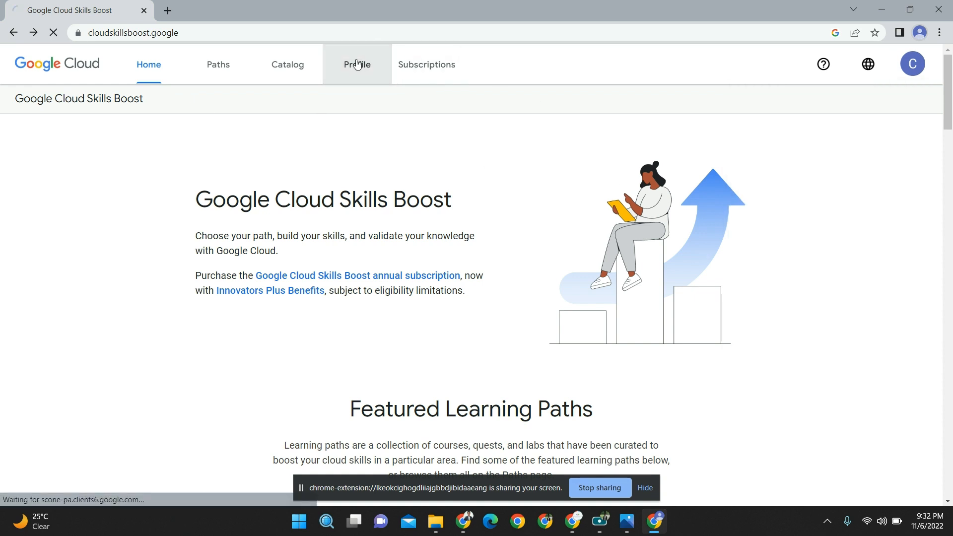
{"action": "left_click", "coordinate": [358, 65]}
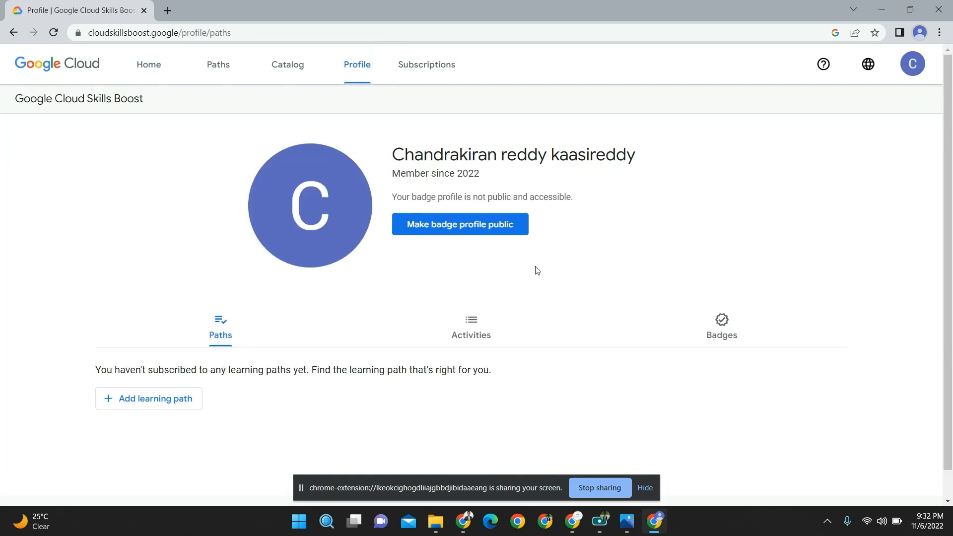
{"action": "mouse_move", "coordinate": [486, 232]}
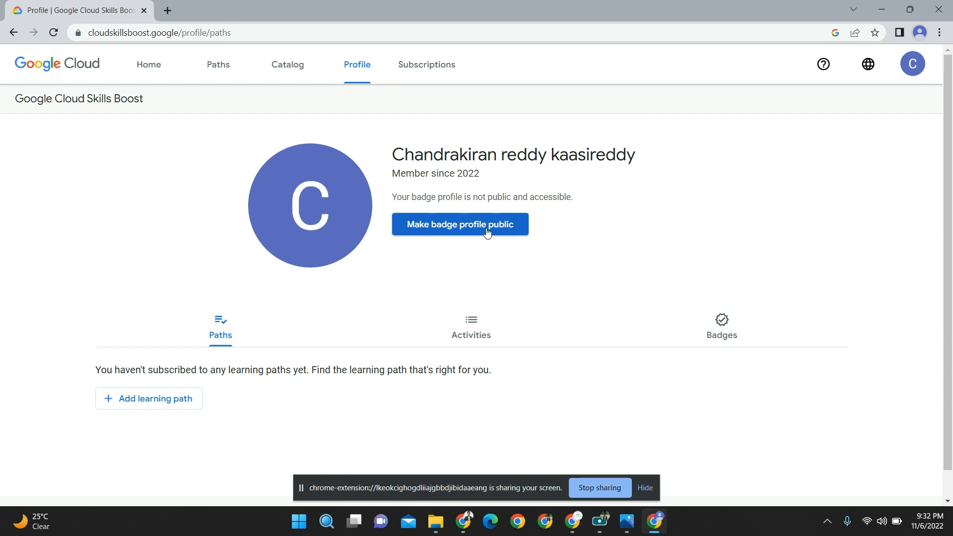
{"action": "mouse_move", "coordinate": [477, 232]}
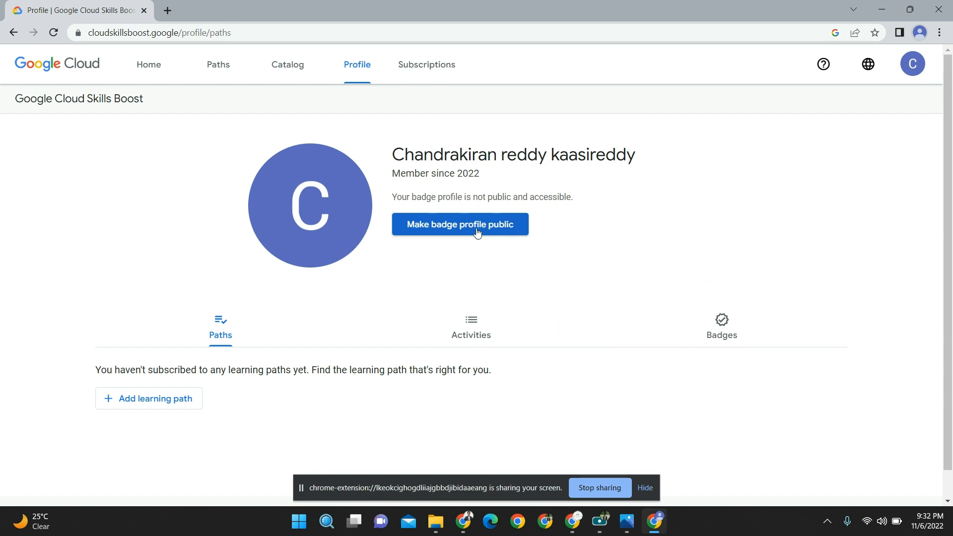
{"action": "left_click", "coordinate": [460, 223]}
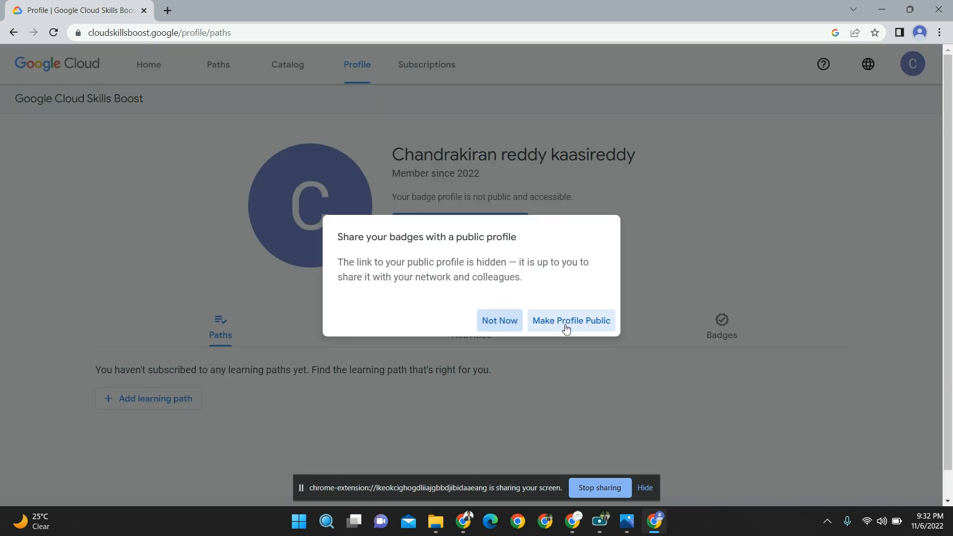
{"action": "left_click", "coordinate": [571, 321]}
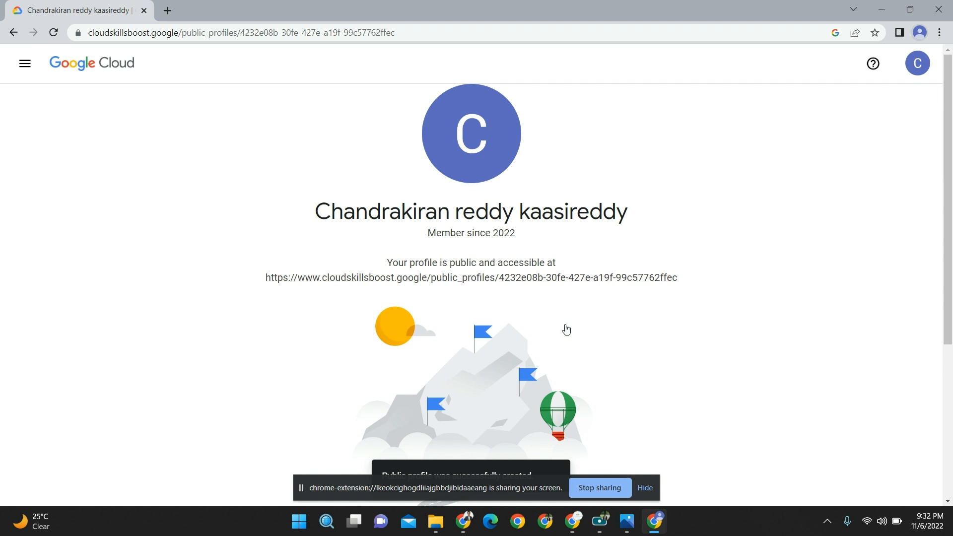
{"action": "mouse_move", "coordinate": [262, 280]}
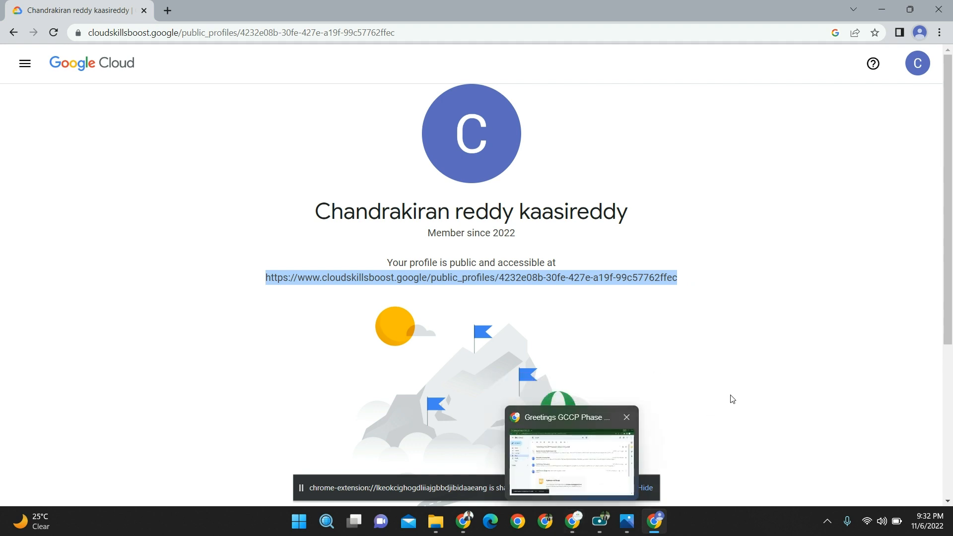
Check the subscribed Cloud Engineer Learning Path in the other window, then return to the enrolment form.
{"action": "left_click", "coordinate": [626, 417]}
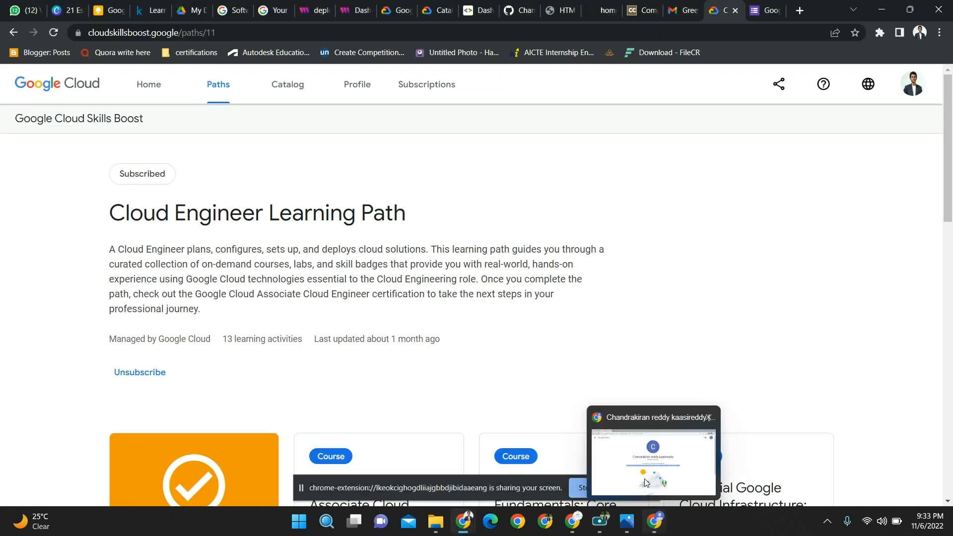
{"action": "left_click", "coordinate": [653, 459]}
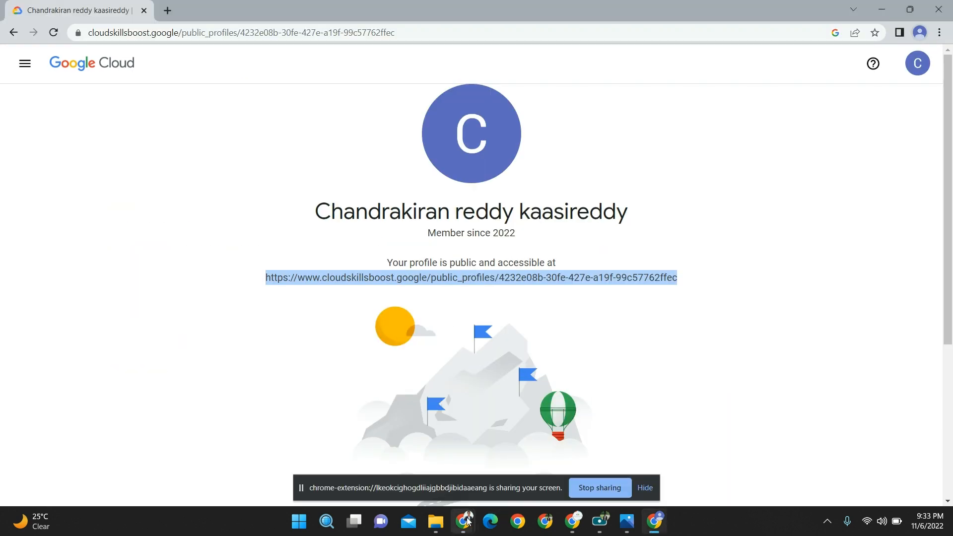
{"action": "left_click", "coordinate": [763, 10]}
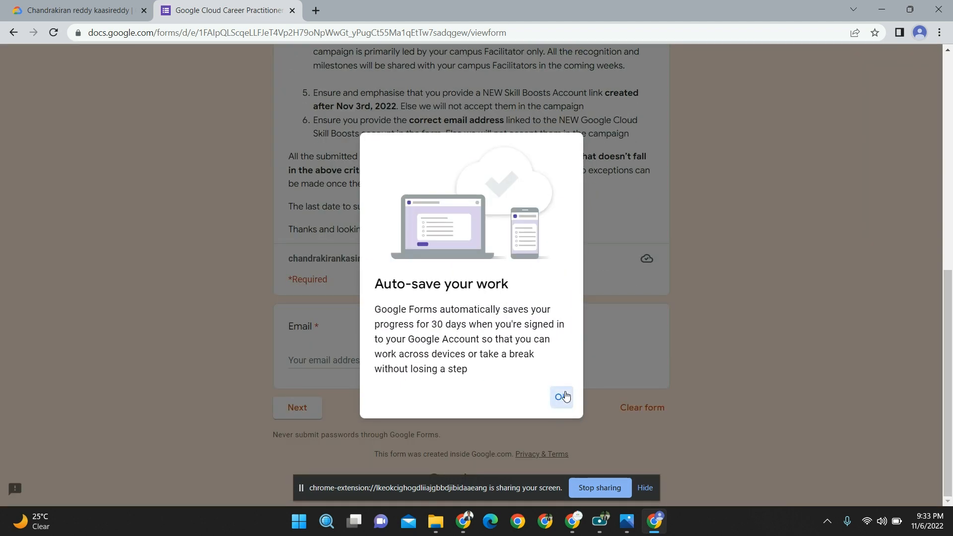
Dismiss the auto-save notice, enter the gmail.com email address and advance to Terms & Conditions.
{"action": "left_click", "coordinate": [560, 396]}
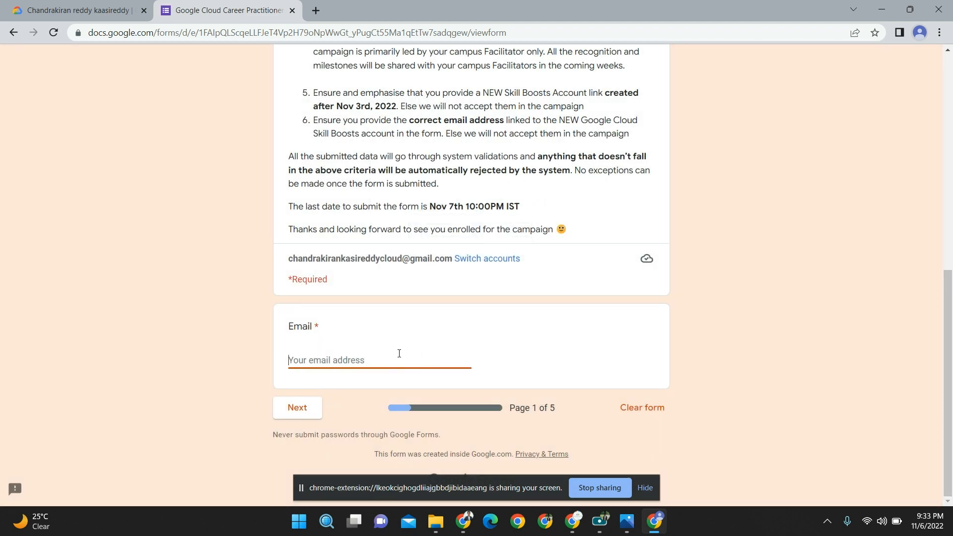
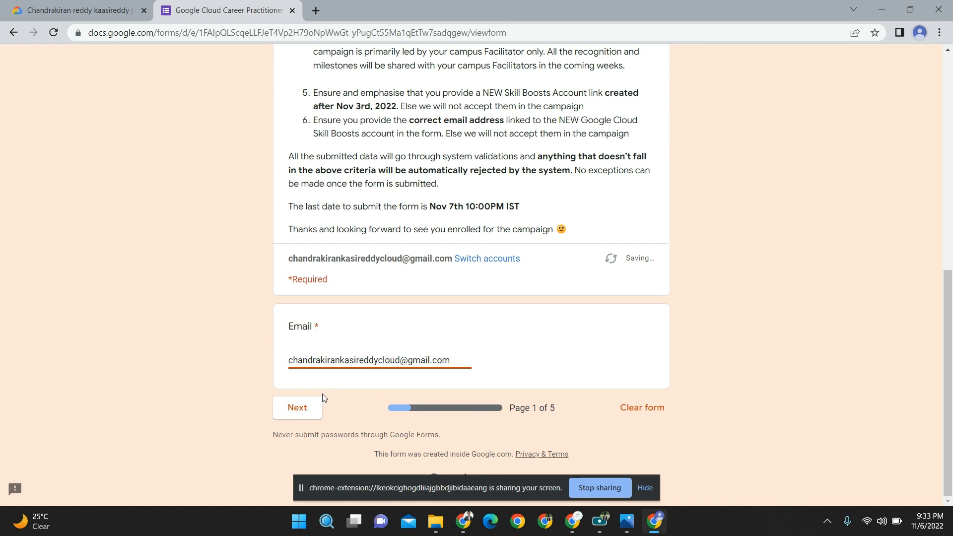
{"action": "left_click", "coordinate": [297, 407]}
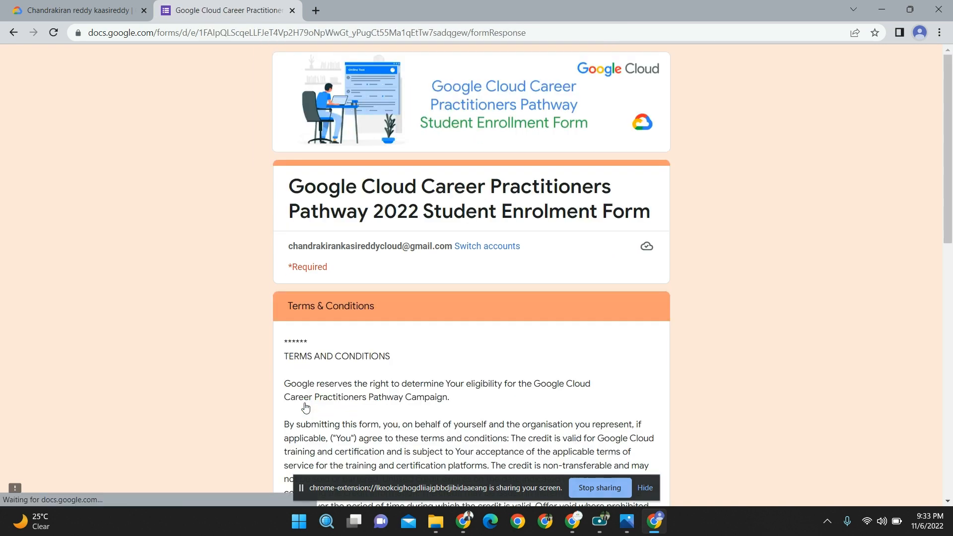
Accept the terms and continue to the Fill out your details page.
{"action": "scroll", "scroll_direction": "down", "scroll_amount": 3}
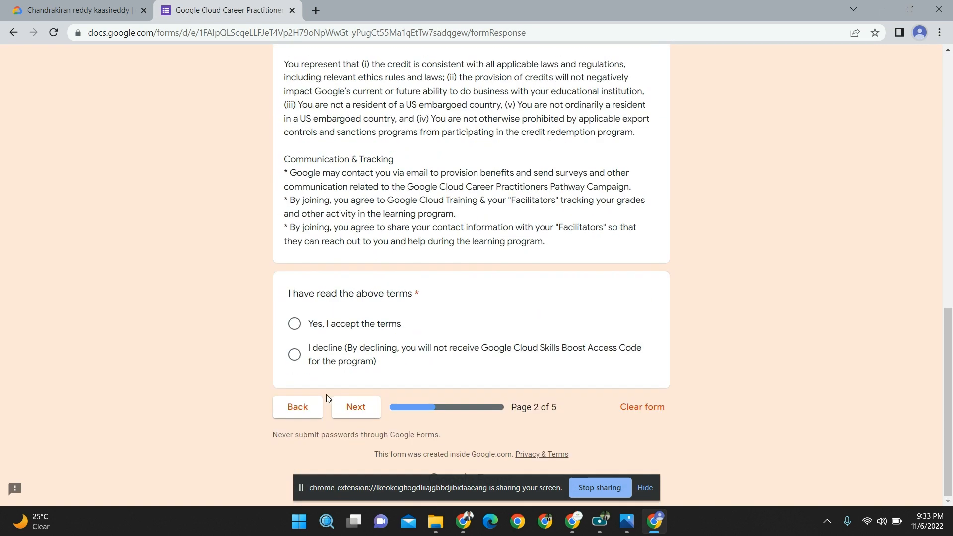
{"action": "scroll", "scroll_direction": "up", "scroll_amount": 3}
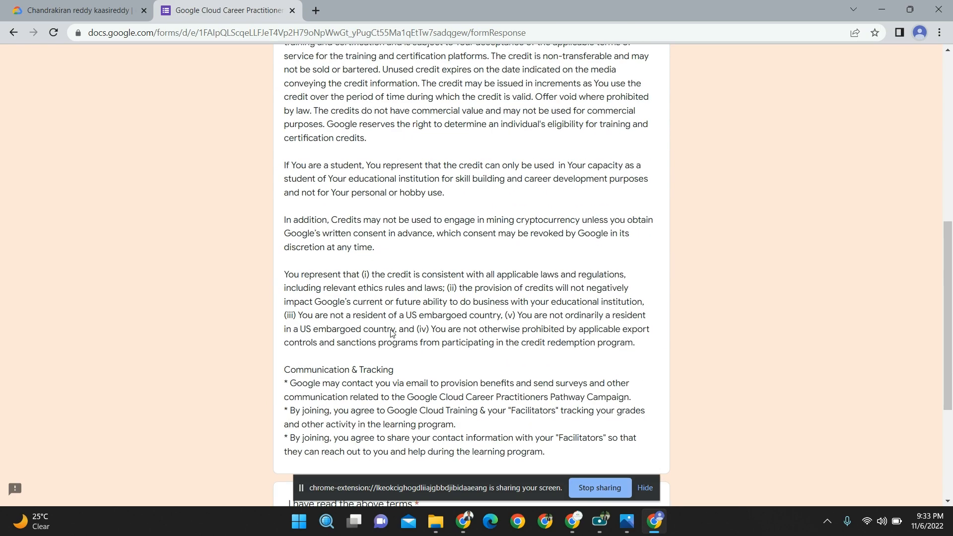
{"action": "scroll", "scroll_direction": "down", "scroll_amount": 3}
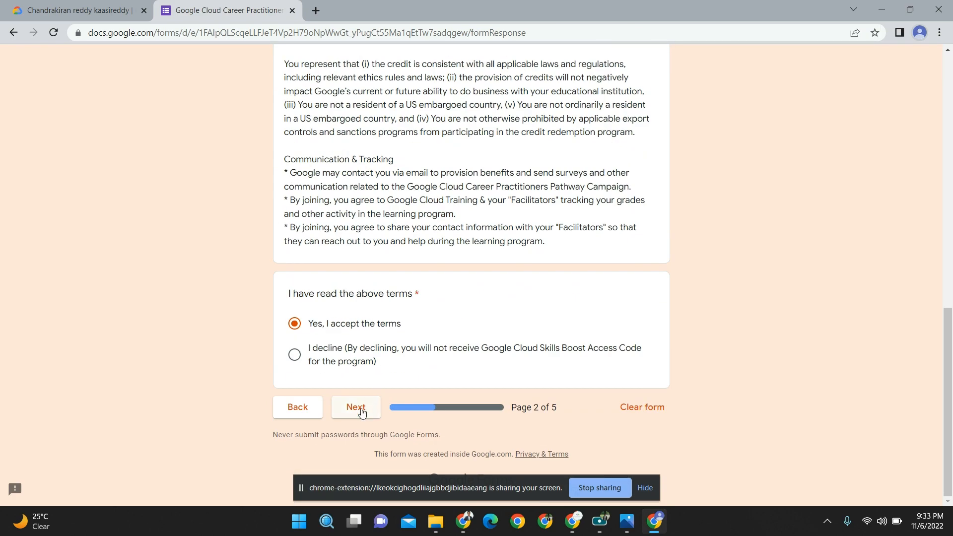
{"action": "left_click", "coordinate": [356, 407]}
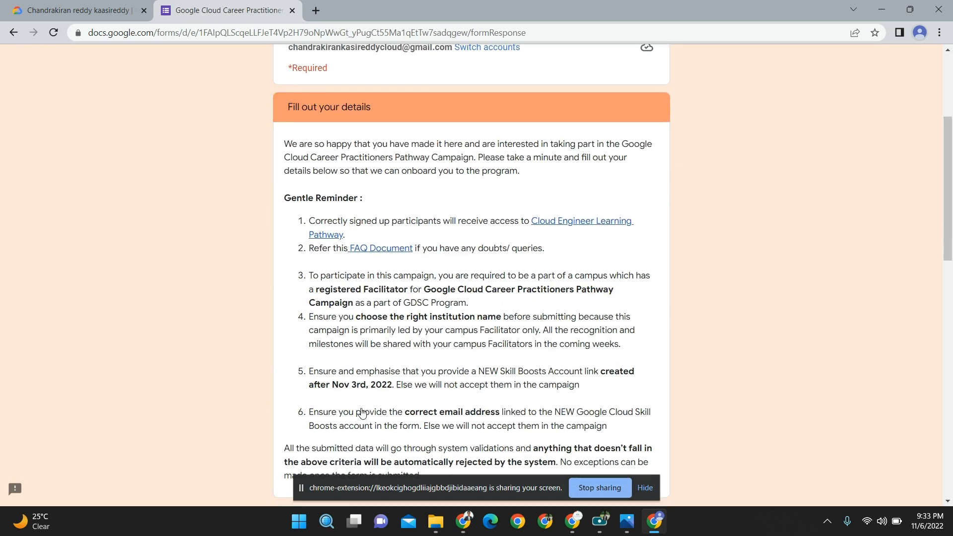
{"action": "scroll", "scroll_direction": "down", "scroll_amount": 3}
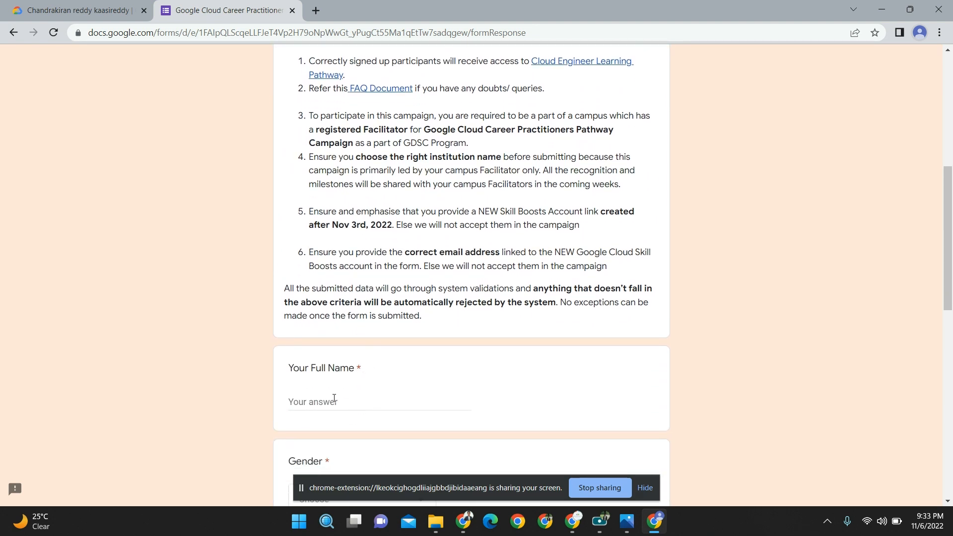
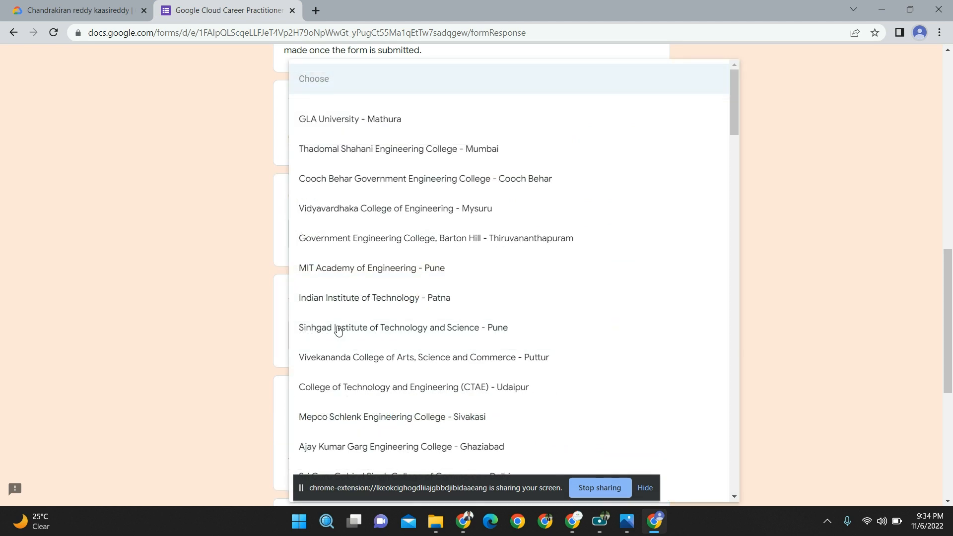
Choose Guru Nanak Institutions Technical Campus - Ibrahimpatnam from the institution list.
{"action": "scroll", "scroll_direction": "down", "scroll_amount": 3}
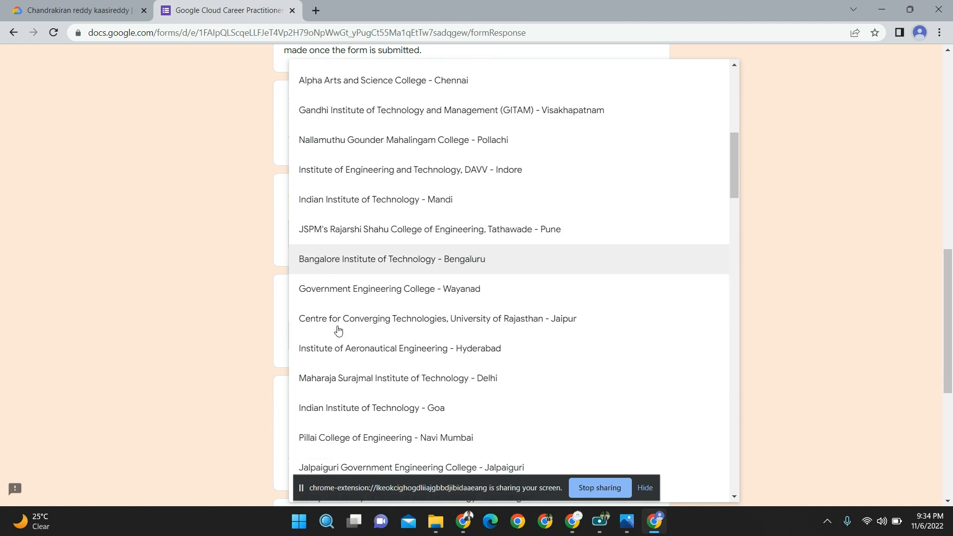
{"action": "scroll", "scroll_direction": "down", "scroll_amount": 3}
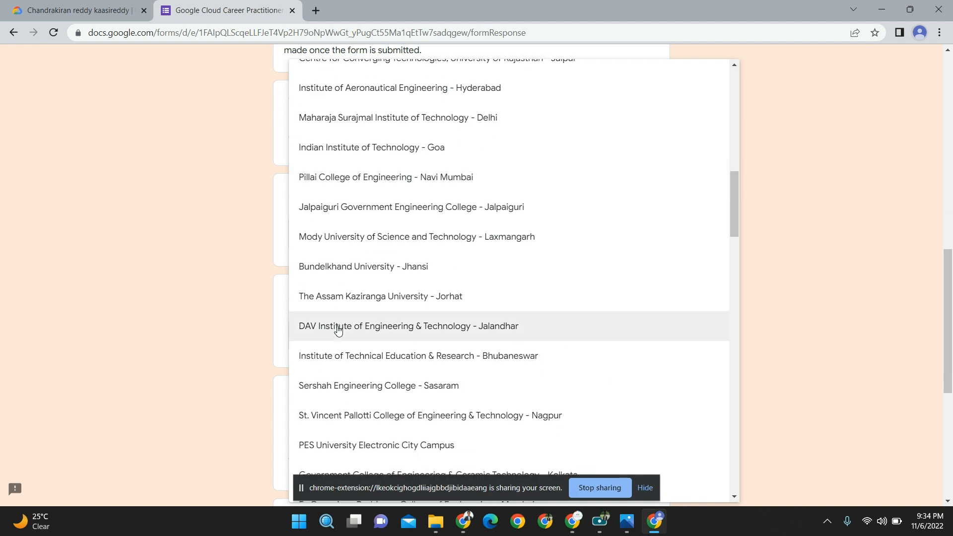
{"action": "scroll", "scroll_direction": "down", "scroll_amount": 3}
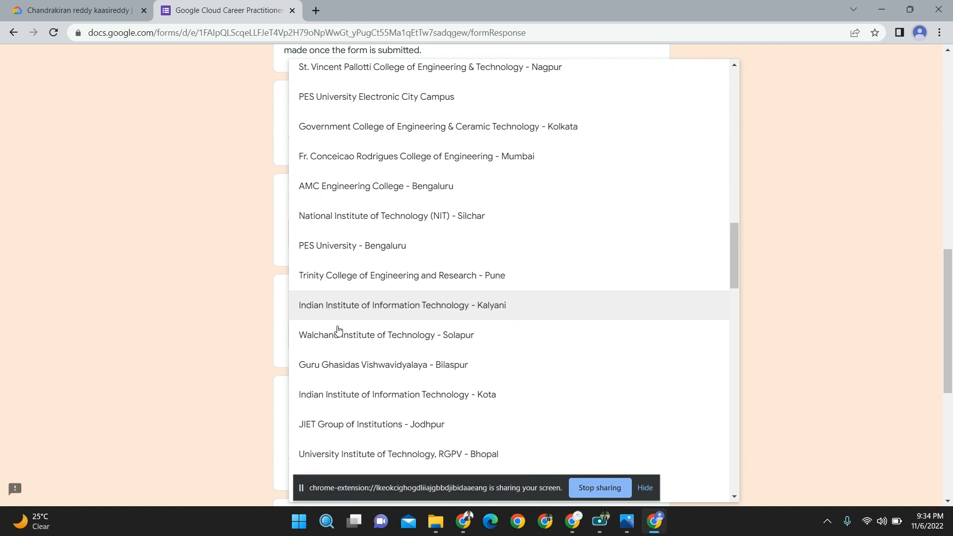
{"action": "scroll", "scroll_direction": "down", "scroll_amount": 3}
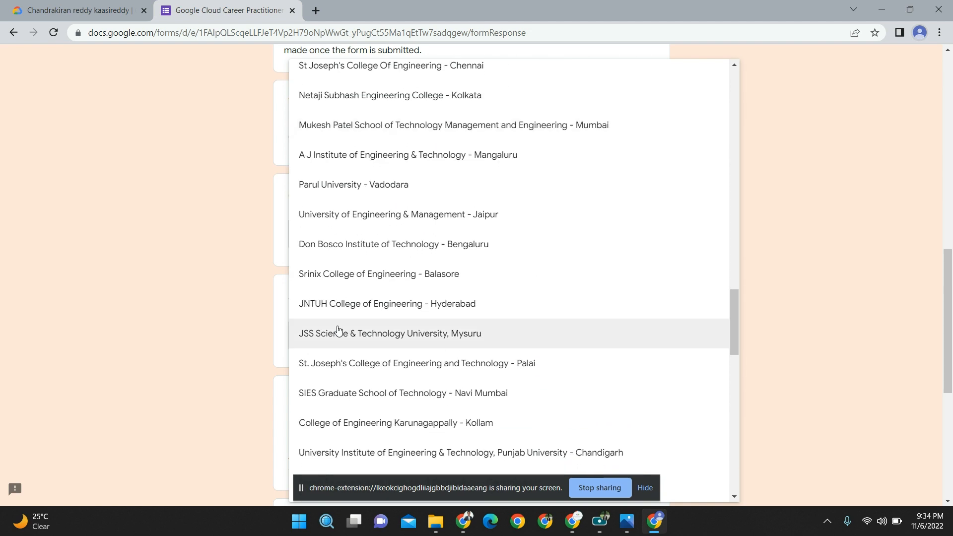
{"action": "scroll", "scroll_direction": "down", "scroll_amount": 3}
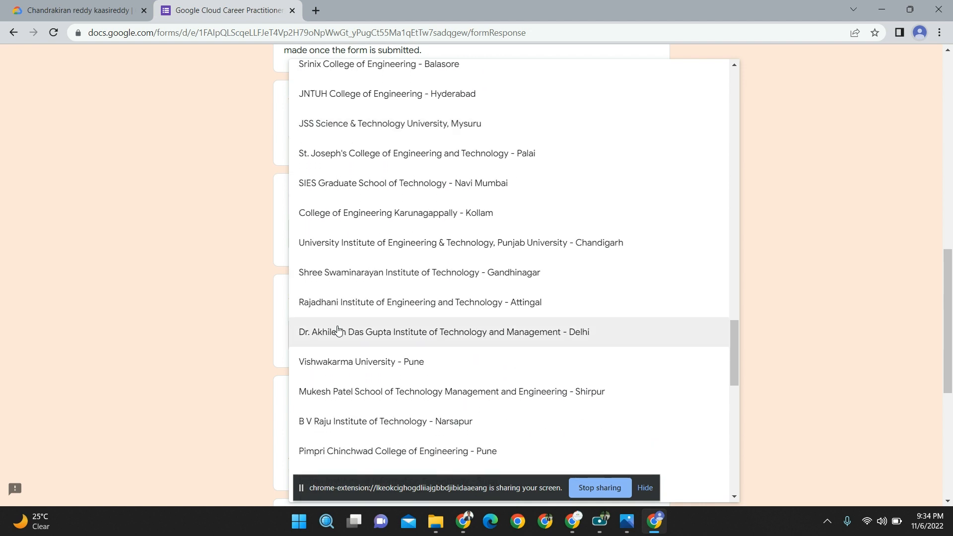
{"action": "scroll", "scroll_direction": "down", "scroll_amount": 3}
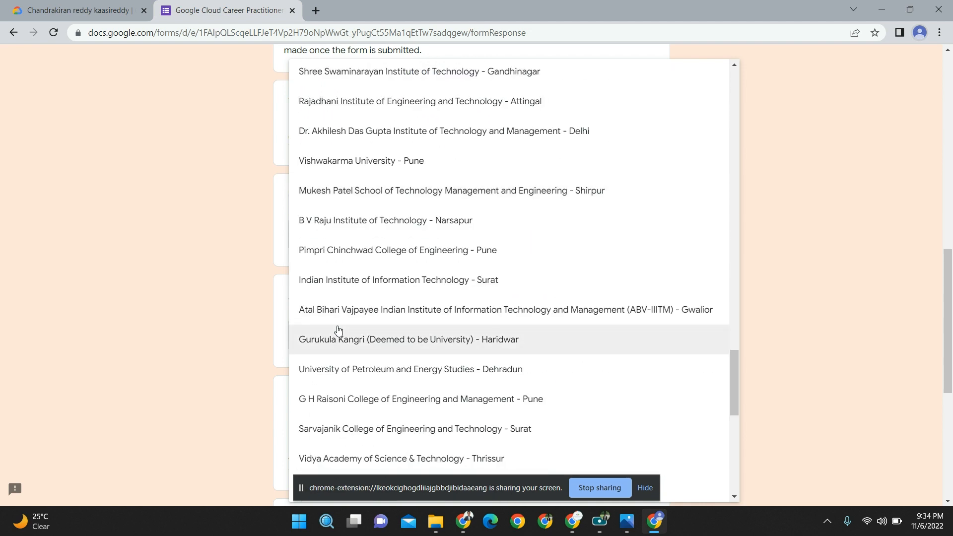
{"action": "scroll", "scroll_direction": "down", "scroll_amount": 3}
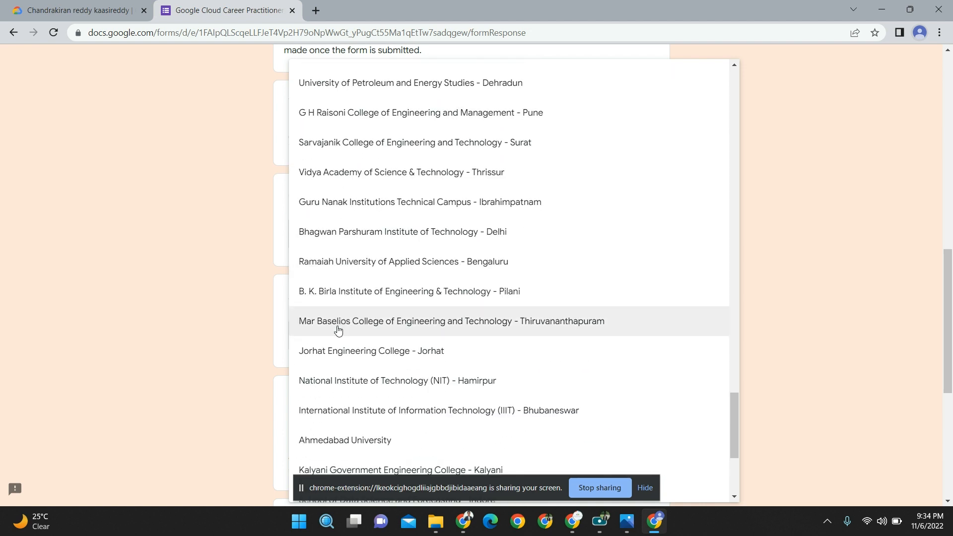
{"action": "scroll", "scroll_direction": "down", "scroll_amount": 3}
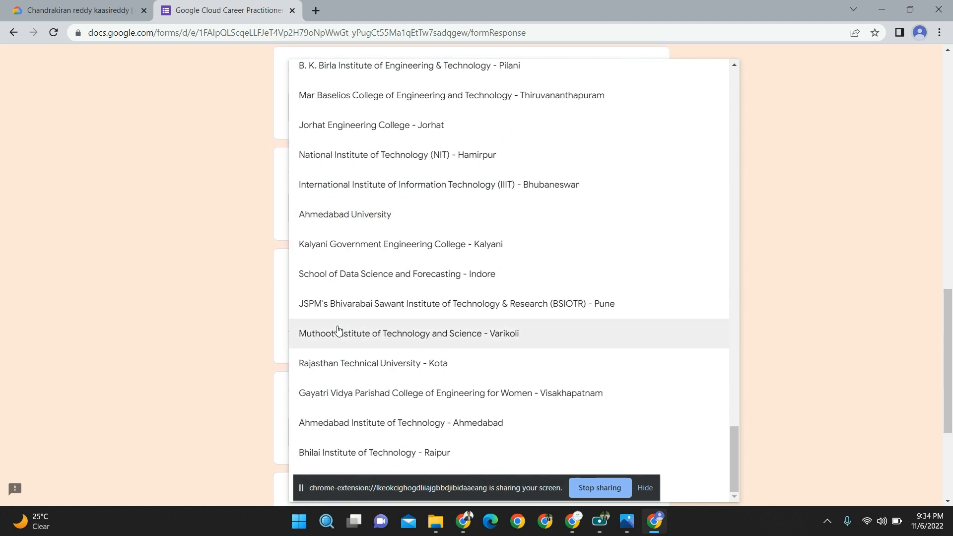
{"action": "scroll", "scroll_direction": "up", "scroll_amount": 3}
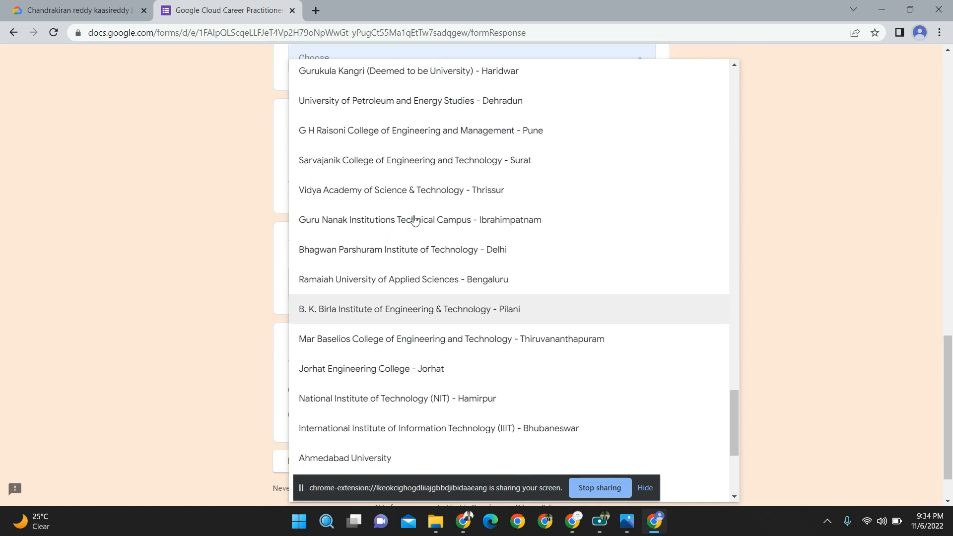
{"action": "scroll", "scroll_direction": "up", "scroll_amount": 3}
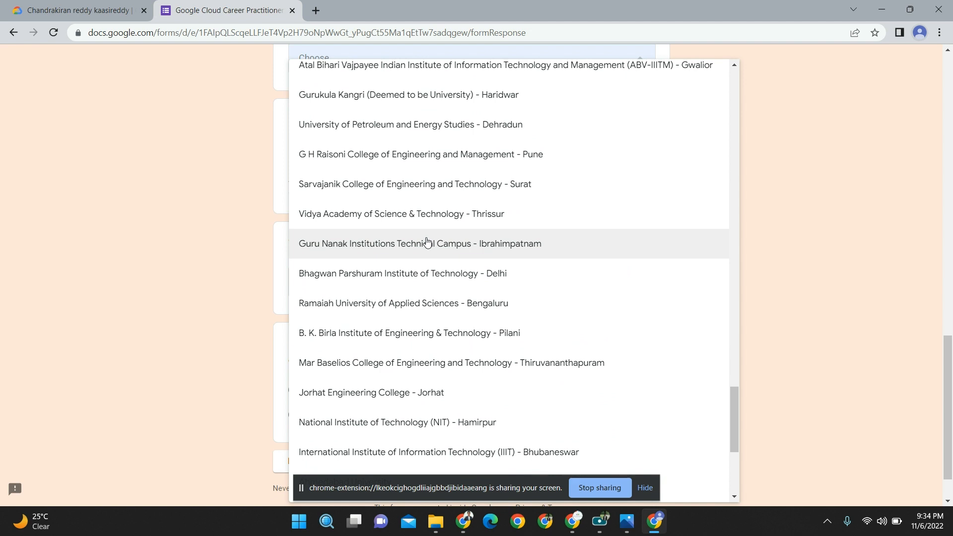
{"action": "left_click", "coordinate": [426, 243]}
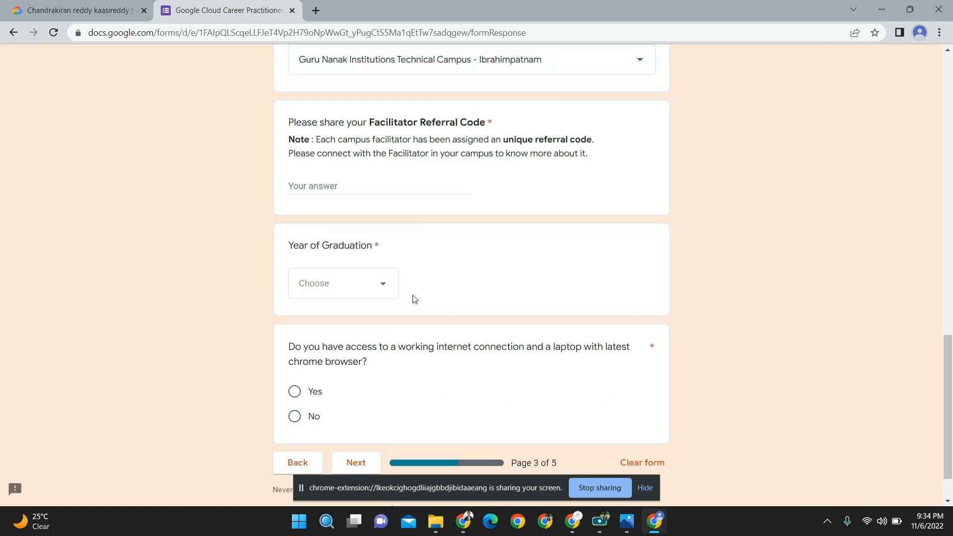
Answer the Facilitator Referral Code question with 'code'.
{"action": "scroll", "scroll_direction": "up", "scroll_amount": 3}
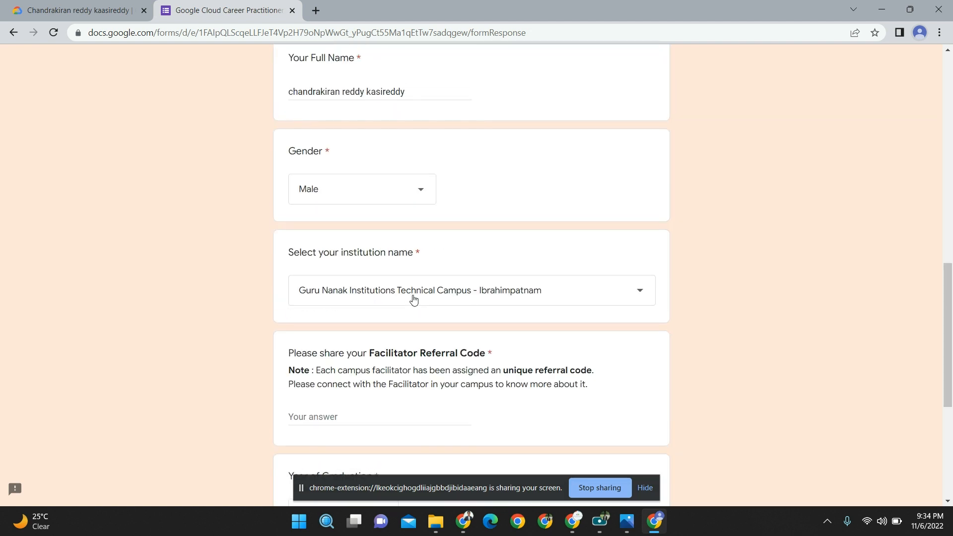
{"action": "mouse_move", "coordinate": [413, 317]}
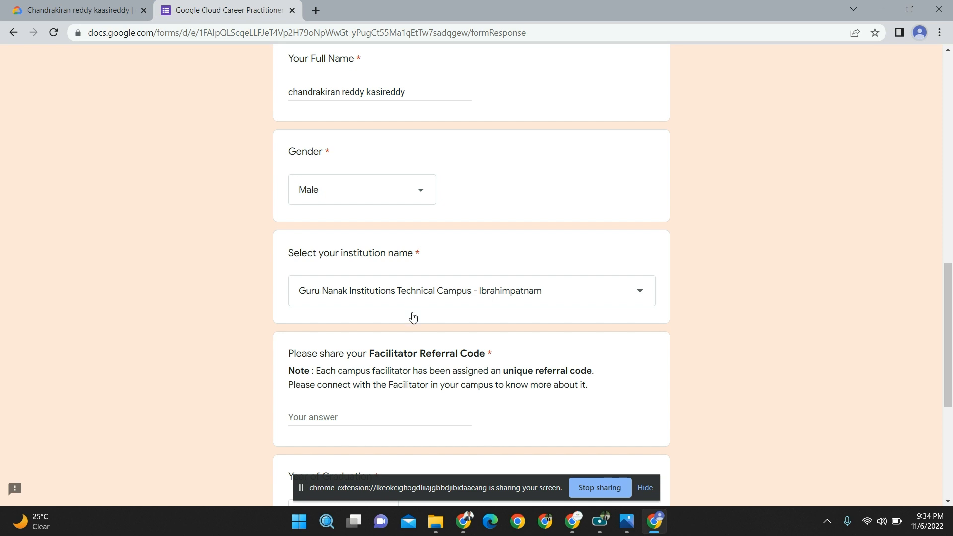
{"action": "left_click", "coordinate": [351, 418]}
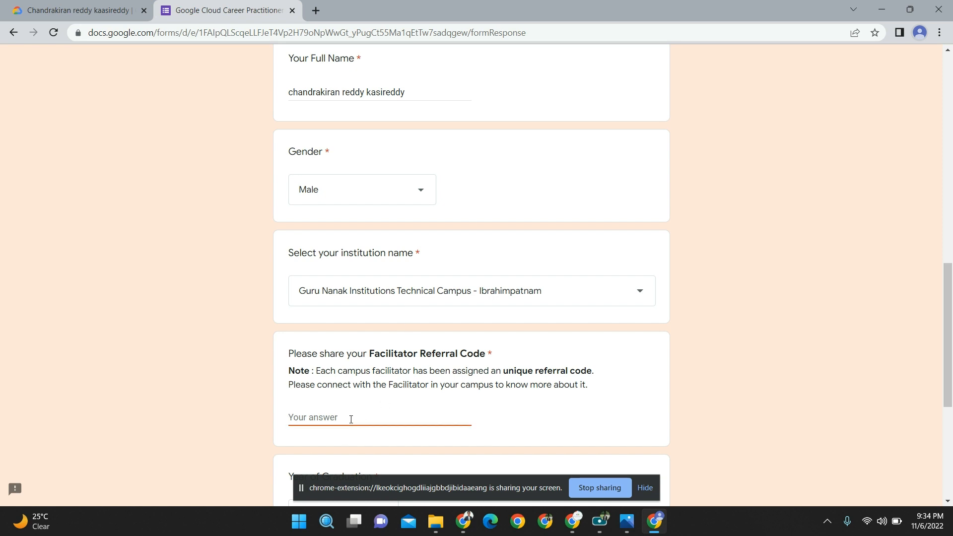
{"action": "type", "text": "code"}
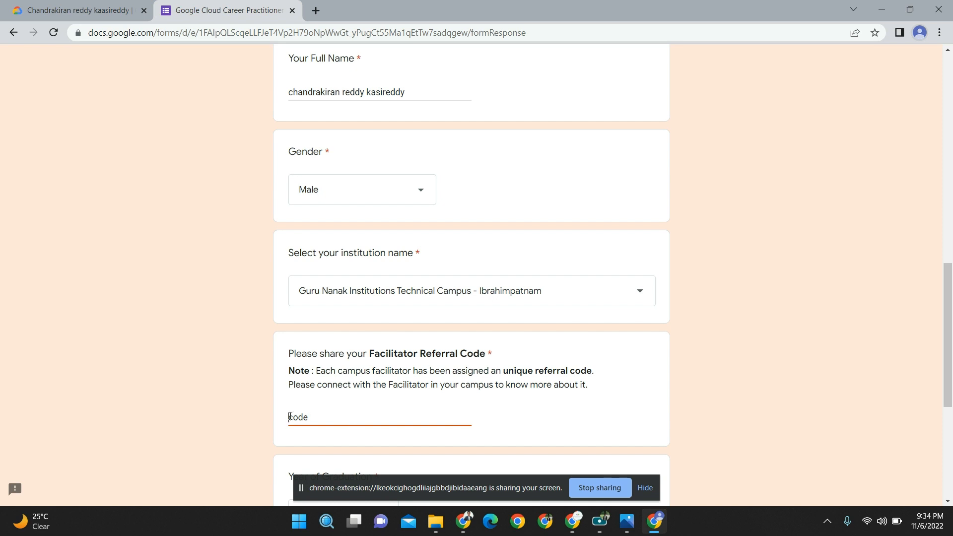
{"action": "double_click", "coordinate": [298, 418]}
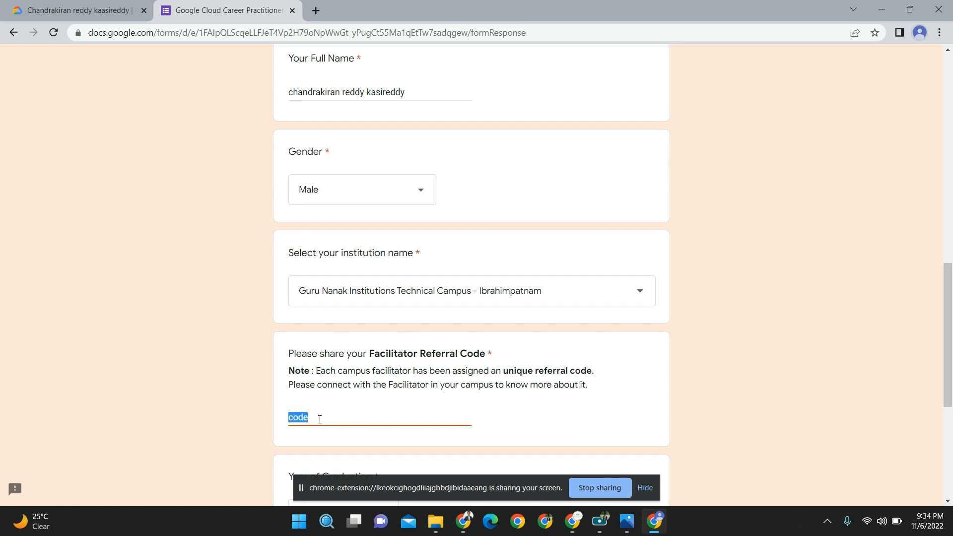
Set Year of Graduation to 2024 and answer yes to having internet and a laptop.
{"action": "scroll", "scroll_direction": "down", "scroll_amount": 3}
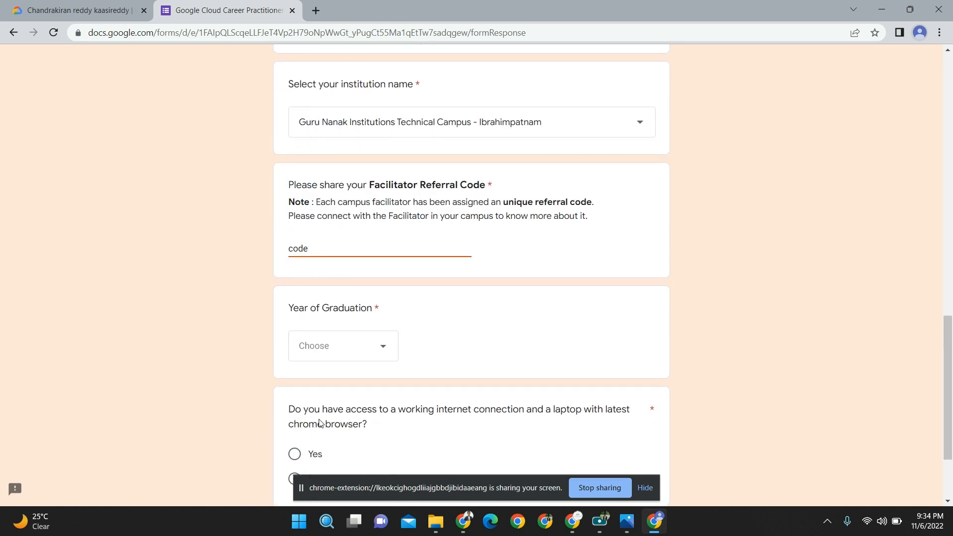
{"action": "left_click", "coordinate": [343, 345]}
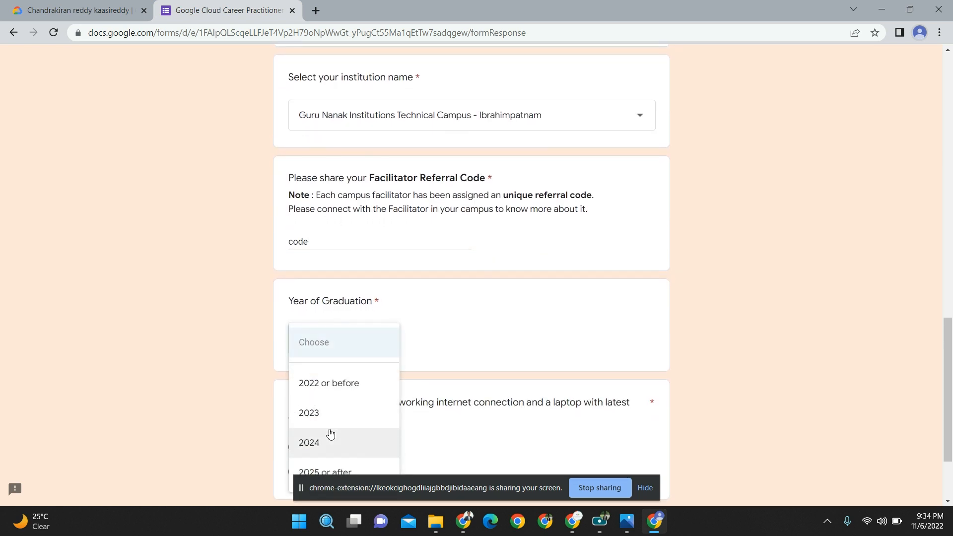
{"action": "left_click", "coordinate": [309, 442]}
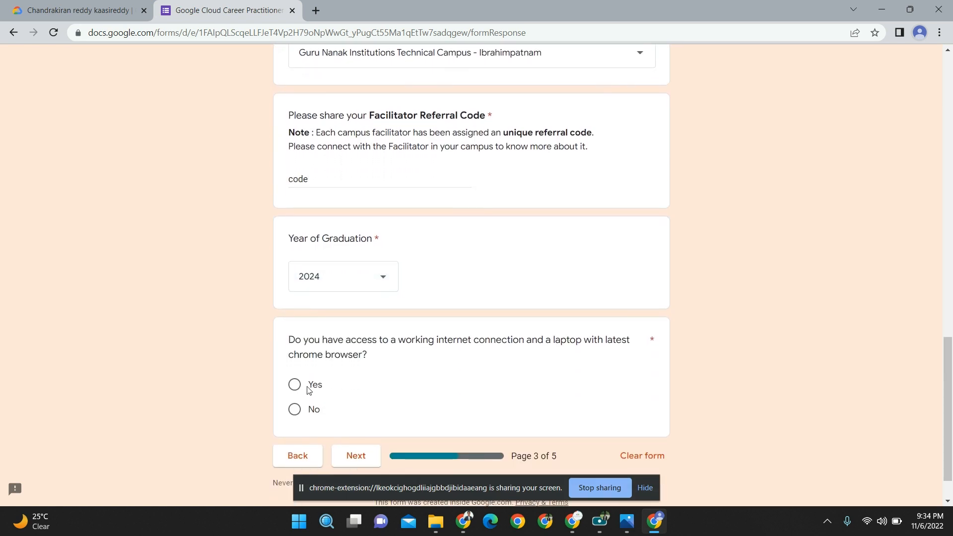
{"action": "left_click", "coordinate": [294, 384]}
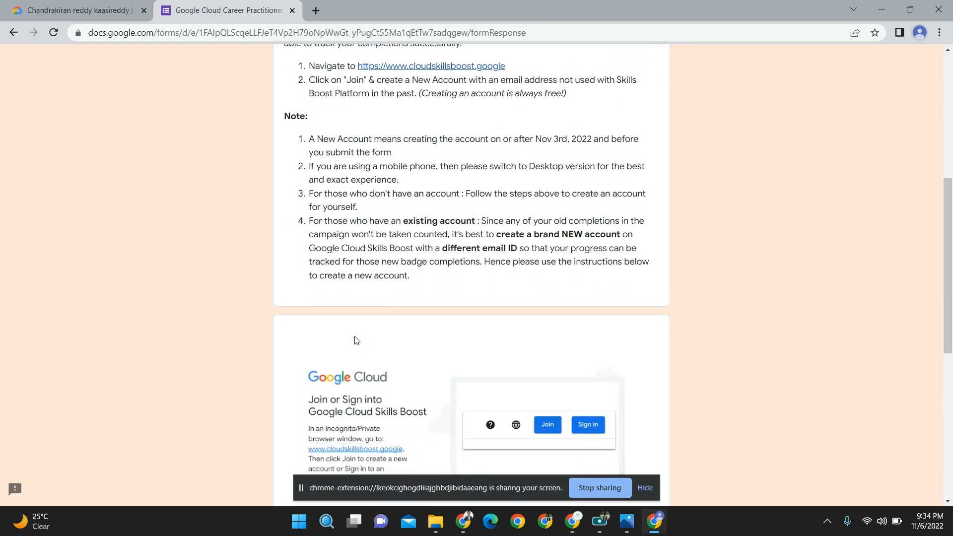
Confirm with 'I verify' that a new Skills Boost account was created.
{"action": "scroll", "scroll_direction": "down", "scroll_amount": 3}
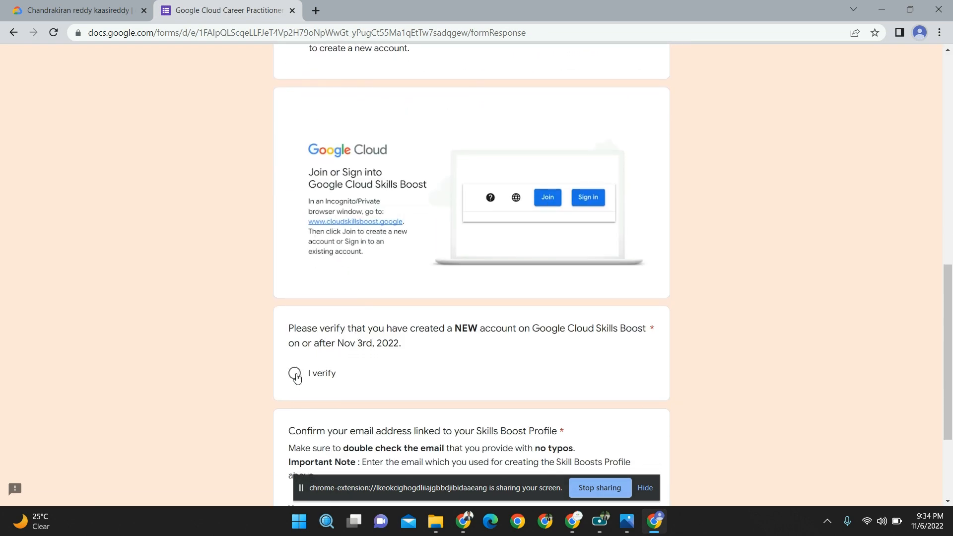
{"action": "left_click", "coordinate": [294, 372]}
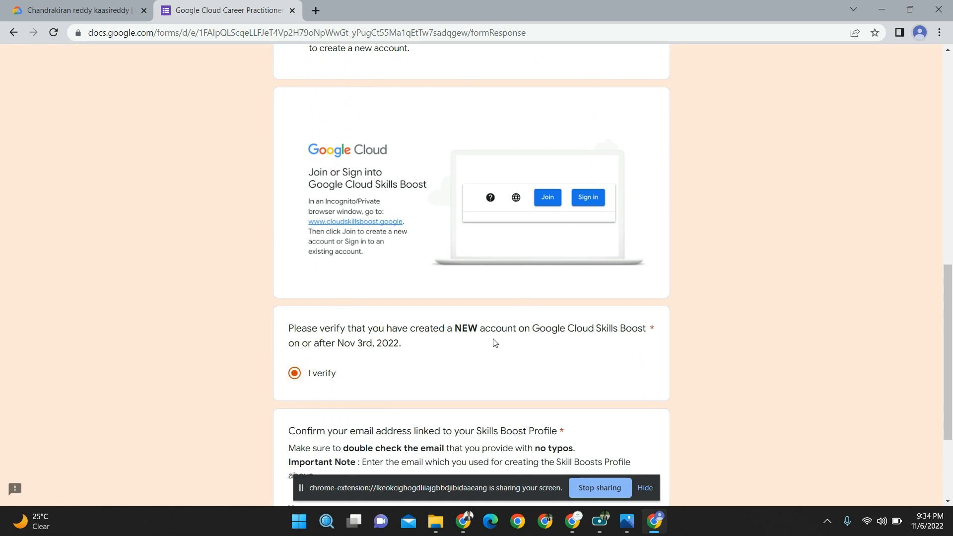
{"action": "scroll", "scroll_direction": "down", "scroll_amount": 3}
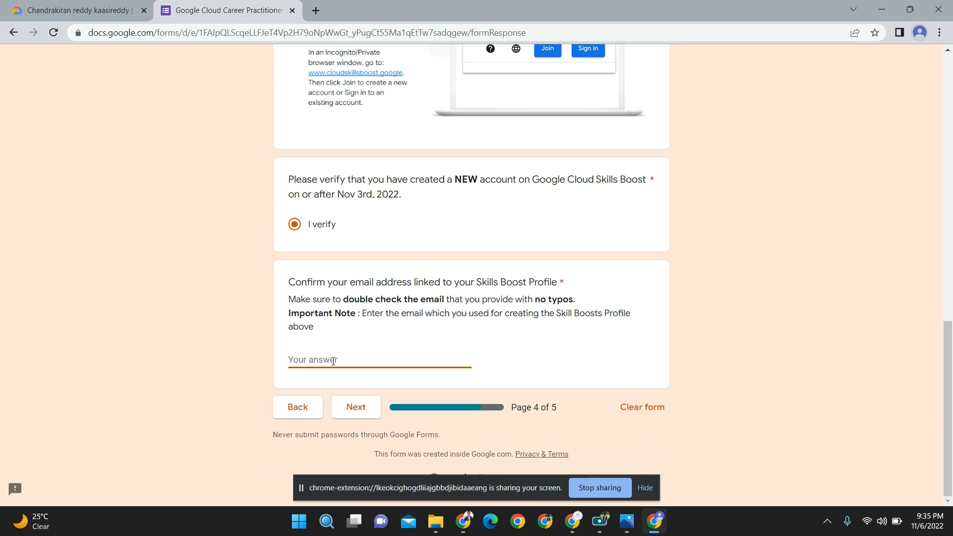
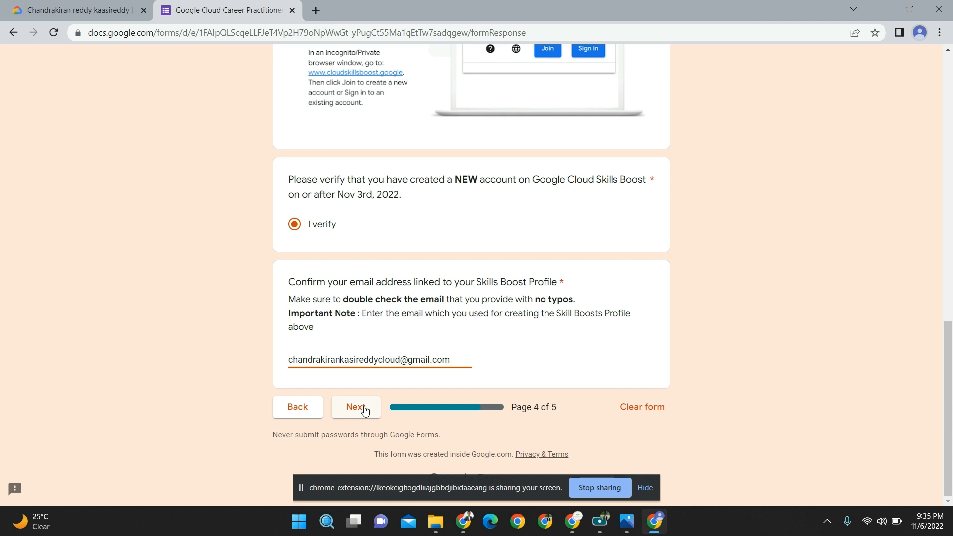
Advance to page 5 and paste the cloudskillsboost.google public profile URL.
{"action": "left_click", "coordinate": [355, 407]}
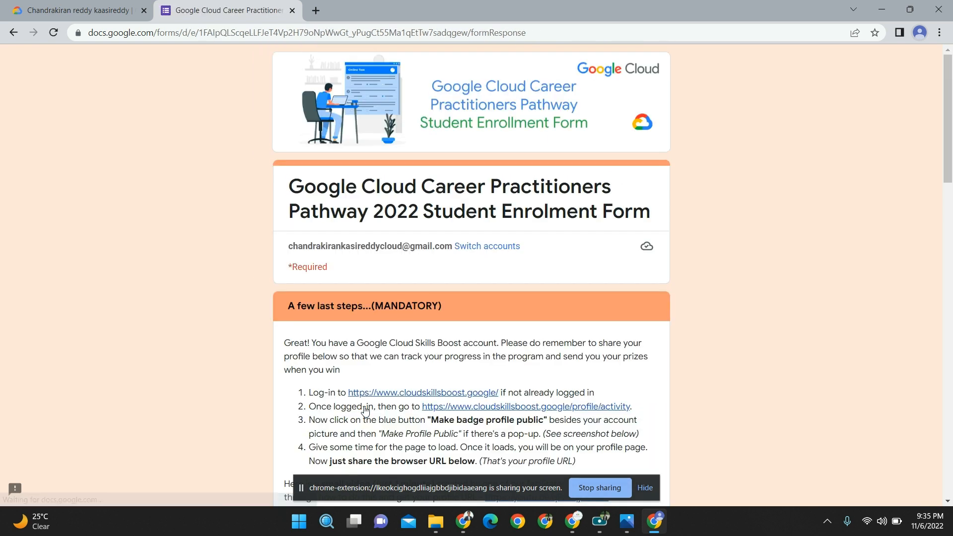
{"action": "mouse_move", "coordinate": [396, 321]}
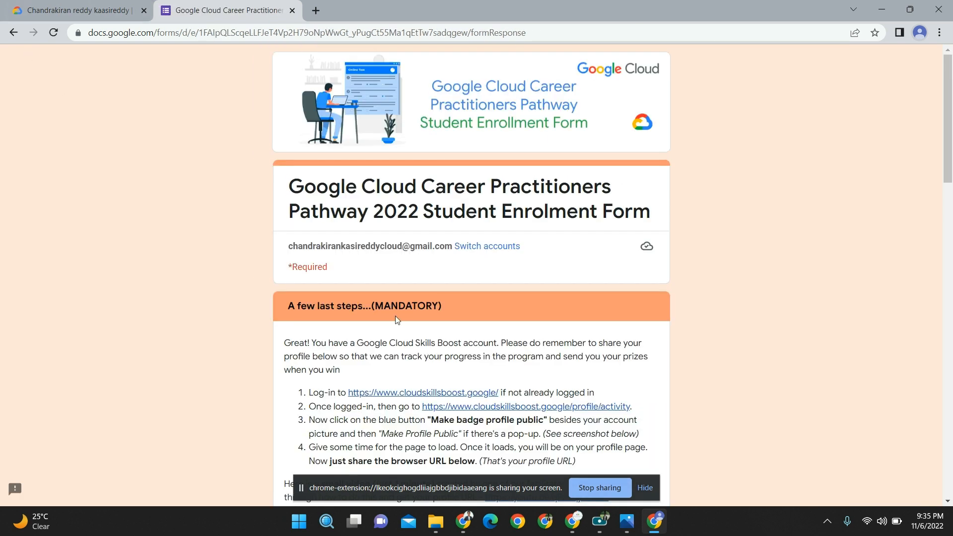
{"action": "scroll", "scroll_direction": "down", "scroll_amount": 3}
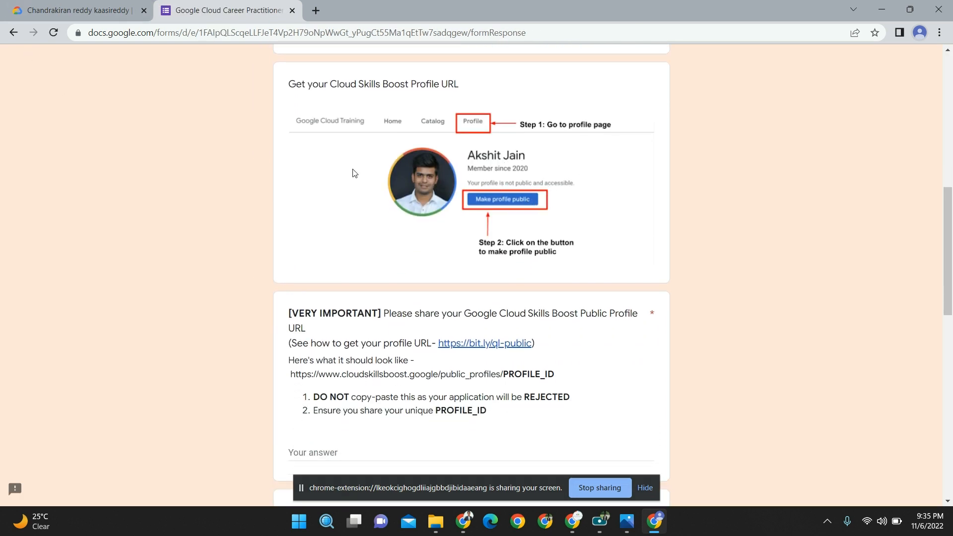
{"action": "scroll", "scroll_direction": "down", "scroll_amount": 3}
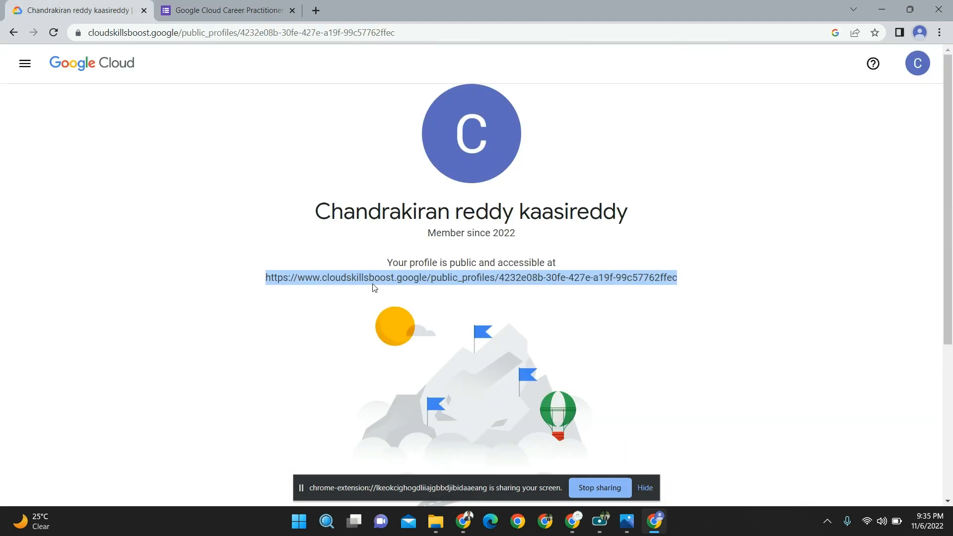
{"action": "left_click", "coordinate": [225, 10]}
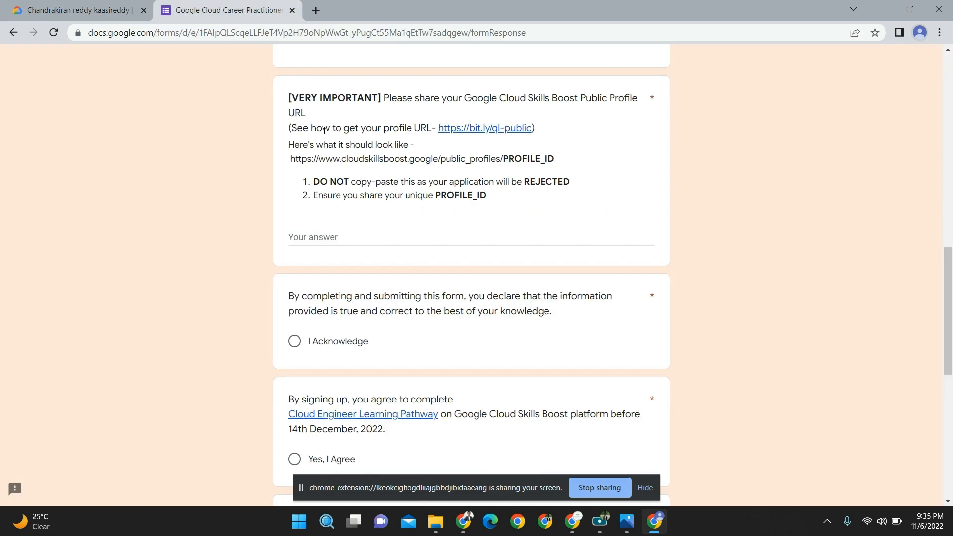
{"action": "left_click", "coordinate": [335, 238]}
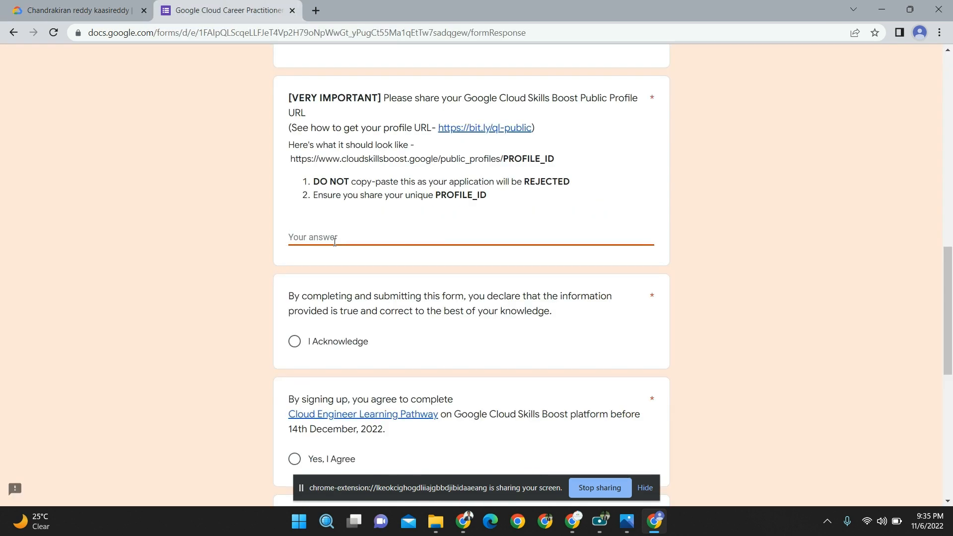
{"action": "type", "text": "https://www.cloudskillsboost.google/public_profiles/4232e08b-30fe-427e-a19f-99c57762ffec"}
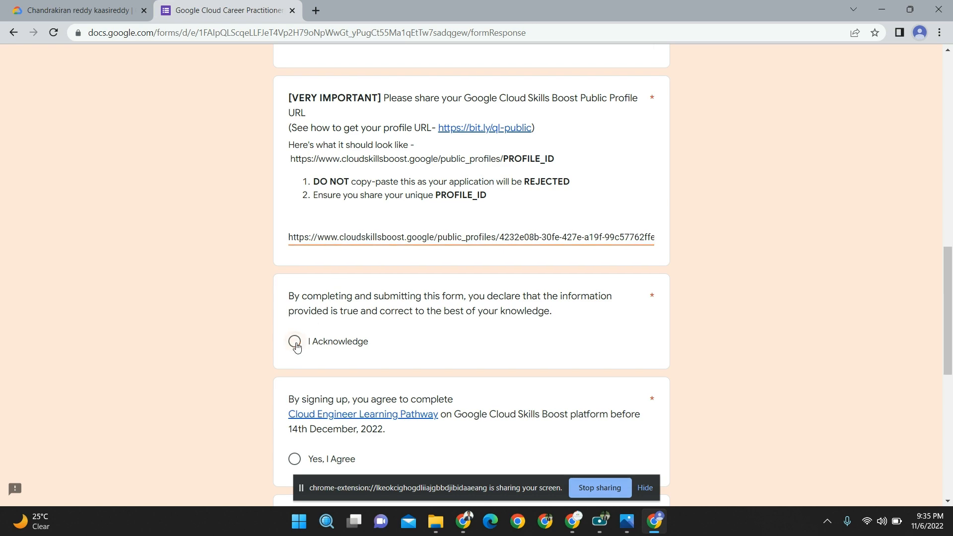
Select 'Yes, I Agree' to complete the Cloud Engineer Learning Pathway.
{"action": "left_click", "coordinate": [294, 342]}
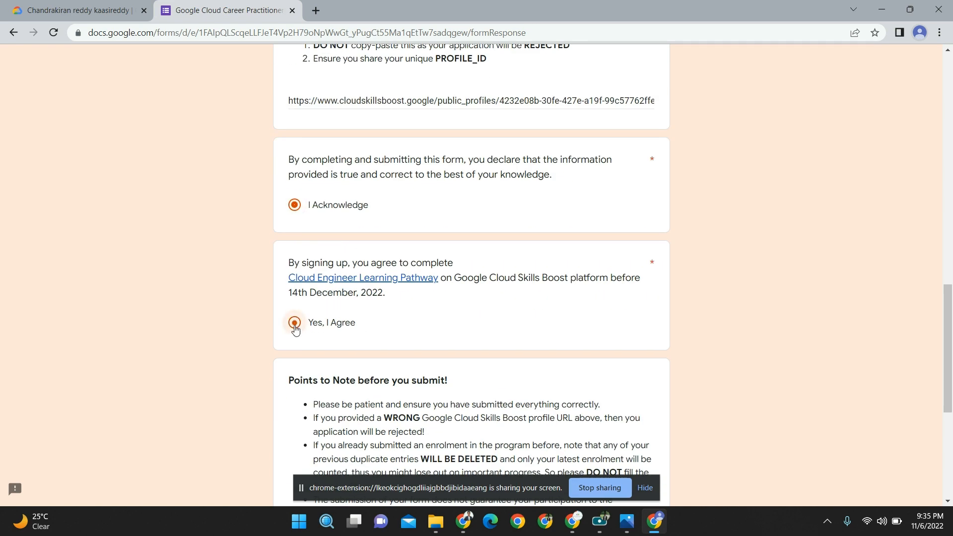
{"action": "scroll", "scroll_direction": "down", "scroll_amount": 3}
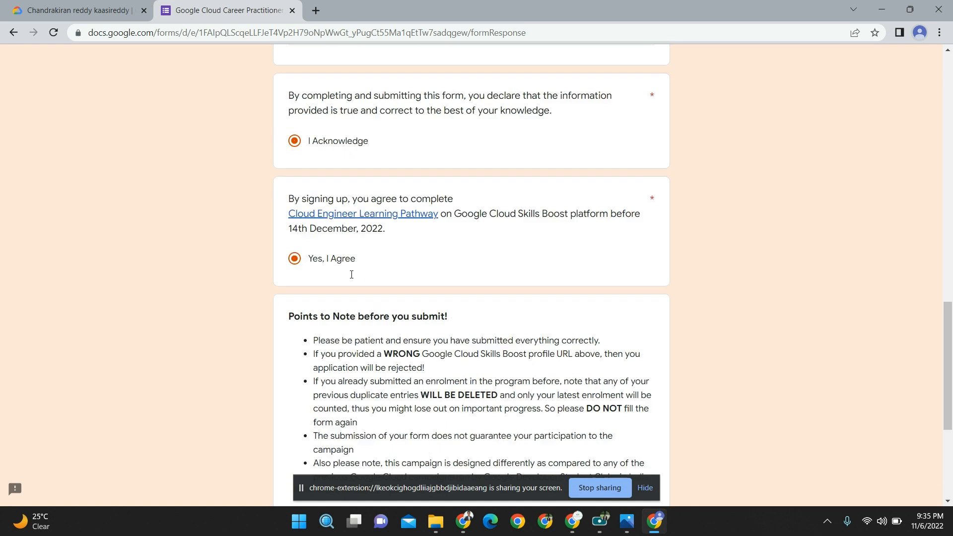
{"action": "scroll", "scroll_direction": "up", "scroll_amount": 3}
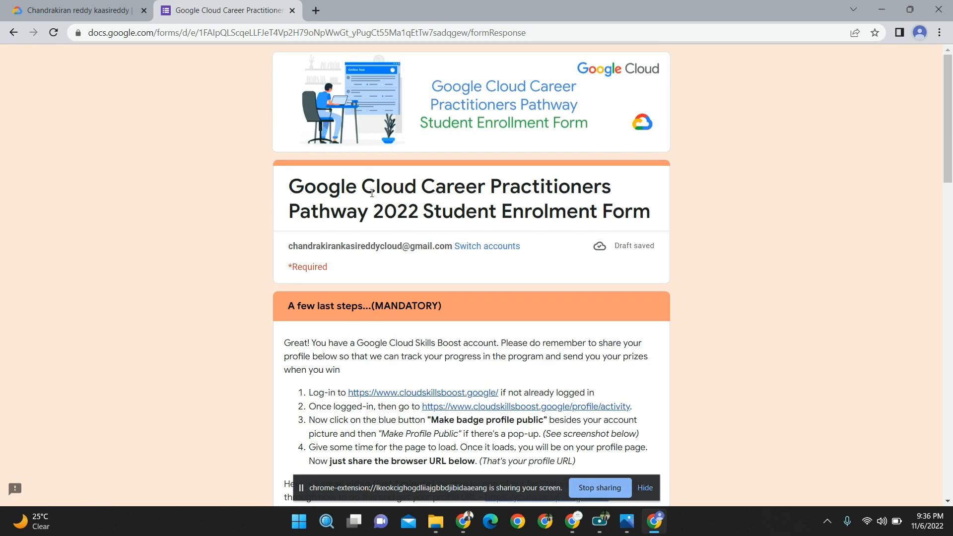
Scroll through the form pages back to the details page reviewing Male, institution and 2024 answers.
{"action": "scroll", "scroll_direction": "down", "scroll_amount": 3}
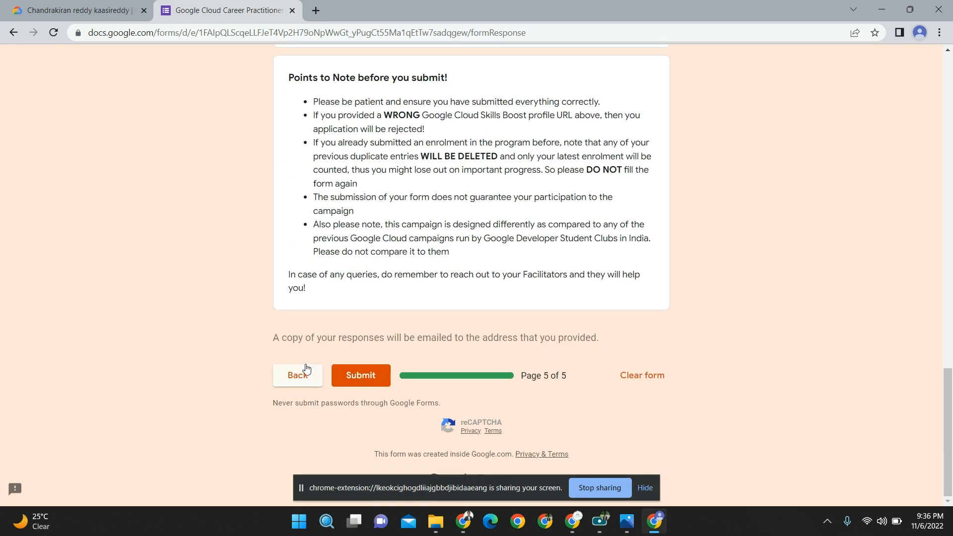
{"action": "scroll", "scroll_direction": "up", "scroll_amount": 3}
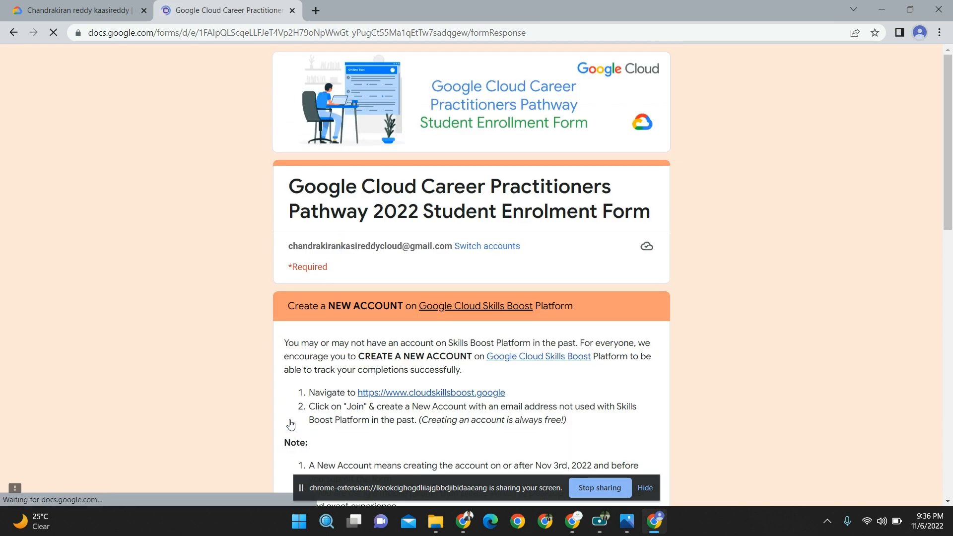
{"action": "scroll", "scroll_direction": "down", "scroll_amount": 3}
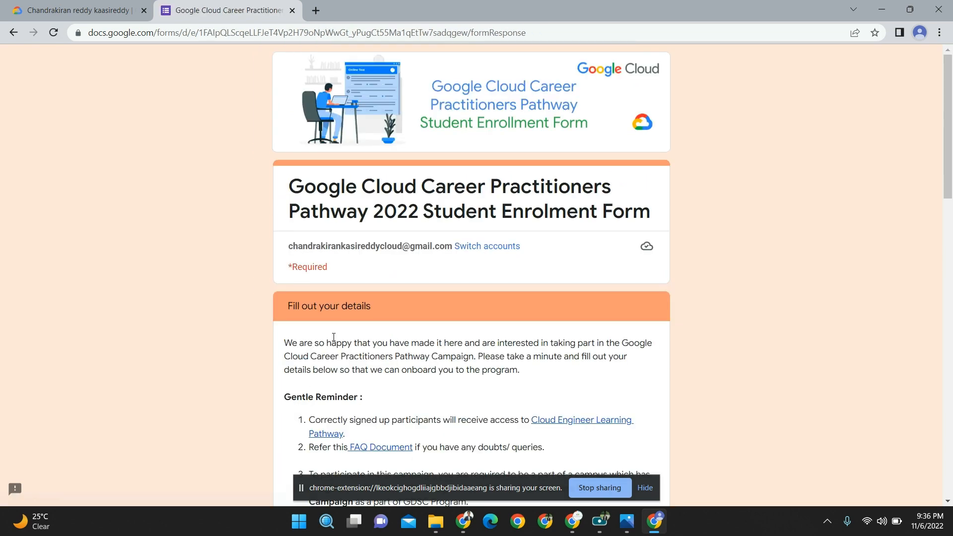
{"action": "scroll", "scroll_direction": "down", "scroll_amount": 3}
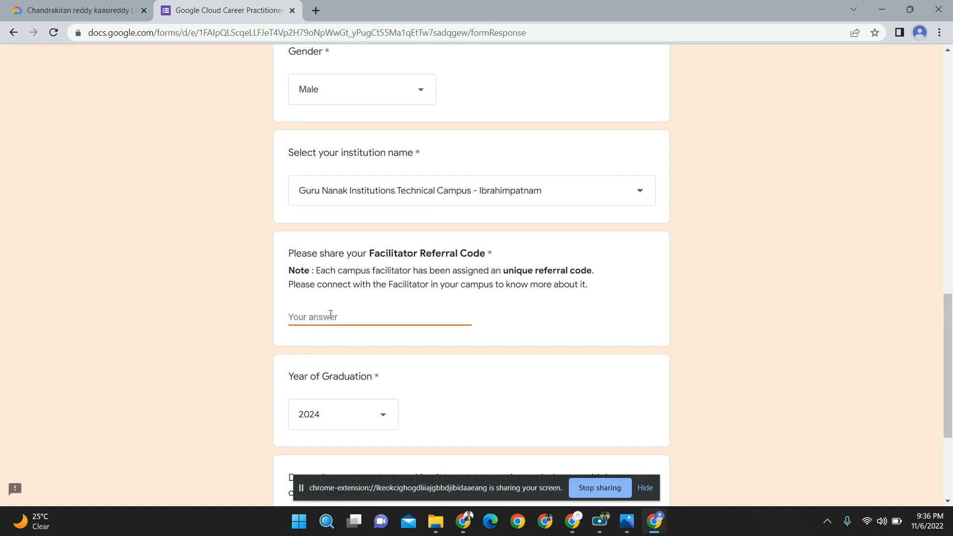
{"action": "scroll", "scroll_direction": "up", "scroll_amount": 3}
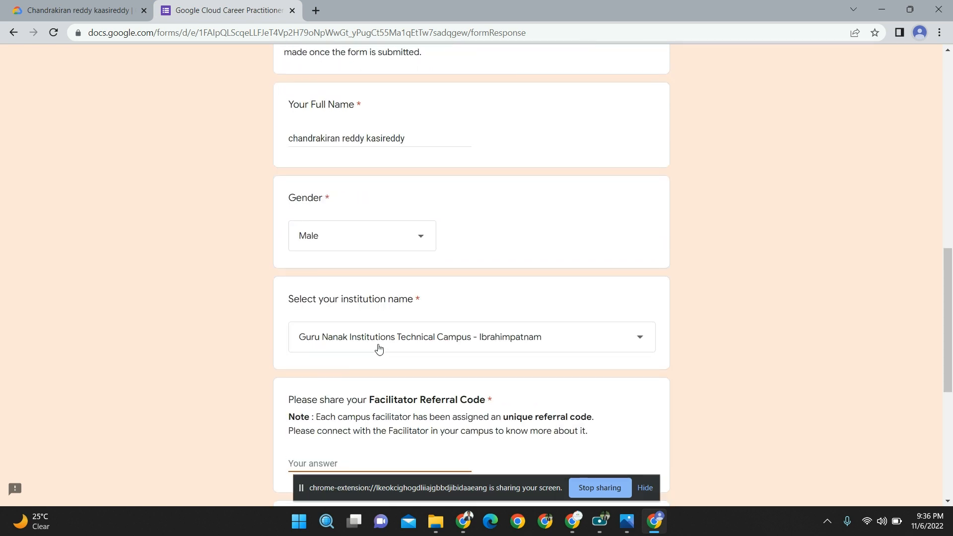
{"action": "scroll", "scroll_direction": "down", "scroll_amount": 3}
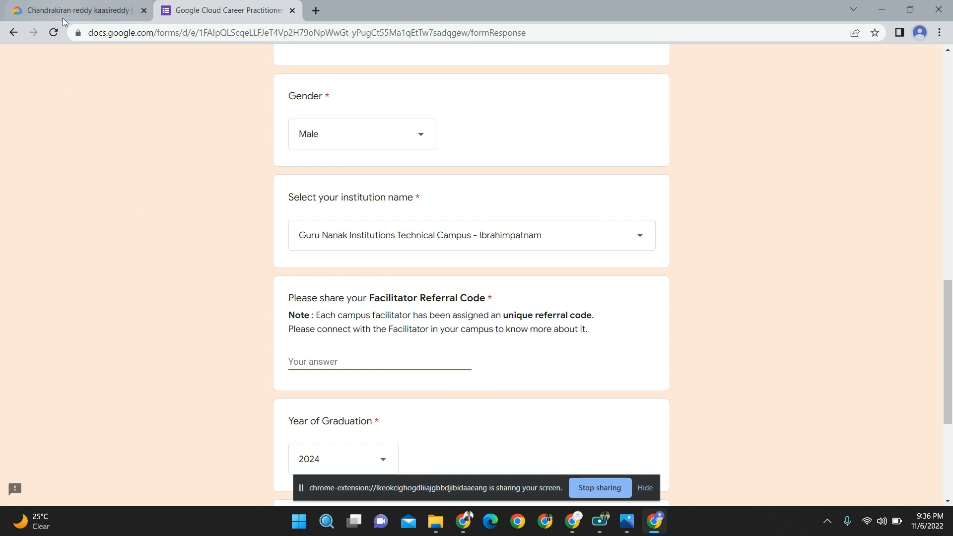
Bring the Cloud Skills Boost public profile page back to view its shareable URL.
{"action": "left_click", "coordinate": [72, 10]}
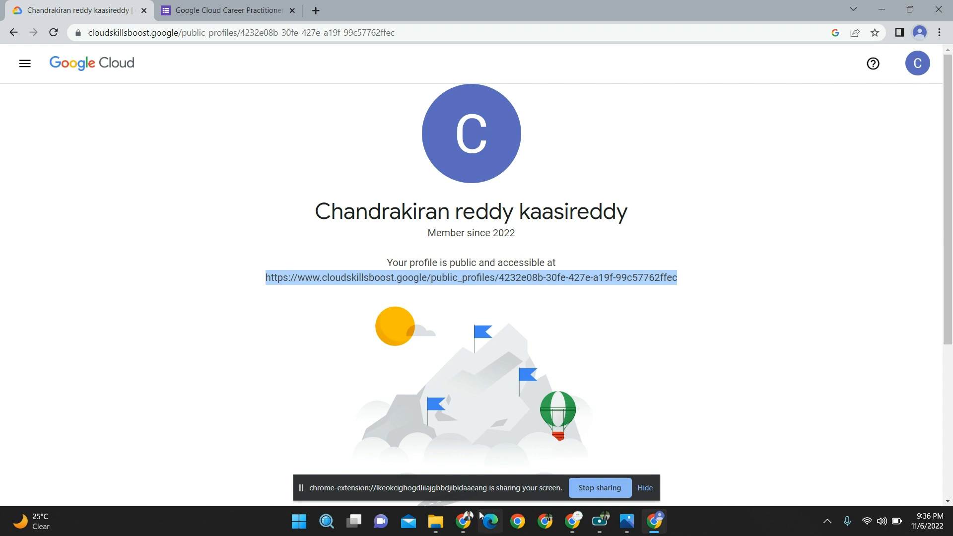
{"action": "mouse_move", "coordinate": [620, 354]}
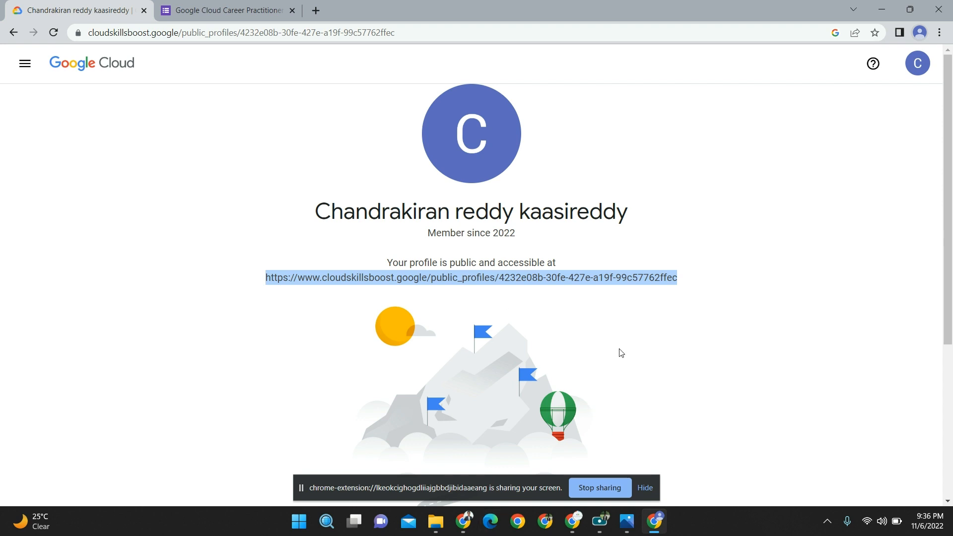
{"action": "mouse_move", "coordinate": [720, 522]}
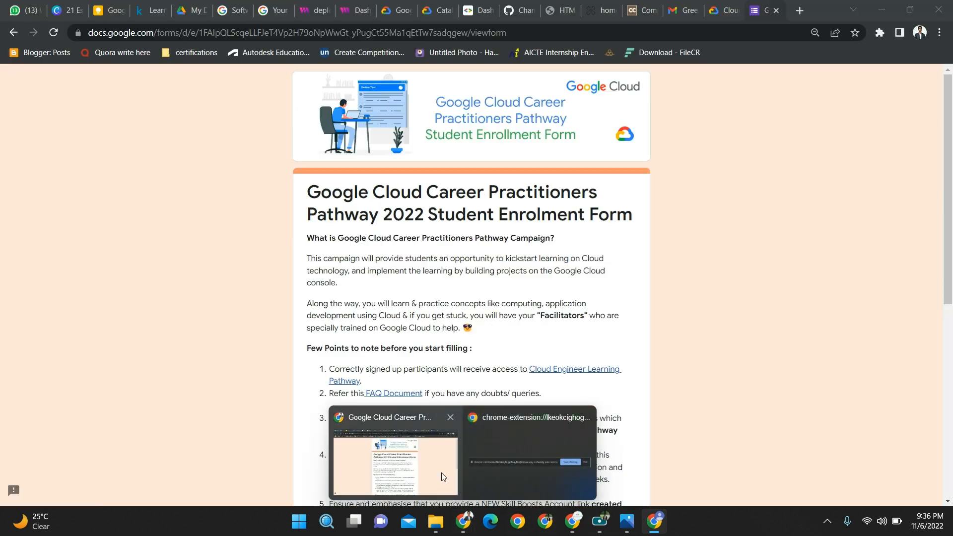
View the subscribed Cloud Engineer Learning Path page and review its description and activities.
{"action": "left_click", "coordinate": [394, 461]}
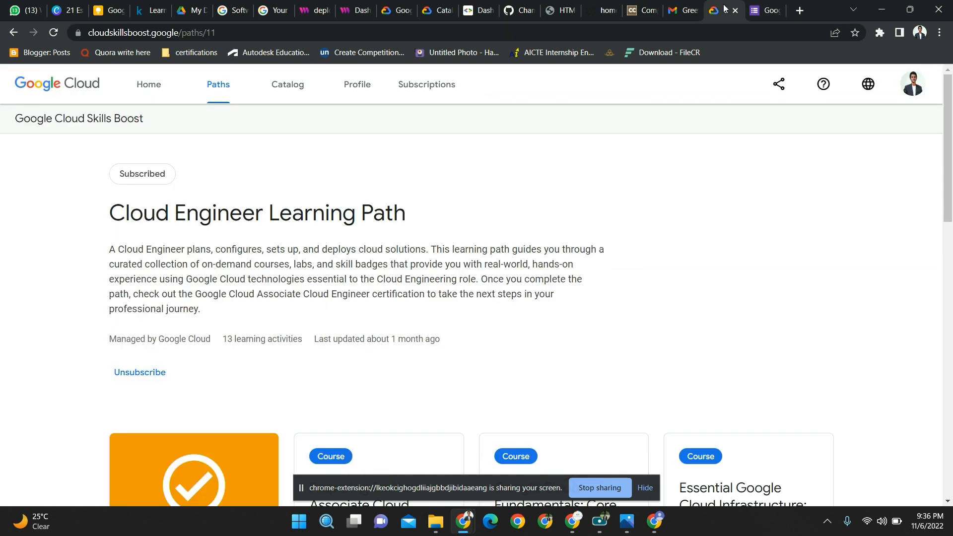
{"action": "mouse_move", "coordinate": [391, 235]}
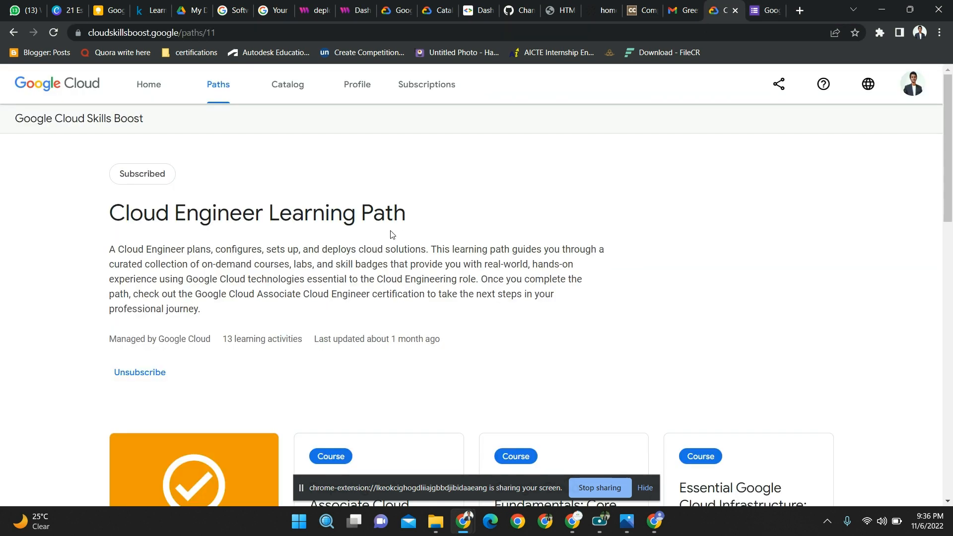
{"action": "scroll", "scroll_direction": "down", "scroll_amount": 3}
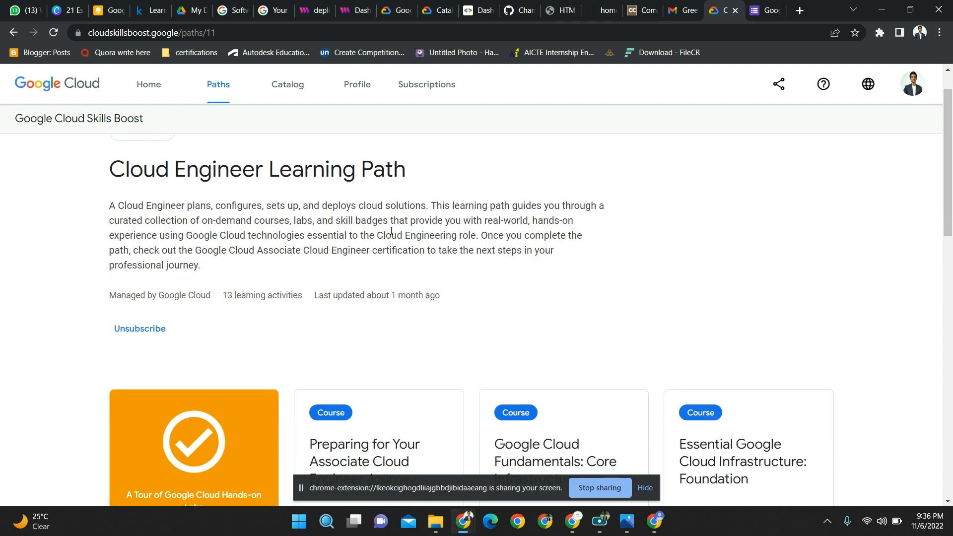
{"action": "mouse_move", "coordinate": [457, 315]}
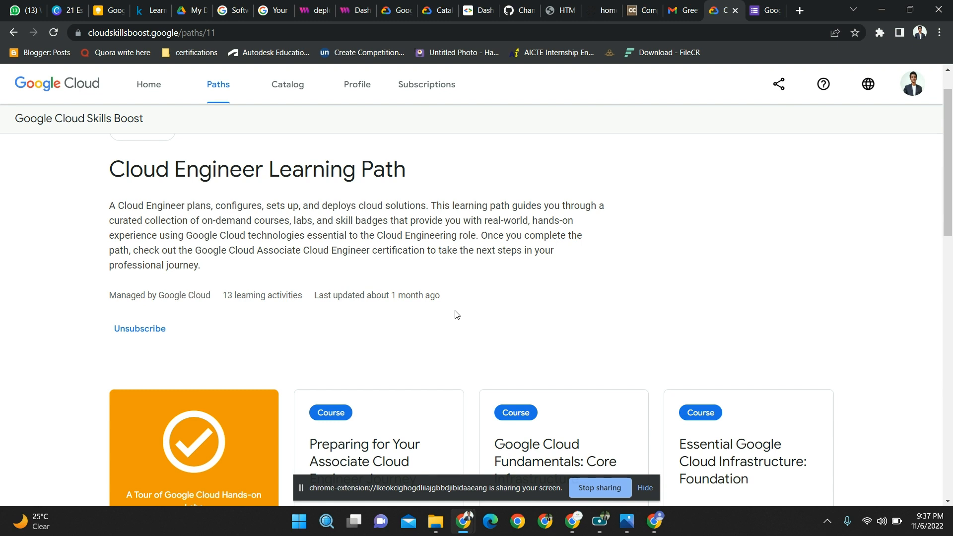
{"action": "mouse_move", "coordinate": [597, 522]}
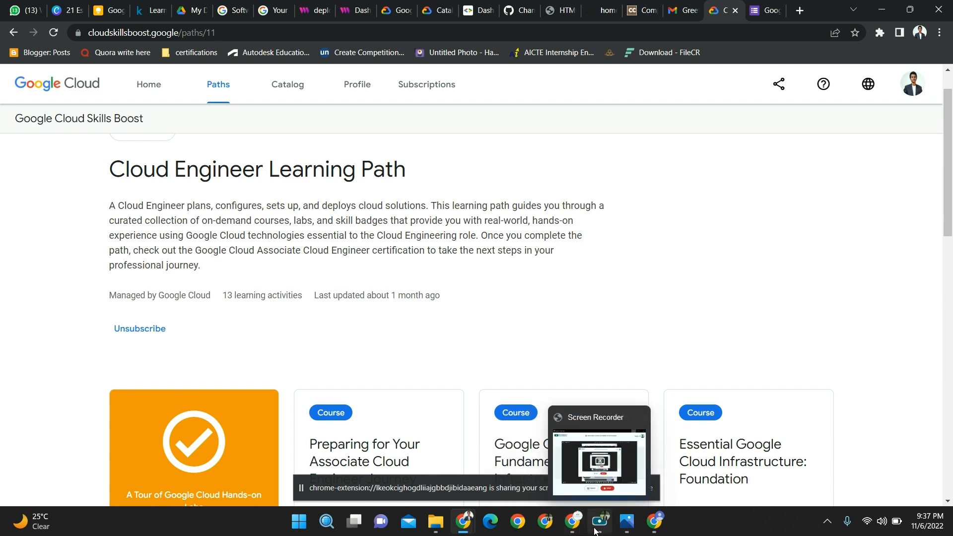
{"action": "mouse_move", "coordinate": [495, 321]}
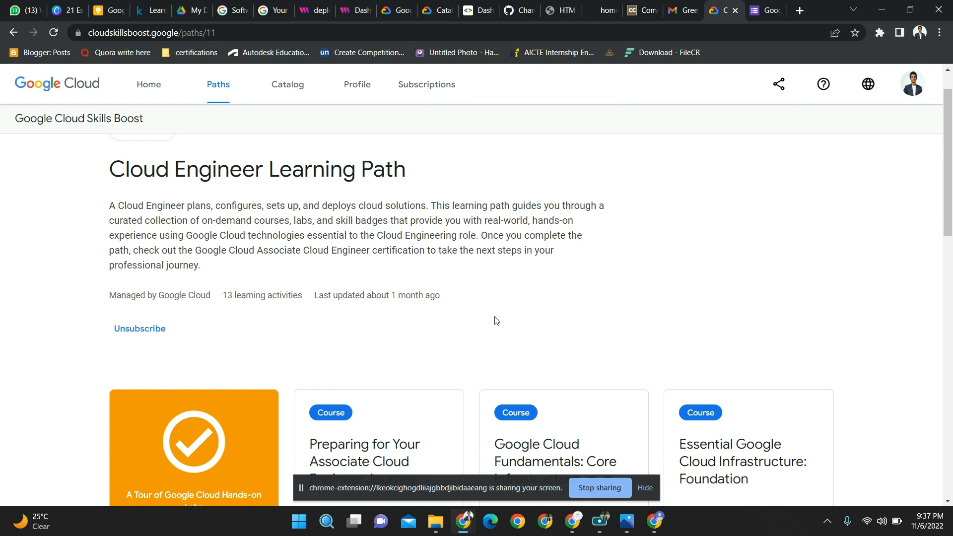
{"action": "scroll", "scroll_direction": "up", "scroll_amount": 3}
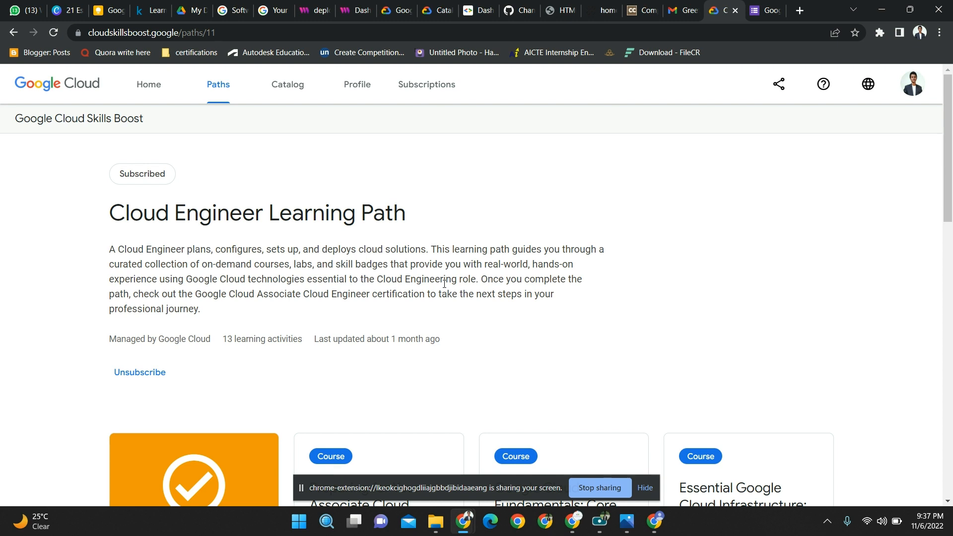
{"action": "mouse_move", "coordinate": [468, 283]}
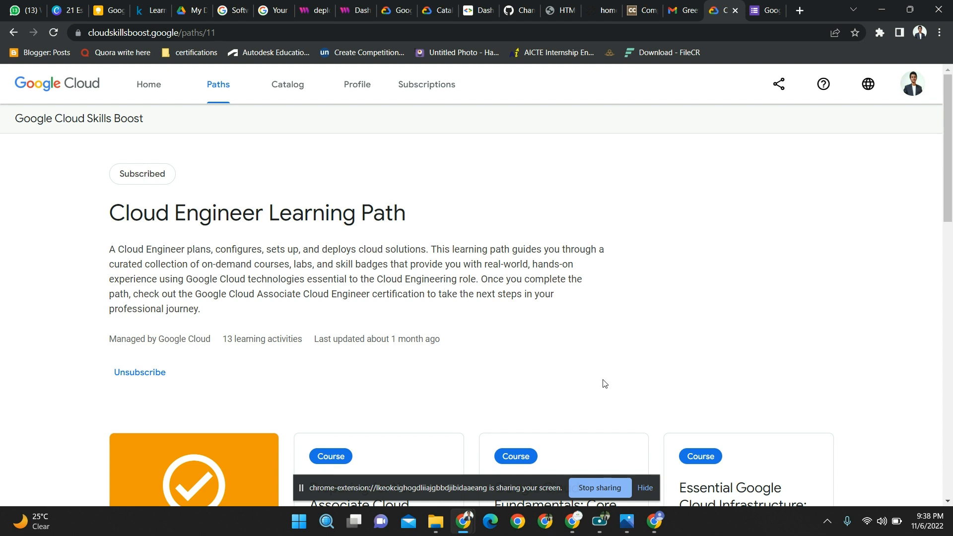
{"action": "mouse_move", "coordinate": [607, 396]}
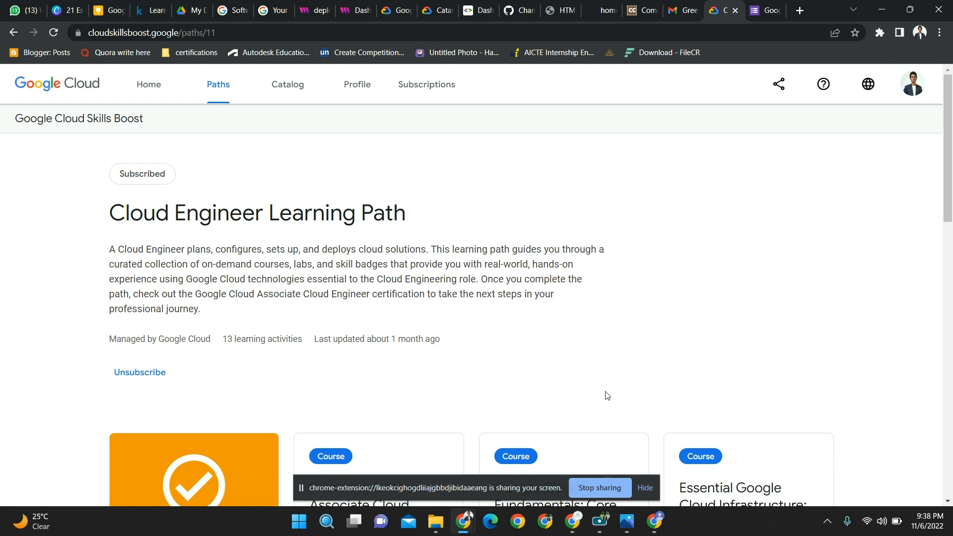
{"action": "mouse_move", "coordinate": [687, 253]}
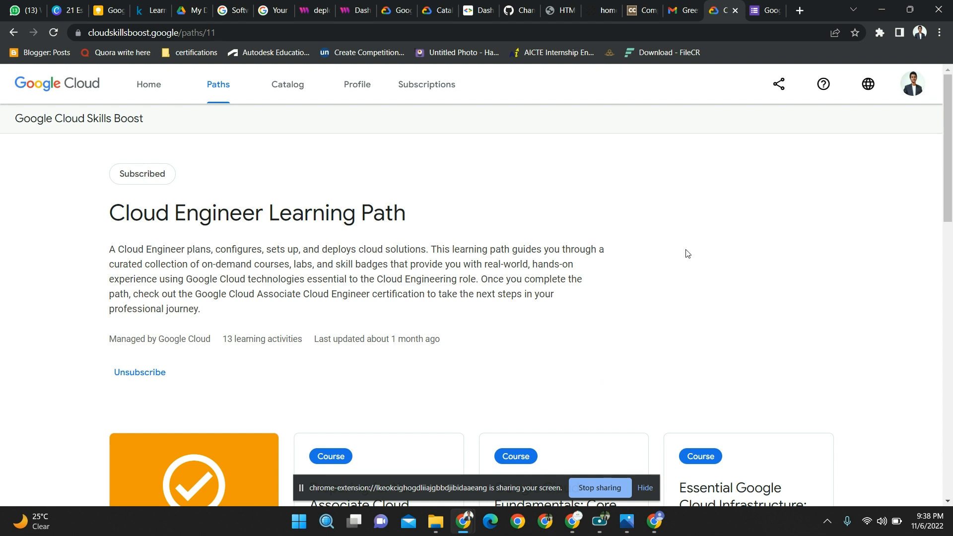
{"action": "mouse_move", "coordinate": [694, 253]}
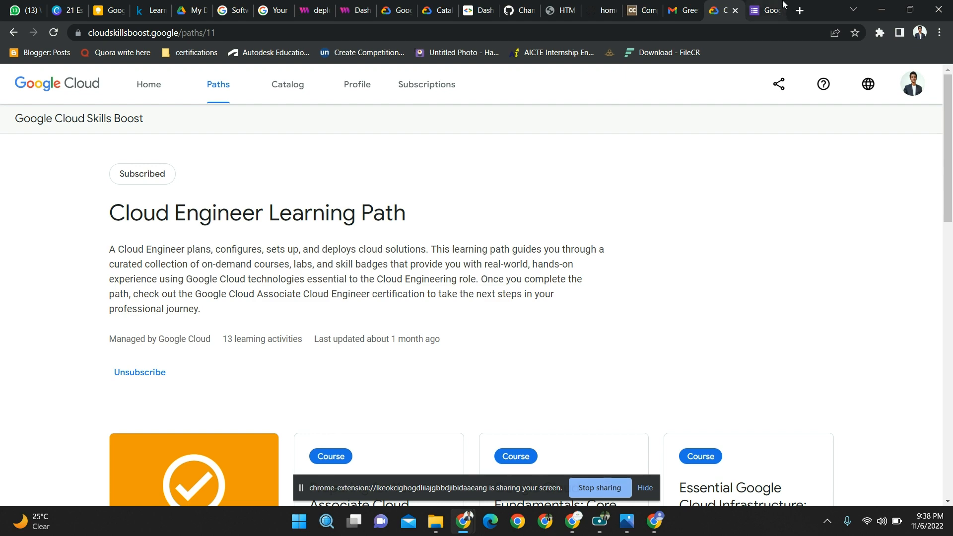
Return to the enrolment form's introduction, then bring the Screen Recorder window to the front.
{"action": "left_click", "coordinate": [767, 10]}
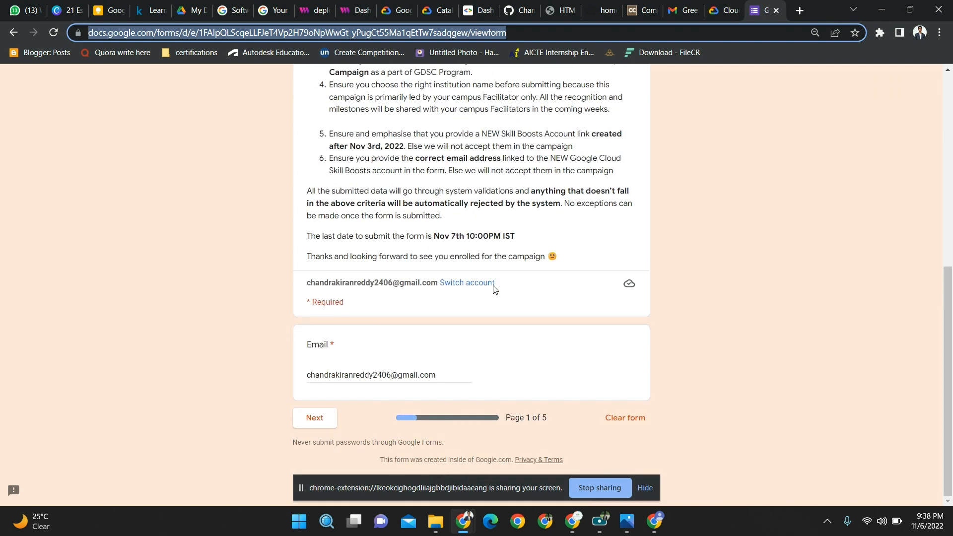
{"action": "scroll", "scroll_direction": "up", "scroll_amount": 3}
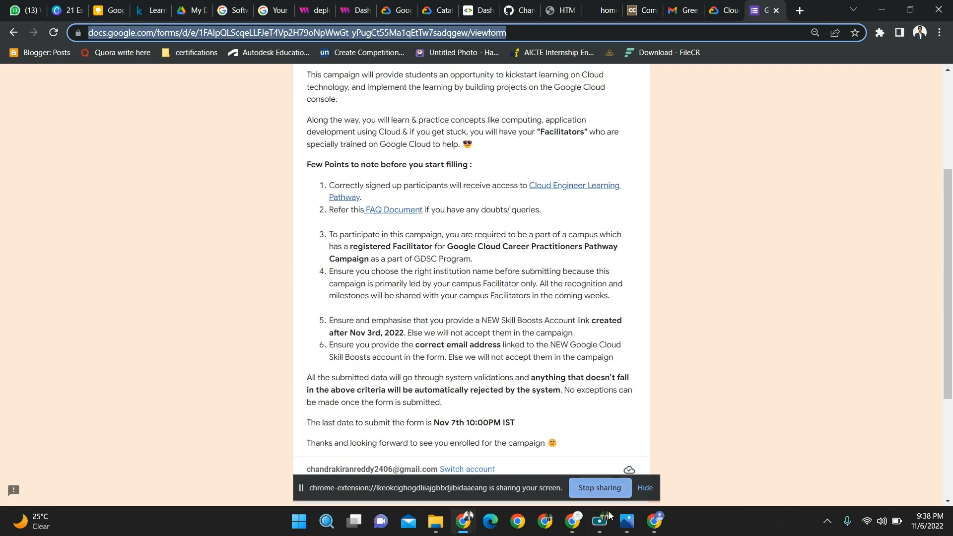
{"action": "left_click", "coordinate": [600, 522]}
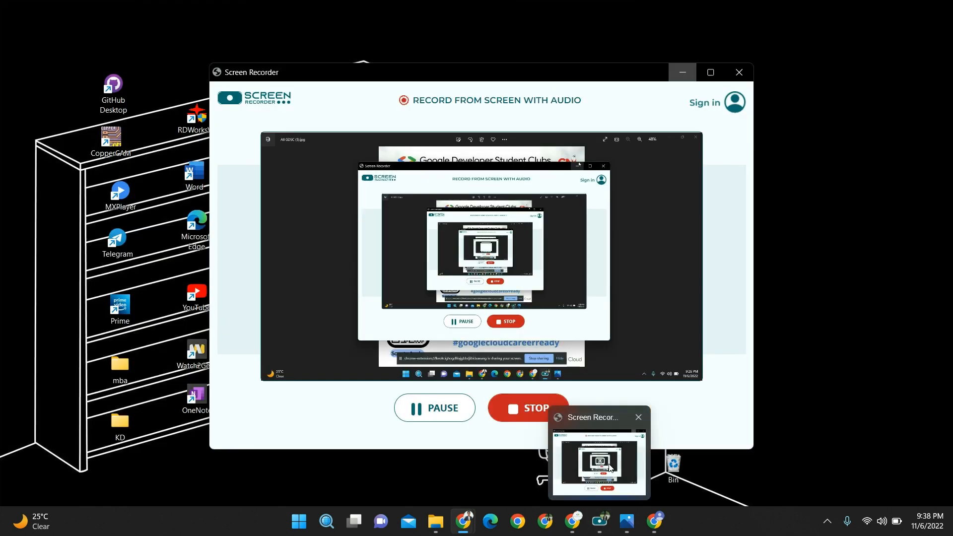